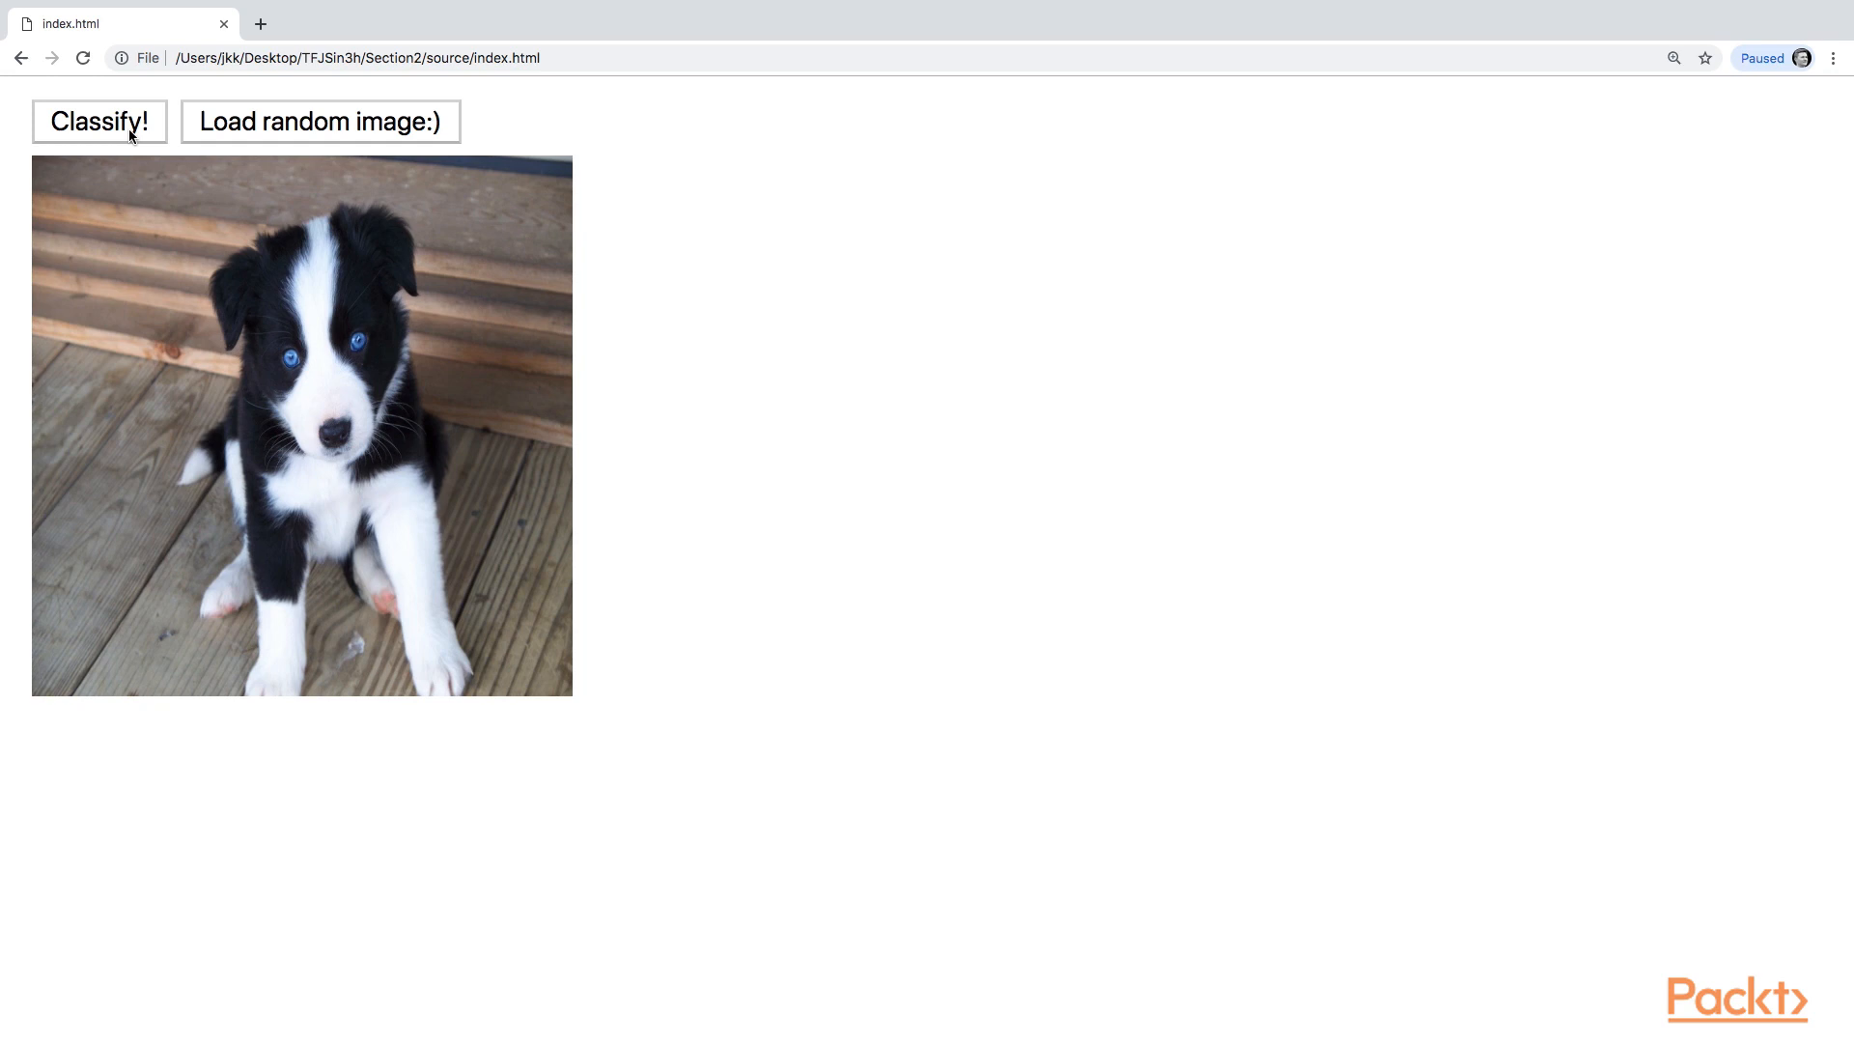
- Run the classifier on the puppy photo, yielding Border collie at 82.8906%
{"action": "left_click", "coordinate": [98, 121]}
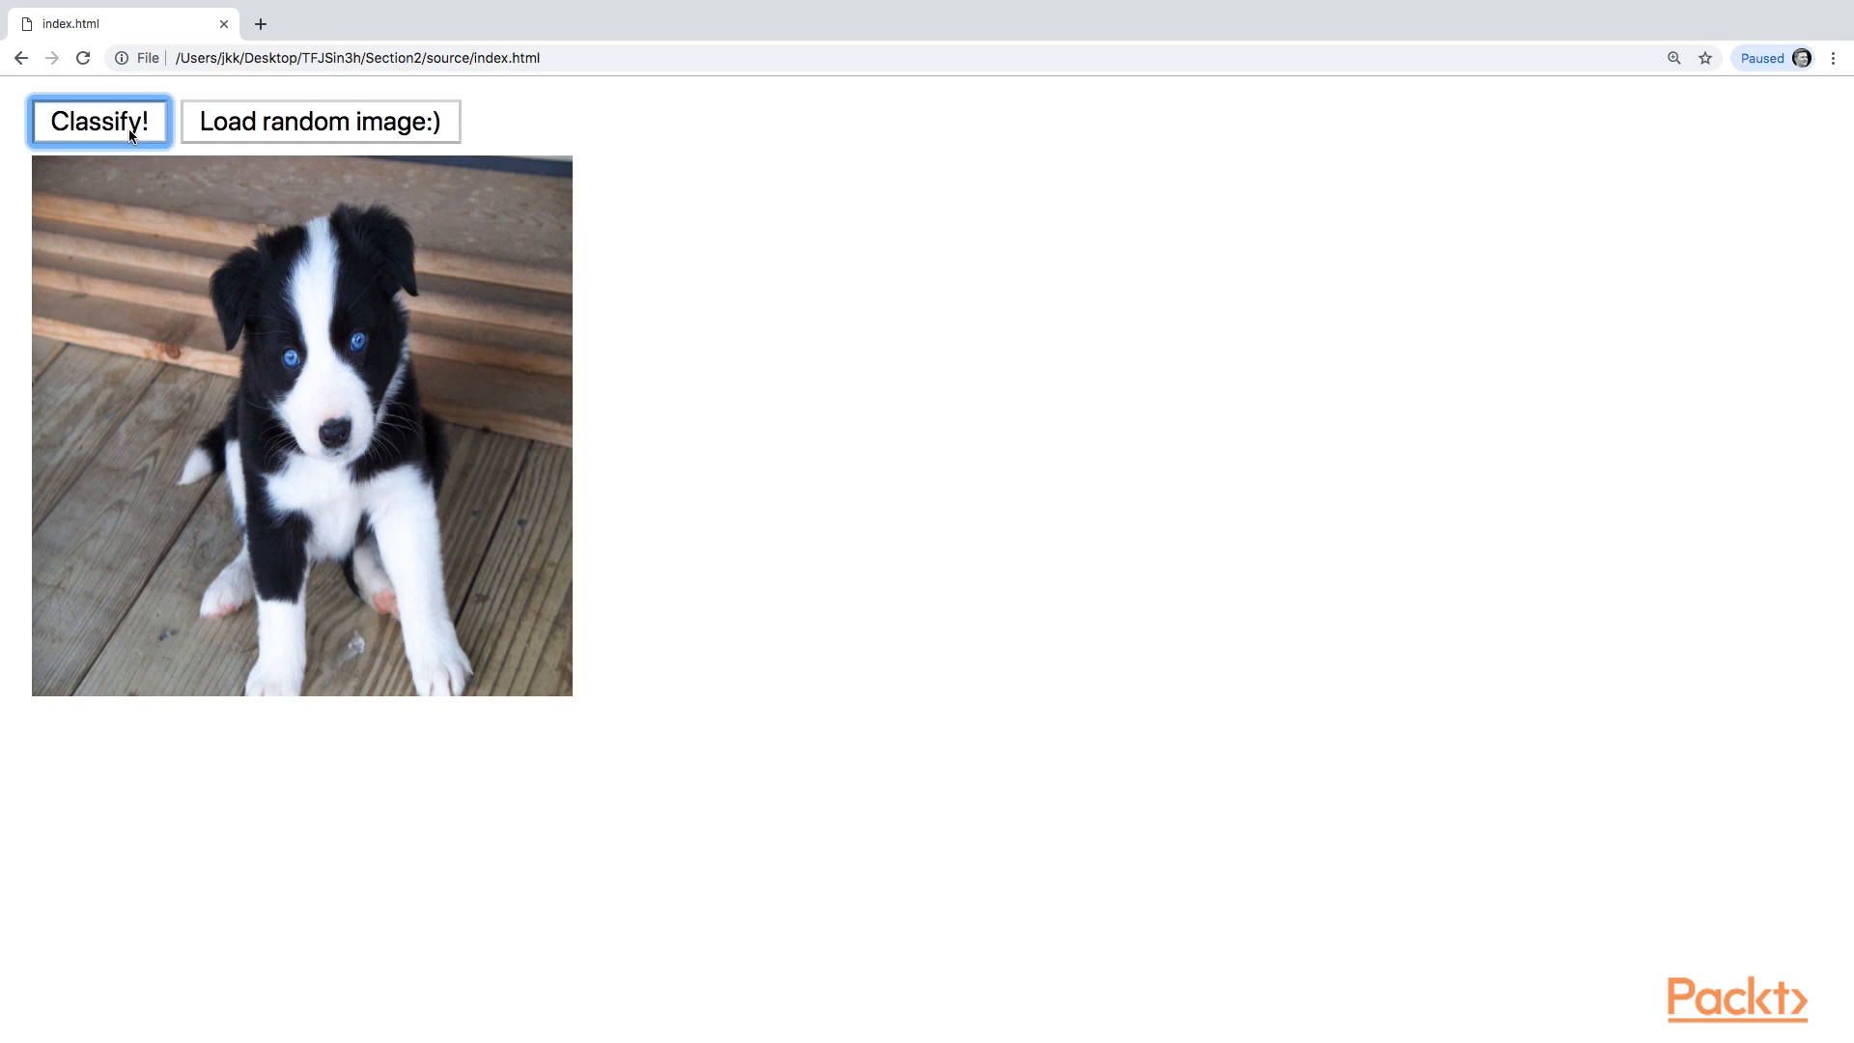
{"action": "left_click", "coordinate": [99, 120]}
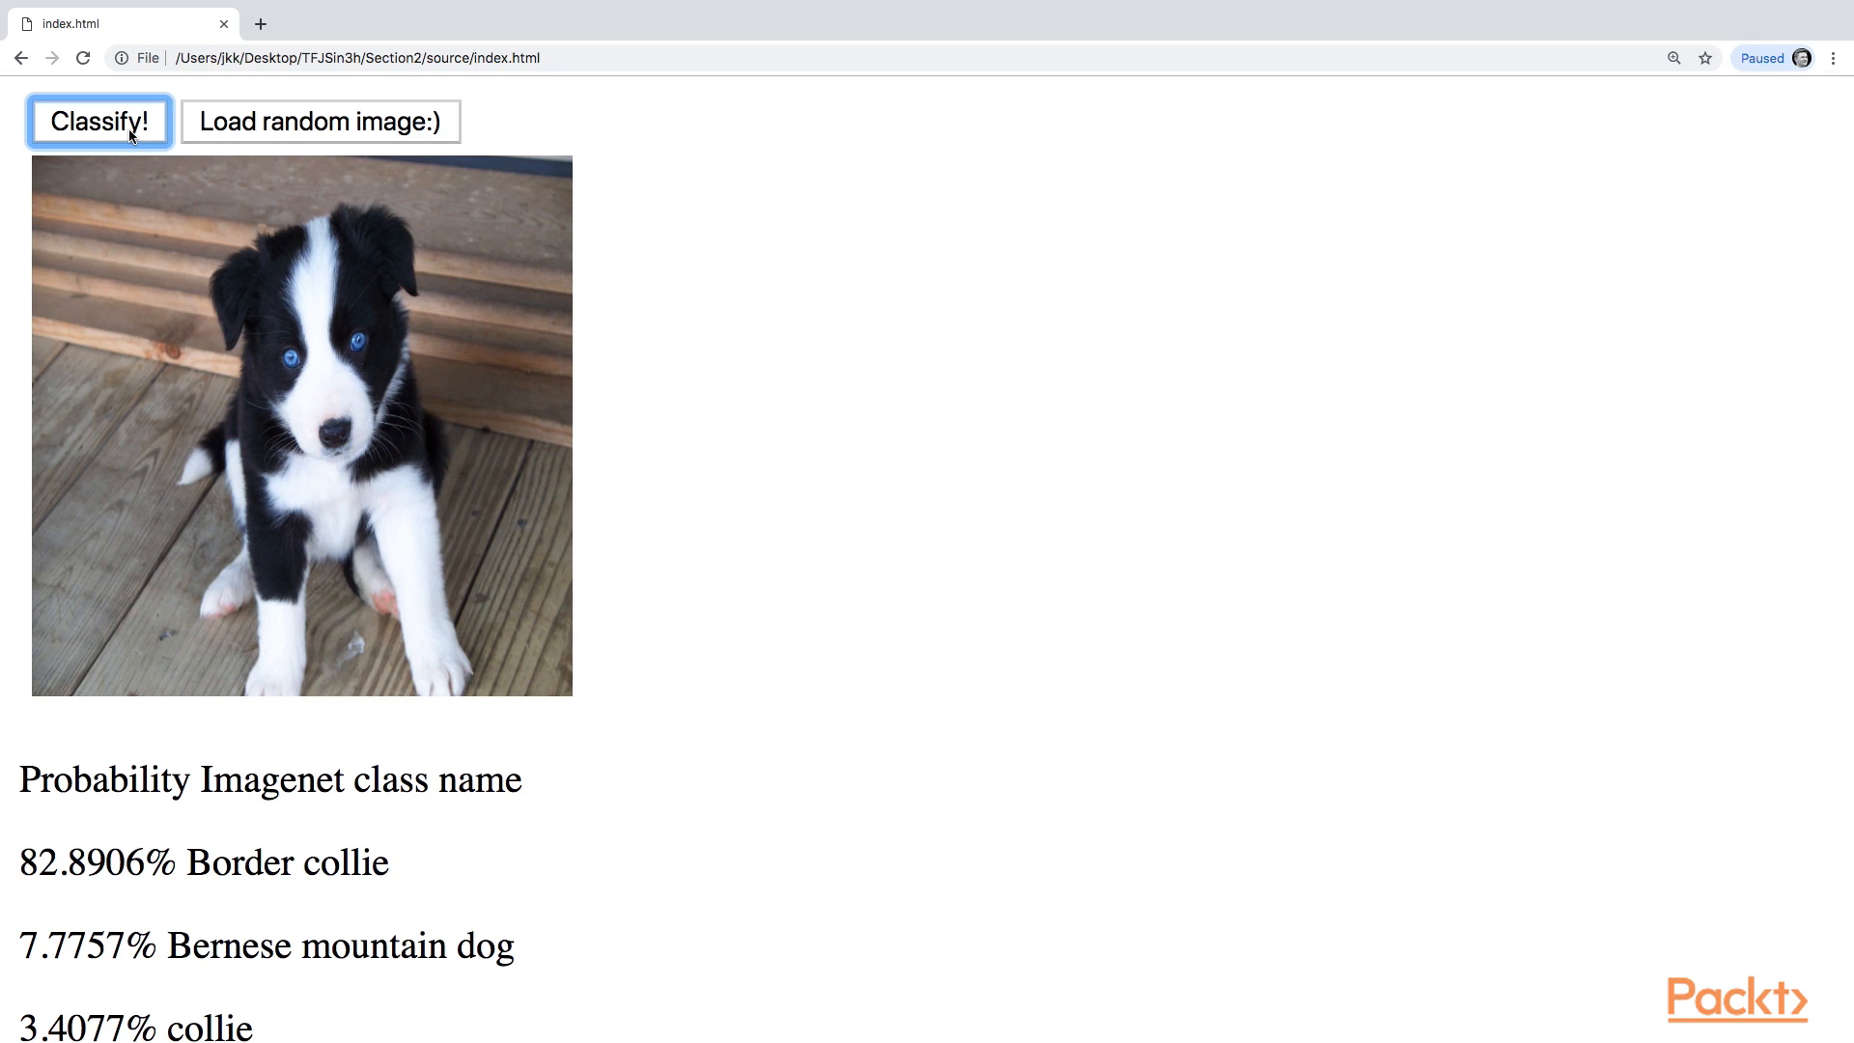
{"action": "scroll", "scroll_direction": "down", "scroll_amount": 3}
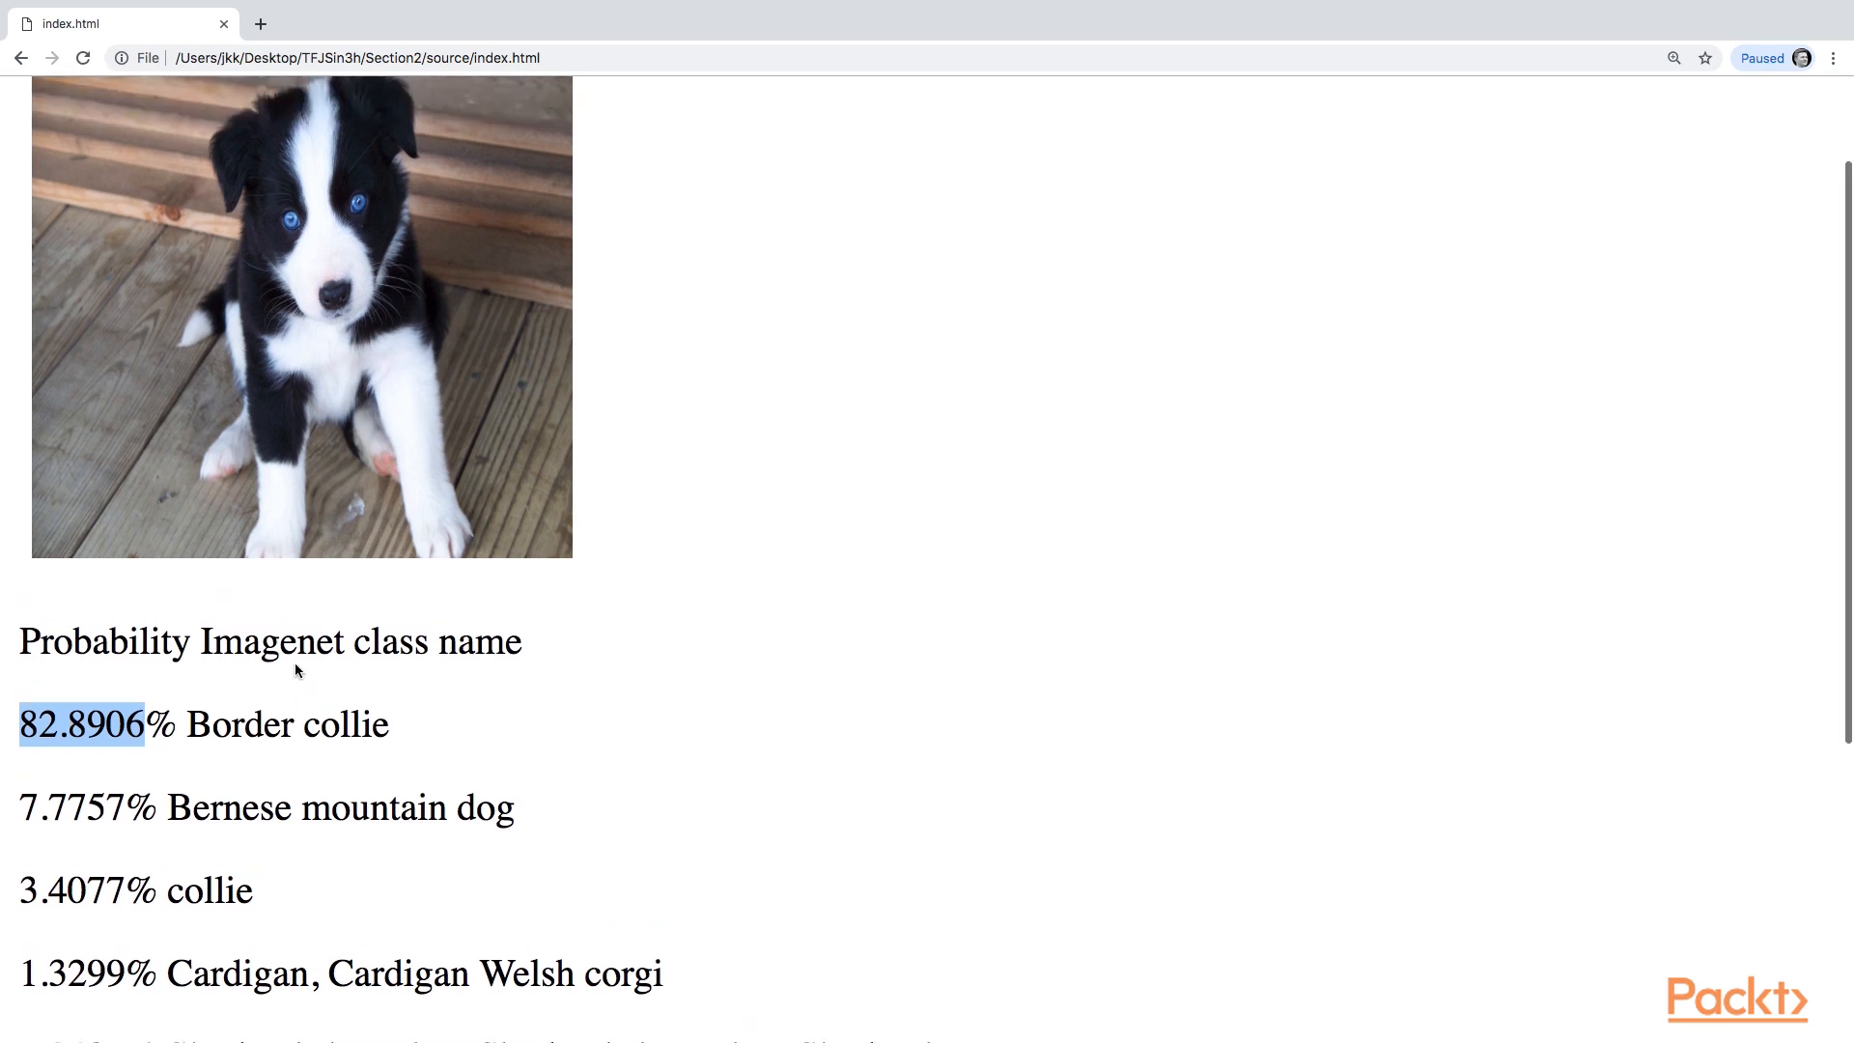
{"action": "mouse_move", "coordinate": [311, 444]}
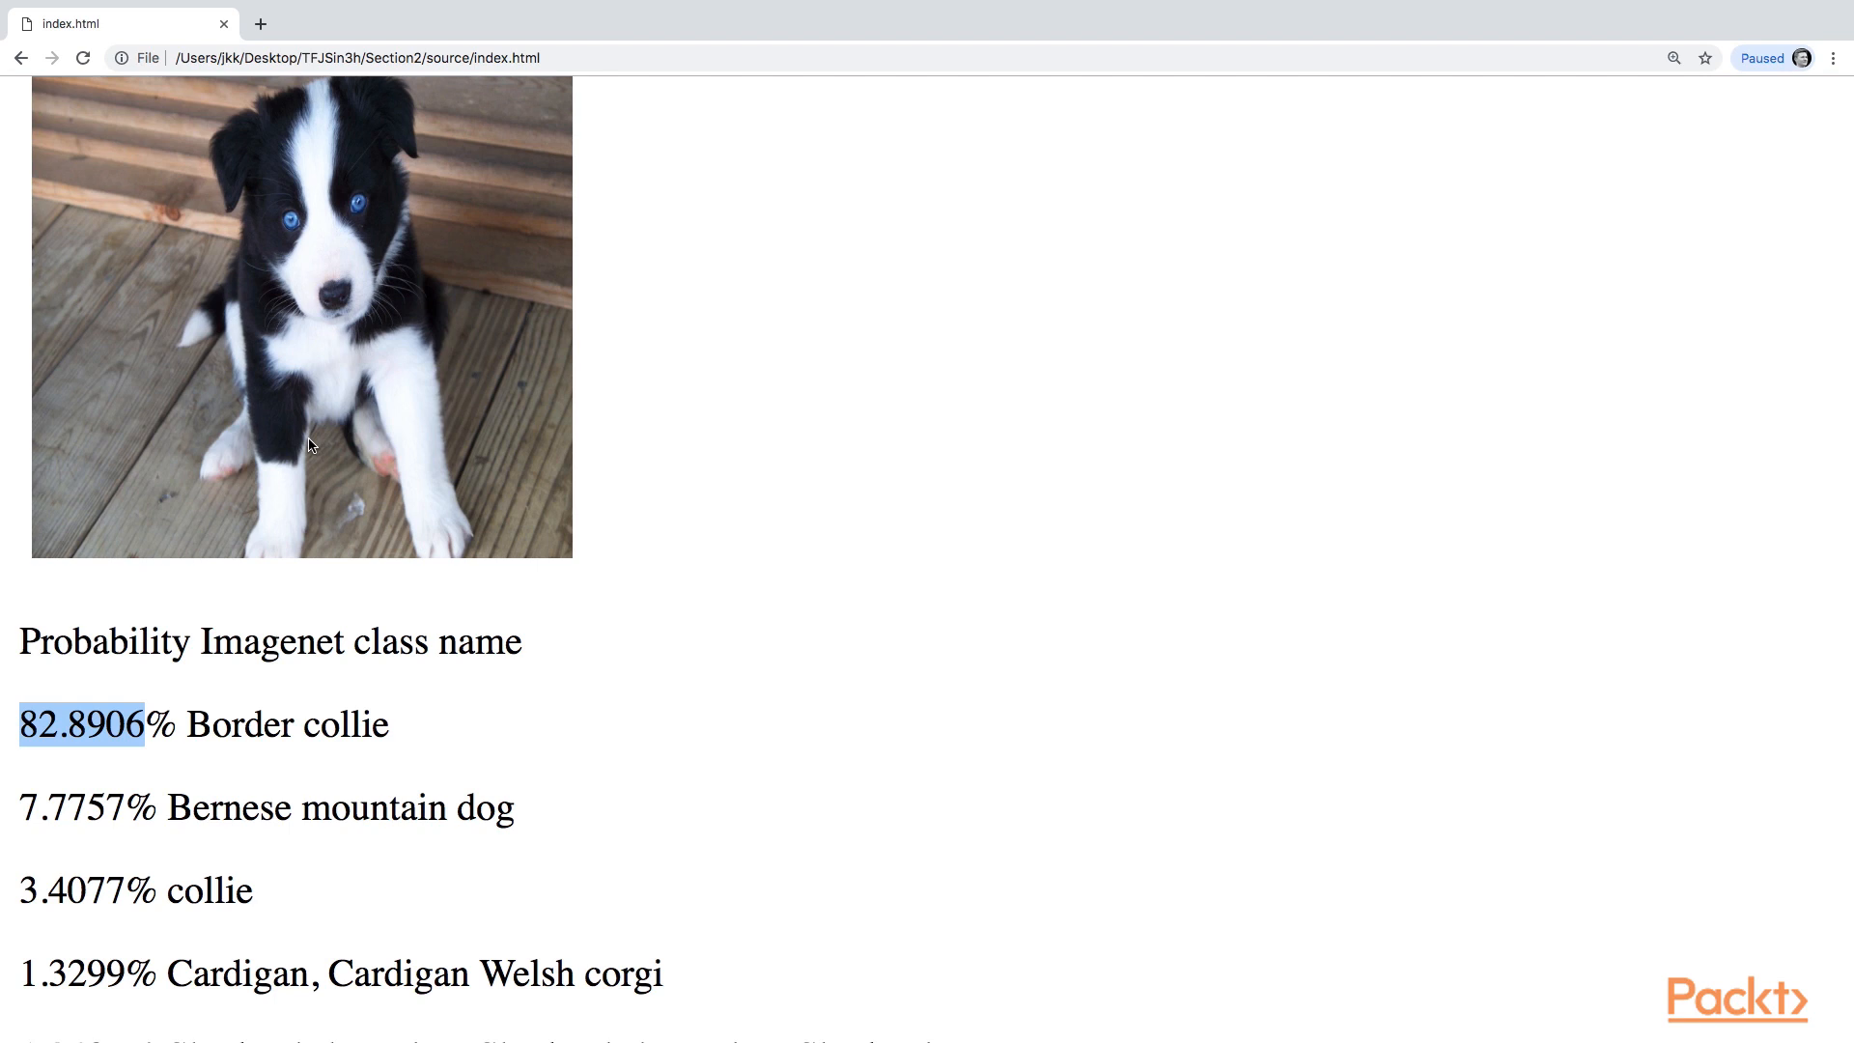
{"action": "scroll", "scroll_direction": "up", "scroll_amount": 3}
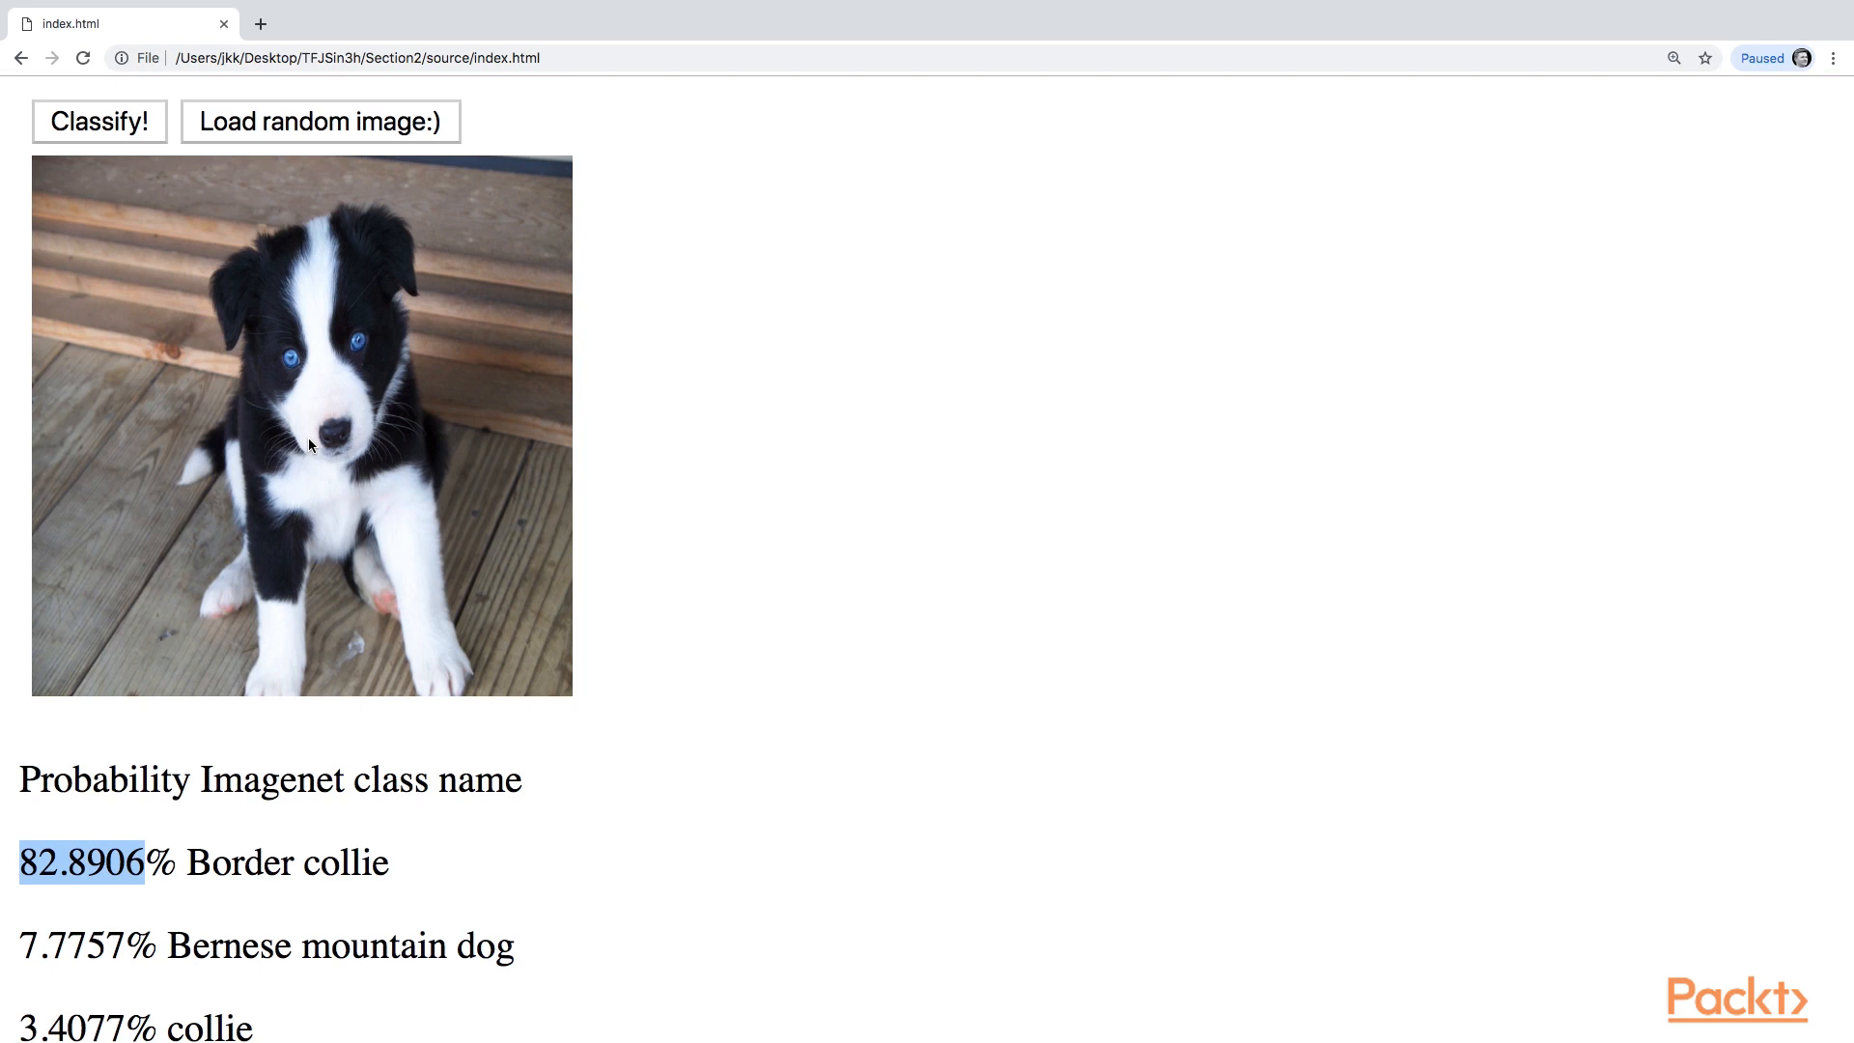
- Load and classify two random dog photos: kelpie at 88.89%, then Yorkshire terrier at 46.5892%
{"action": "left_click", "coordinate": [318, 120]}
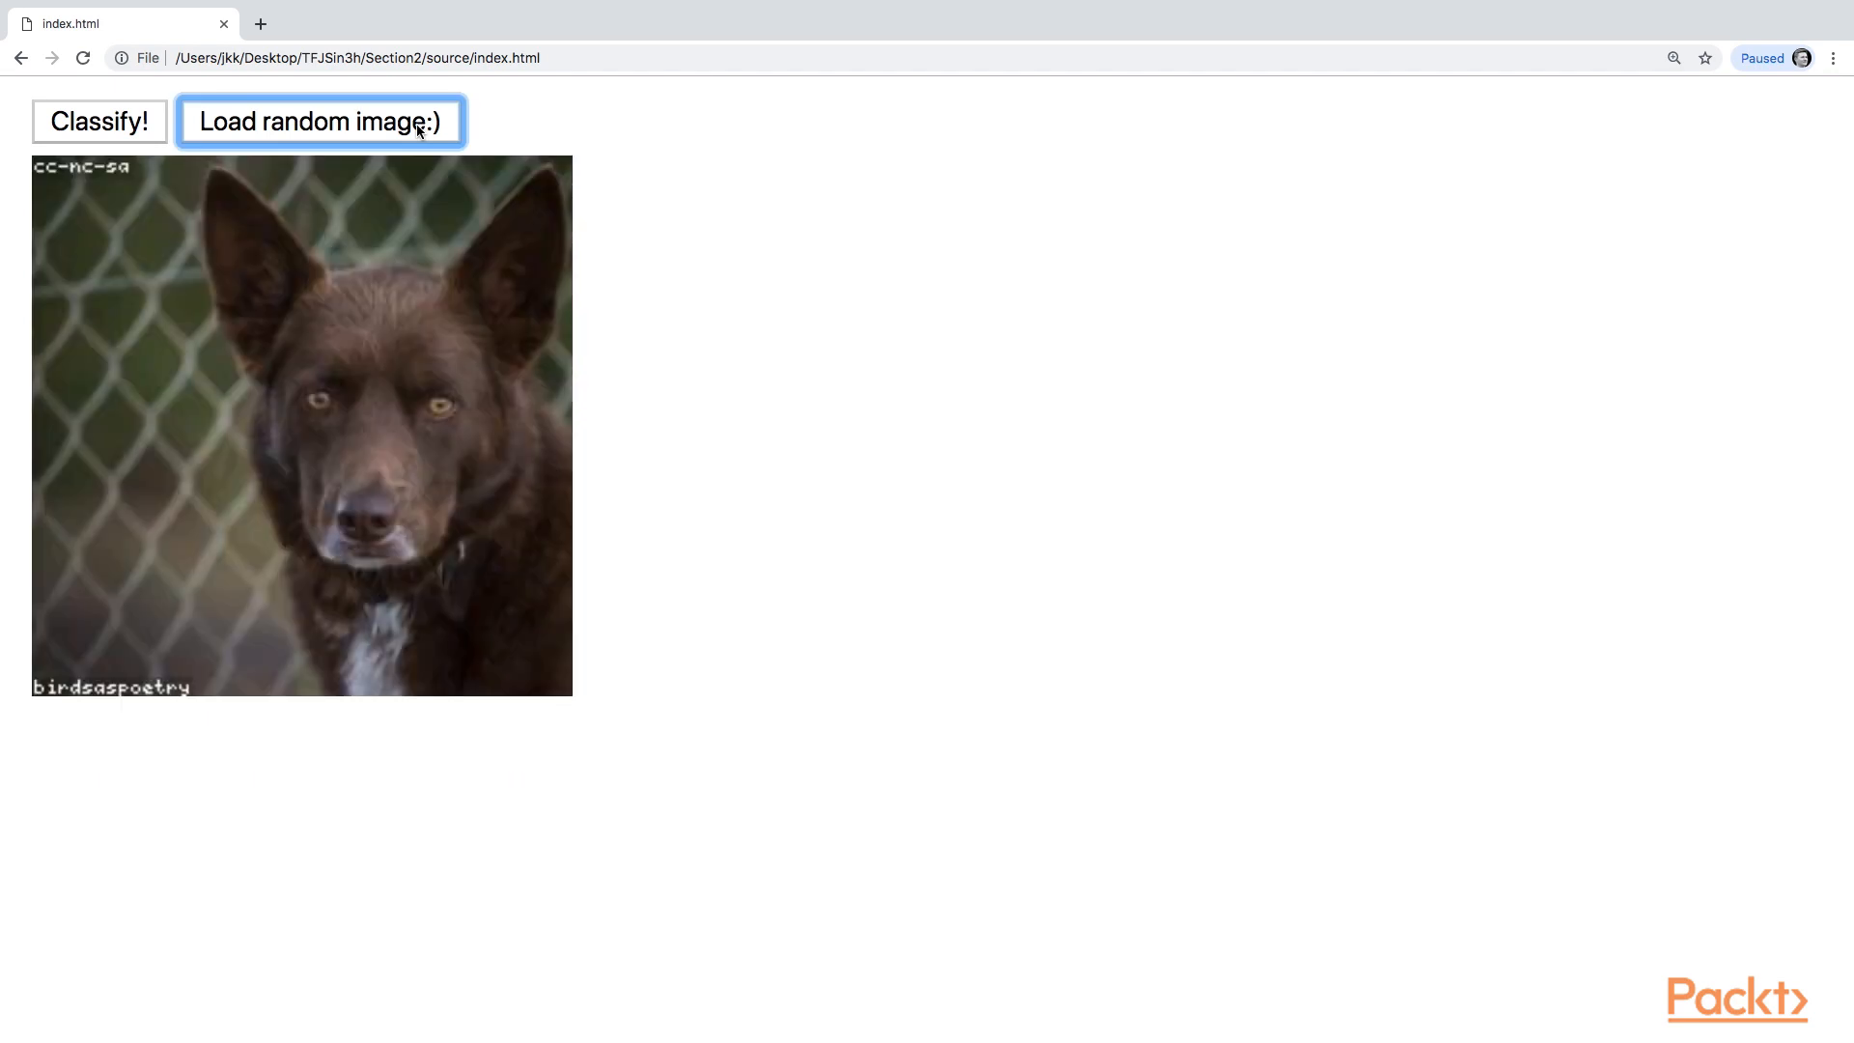
{"action": "mouse_move", "coordinate": [139, 141]}
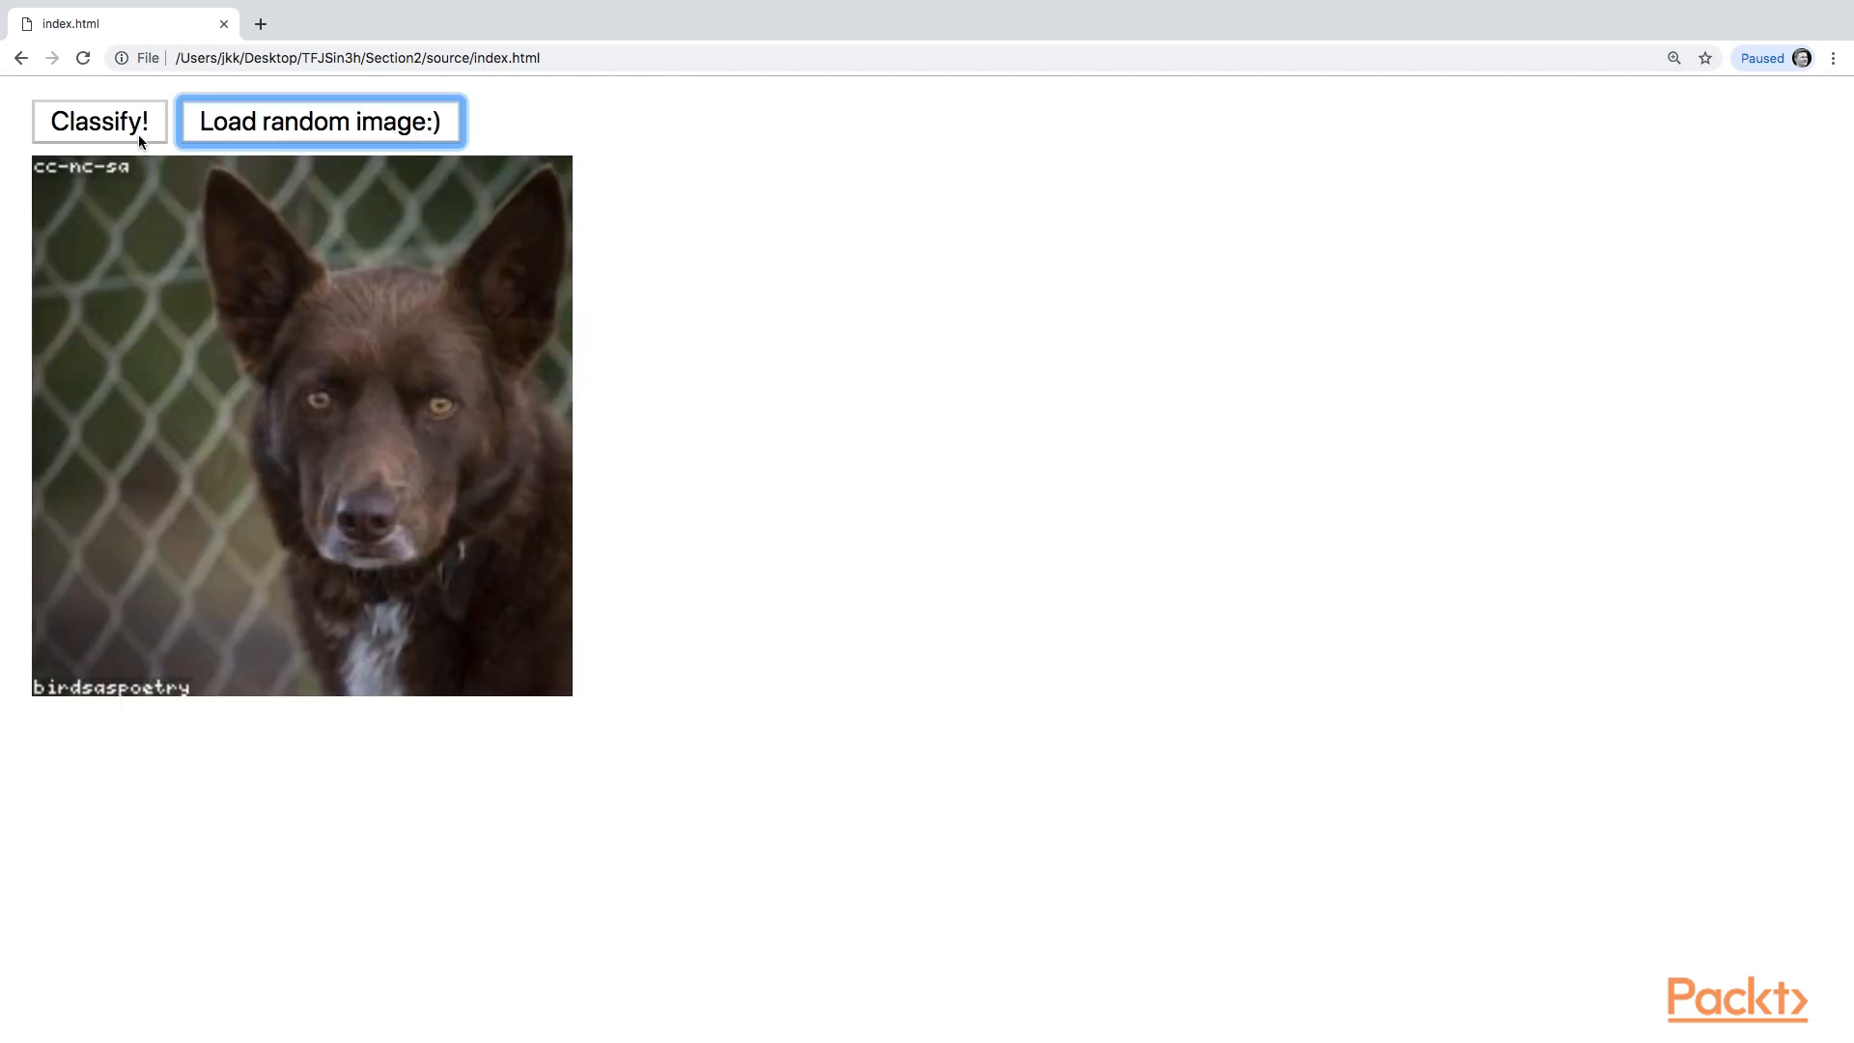
{"action": "left_click", "coordinate": [99, 120]}
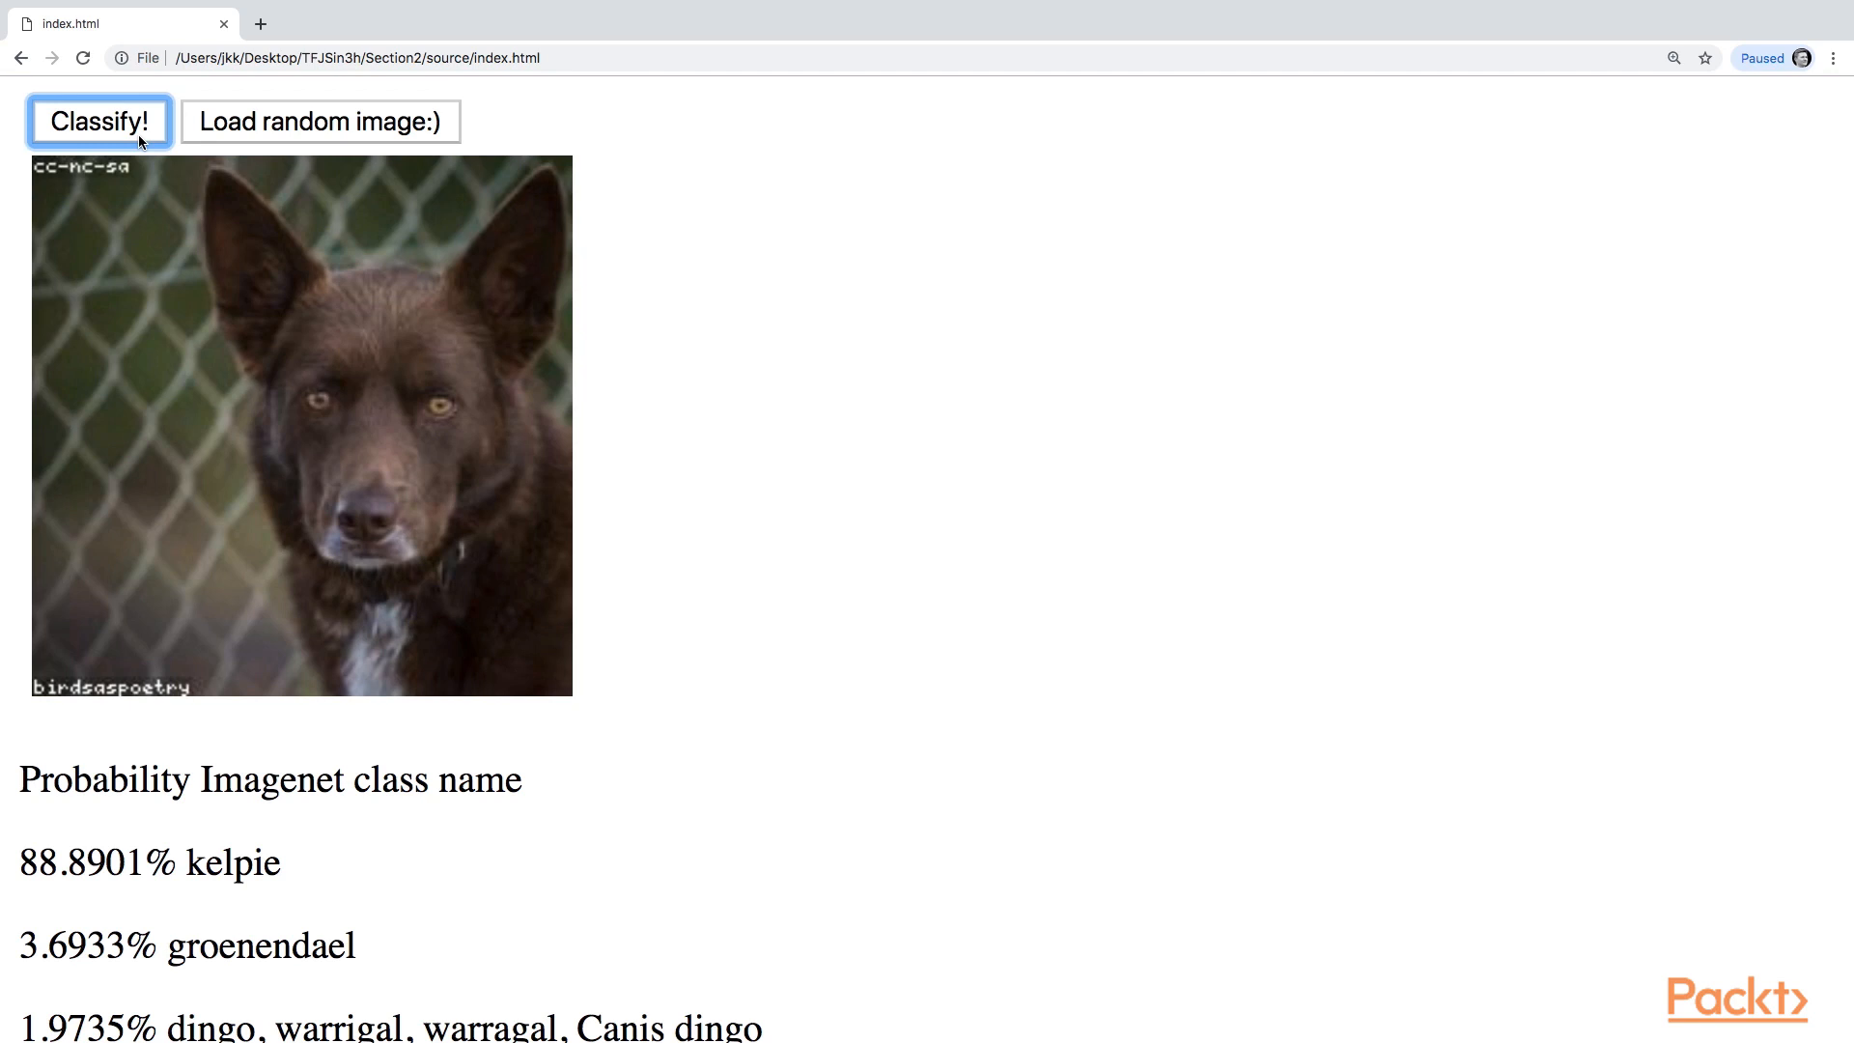
{"action": "mouse_move", "coordinate": [249, 602]}
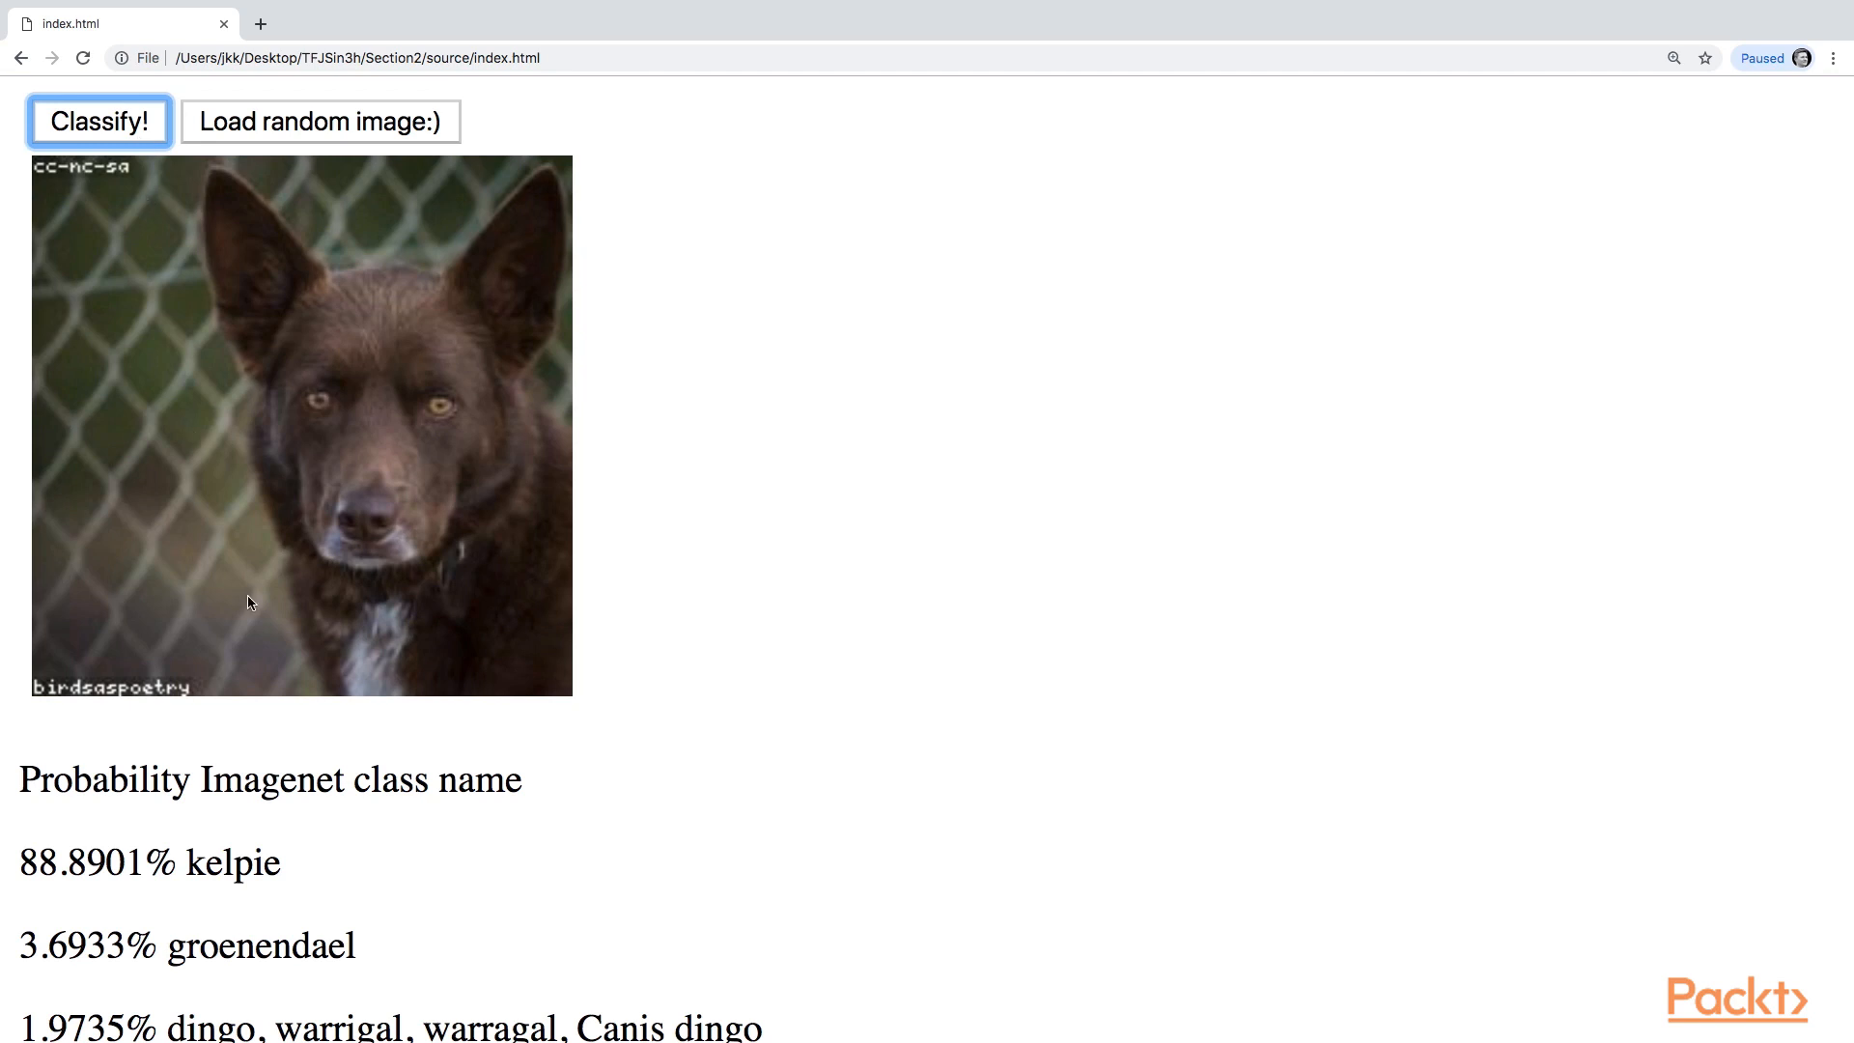
{"action": "mouse_move", "coordinate": [245, 798]}
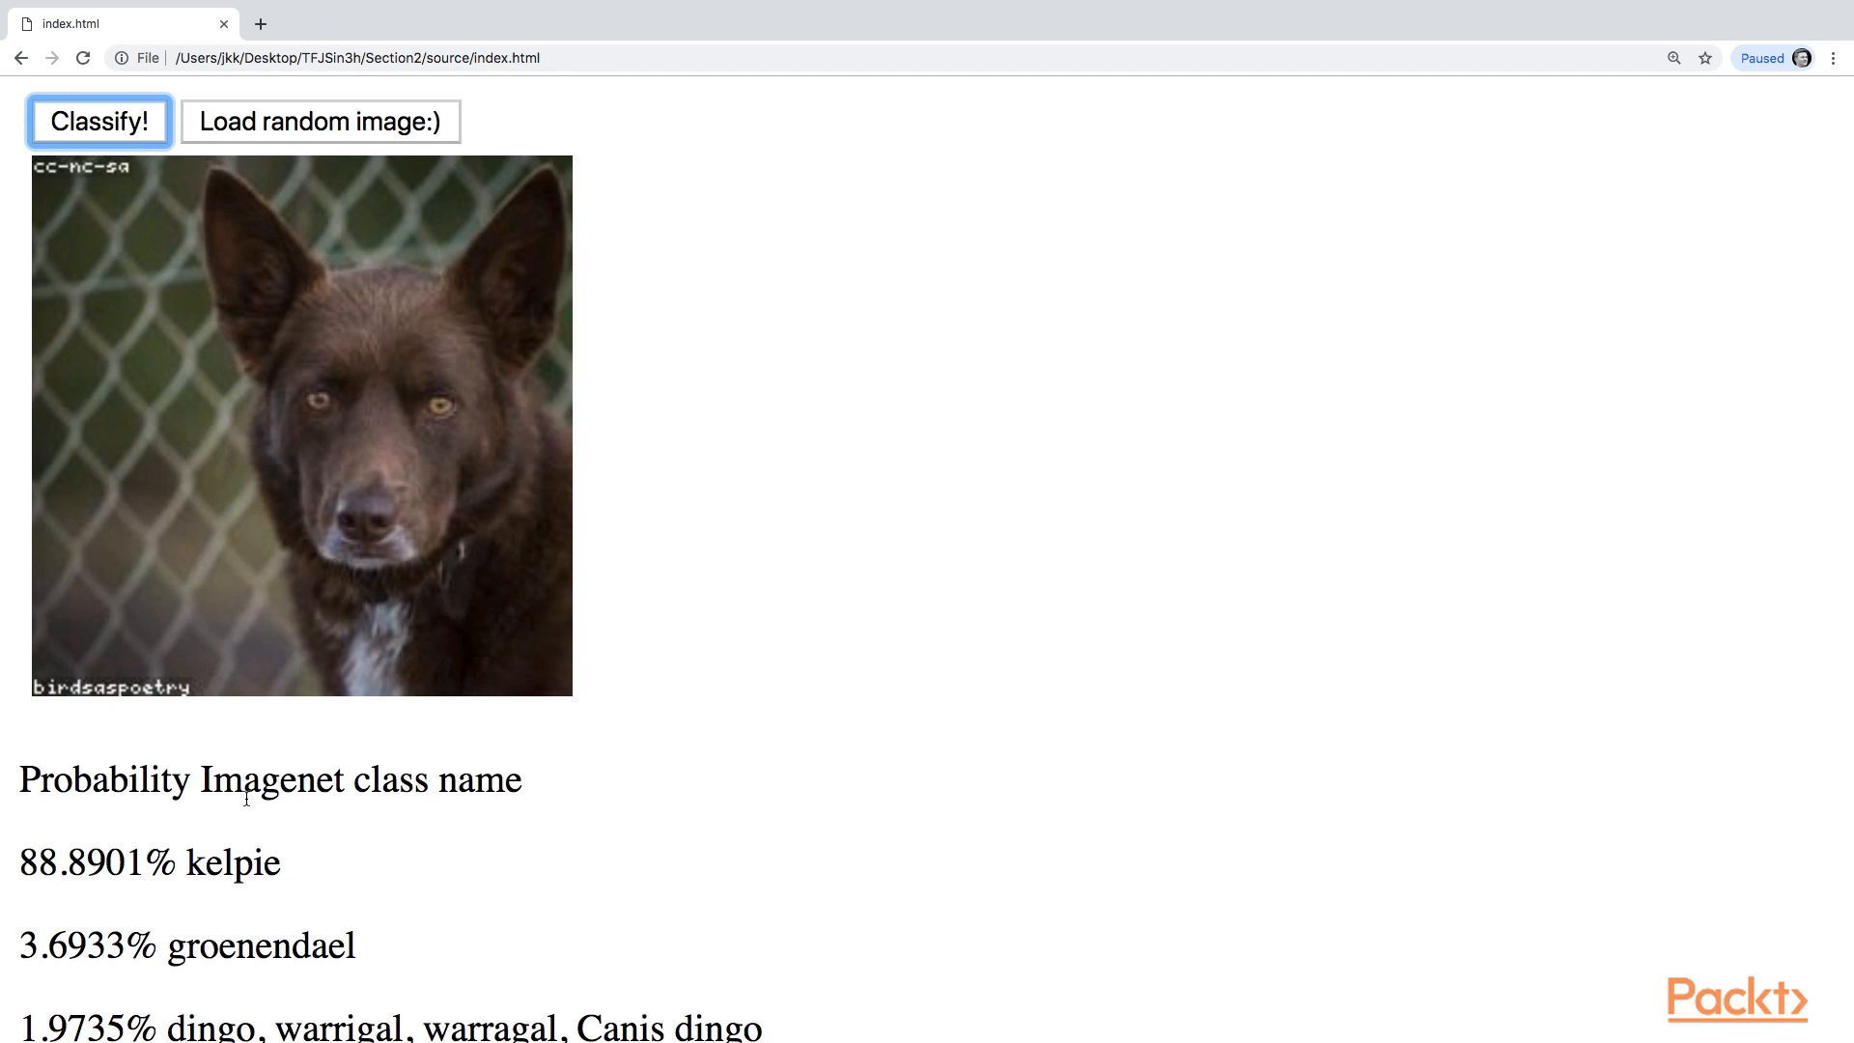
{"action": "left_click", "coordinate": [319, 120]}
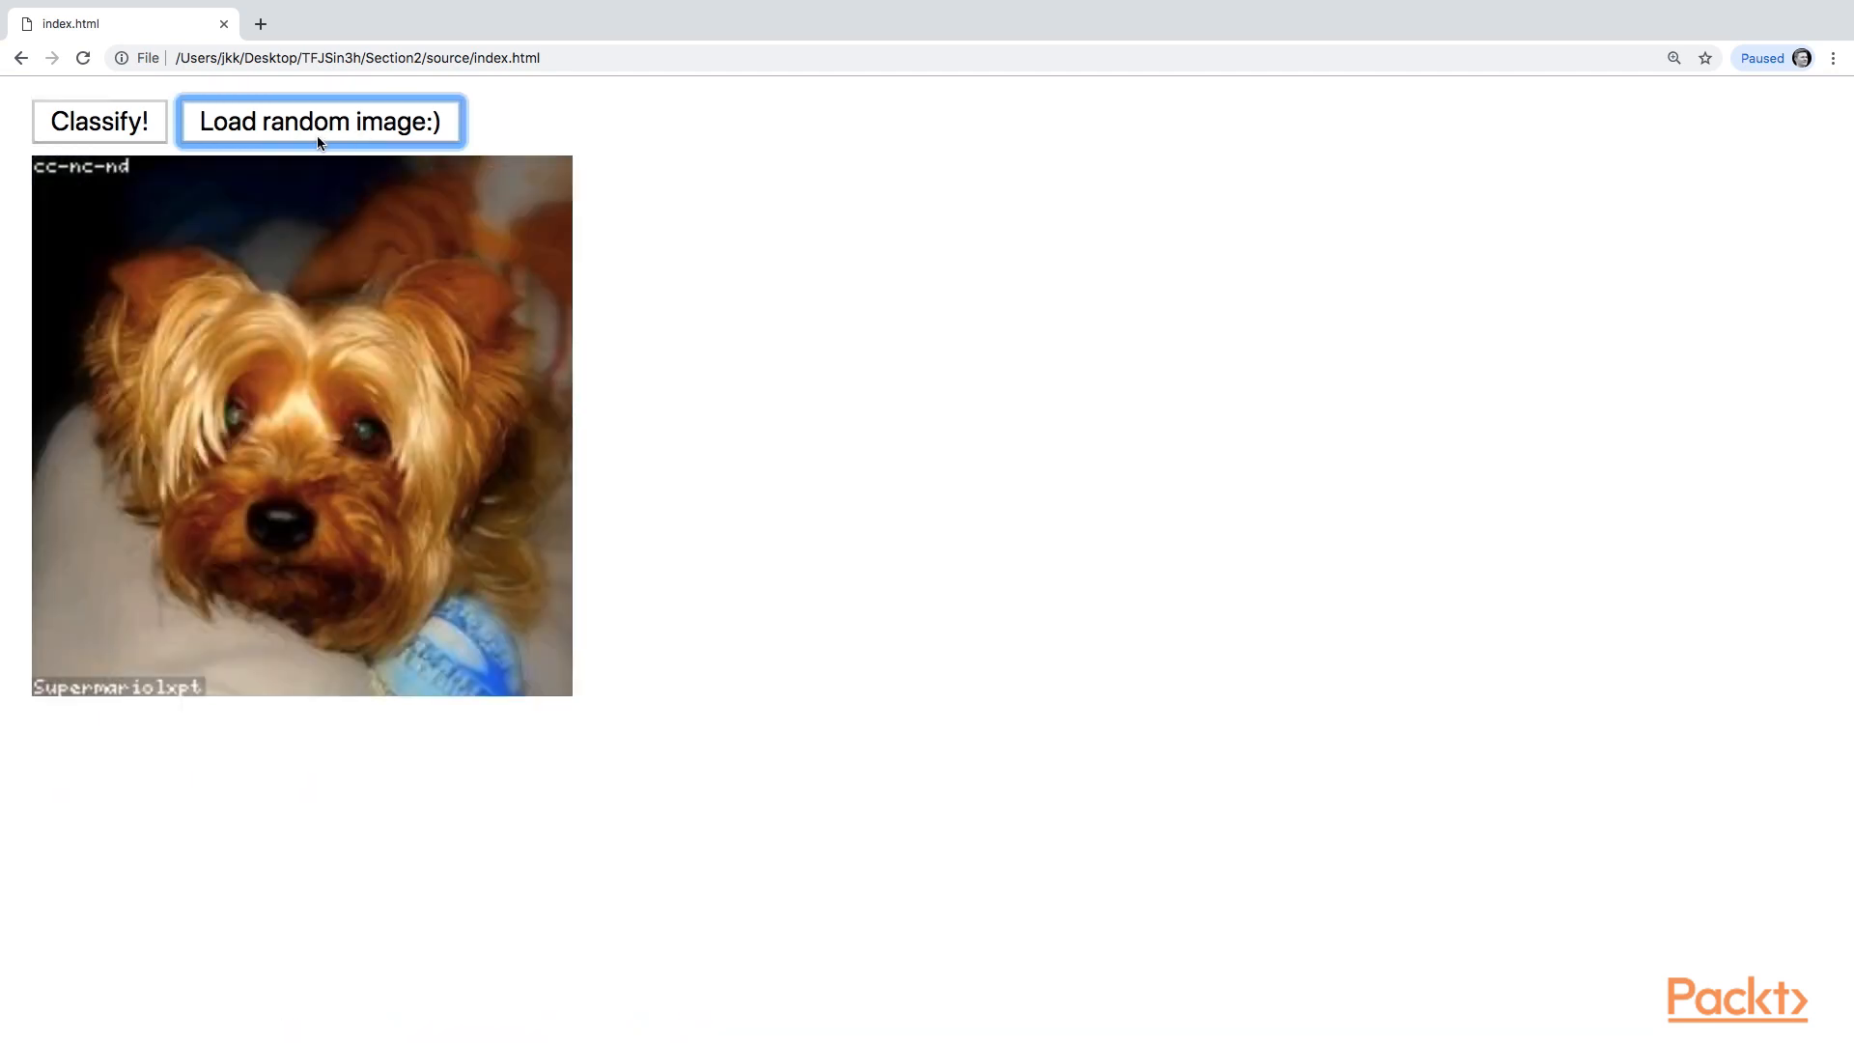
{"action": "left_click", "coordinate": [99, 120]}
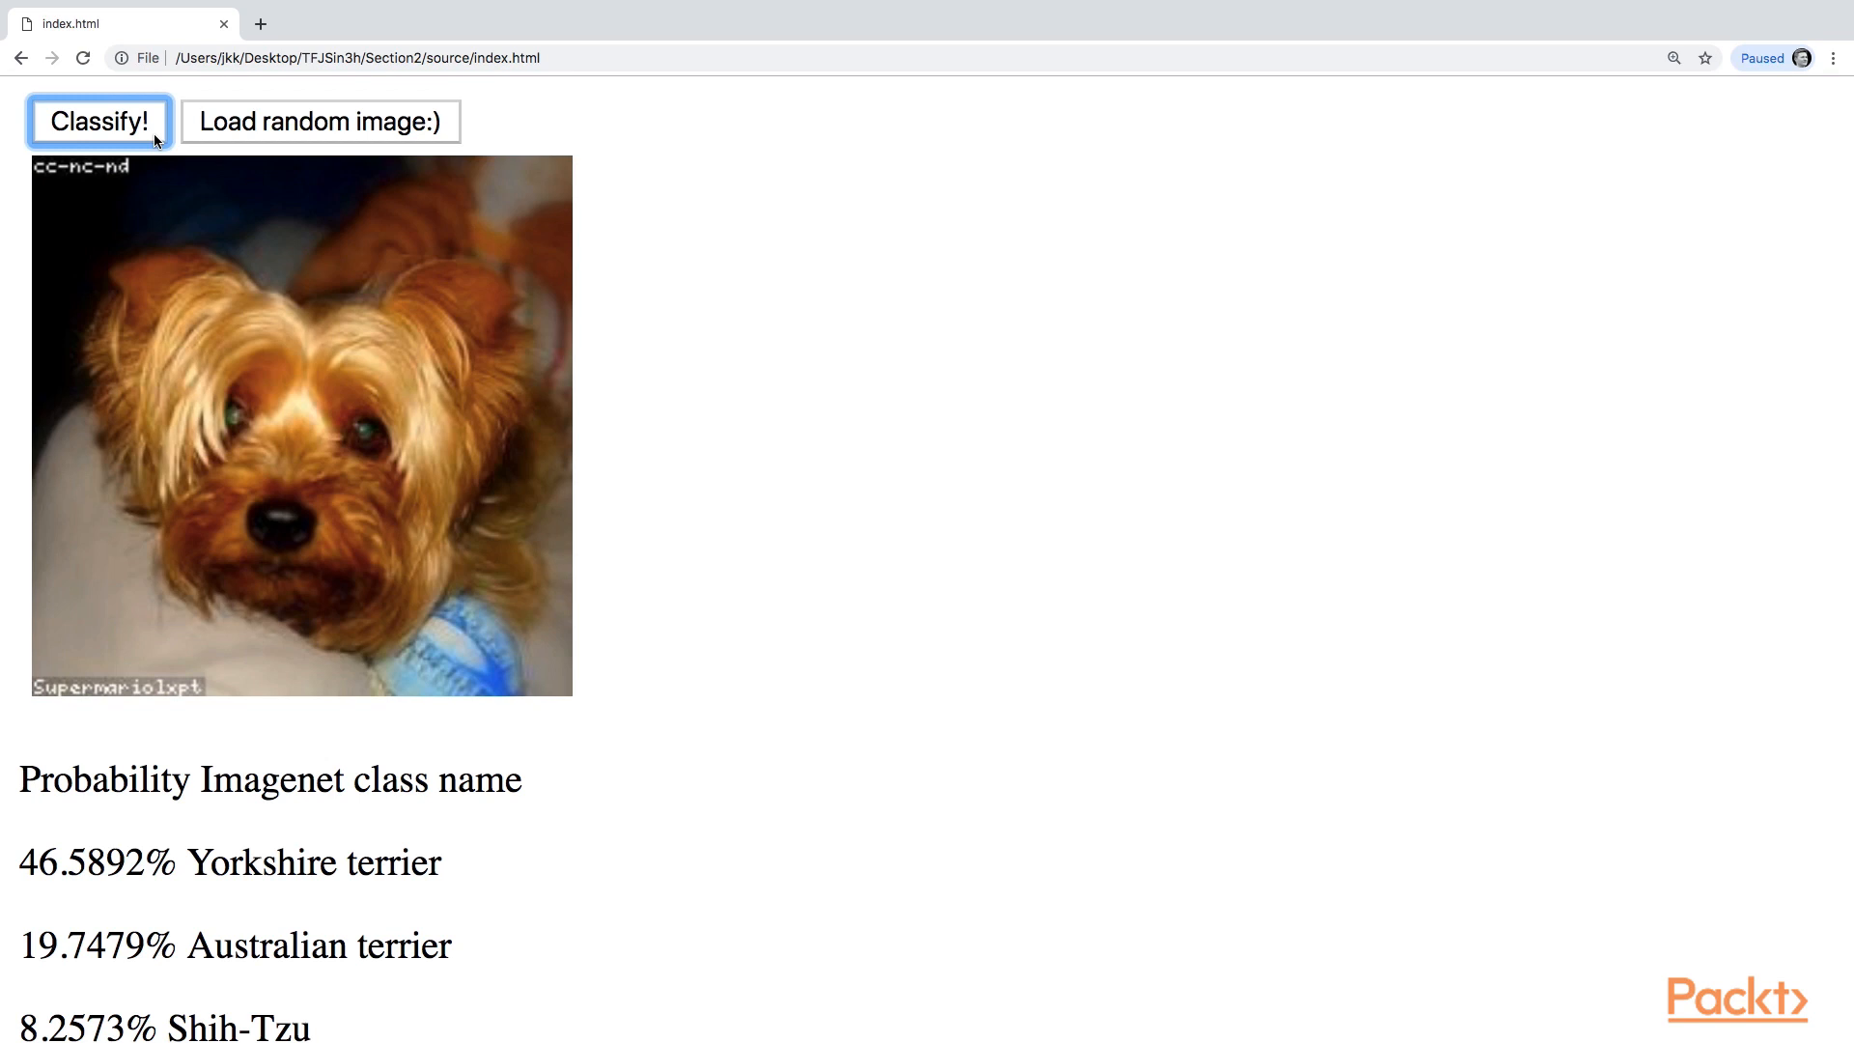
{"action": "mouse_move", "coordinate": [429, 162]}
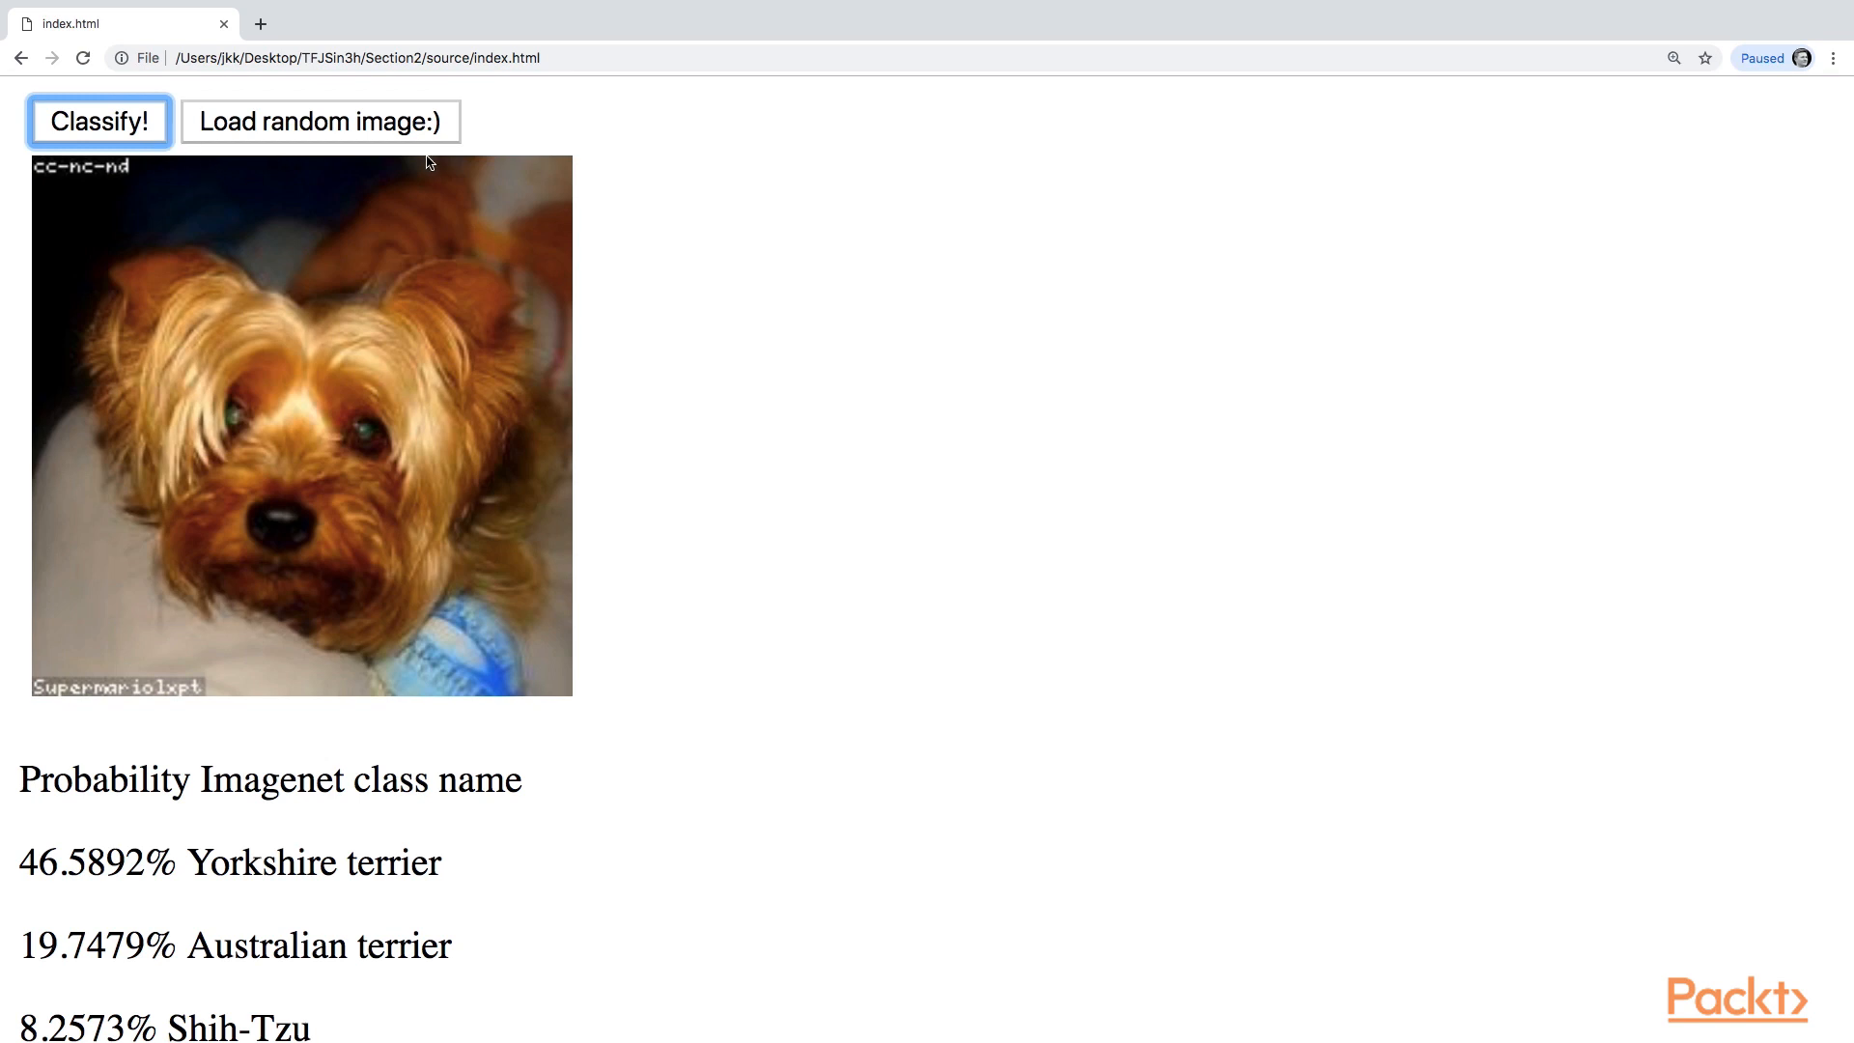
{"action": "mouse_move", "coordinate": [303, 404]}
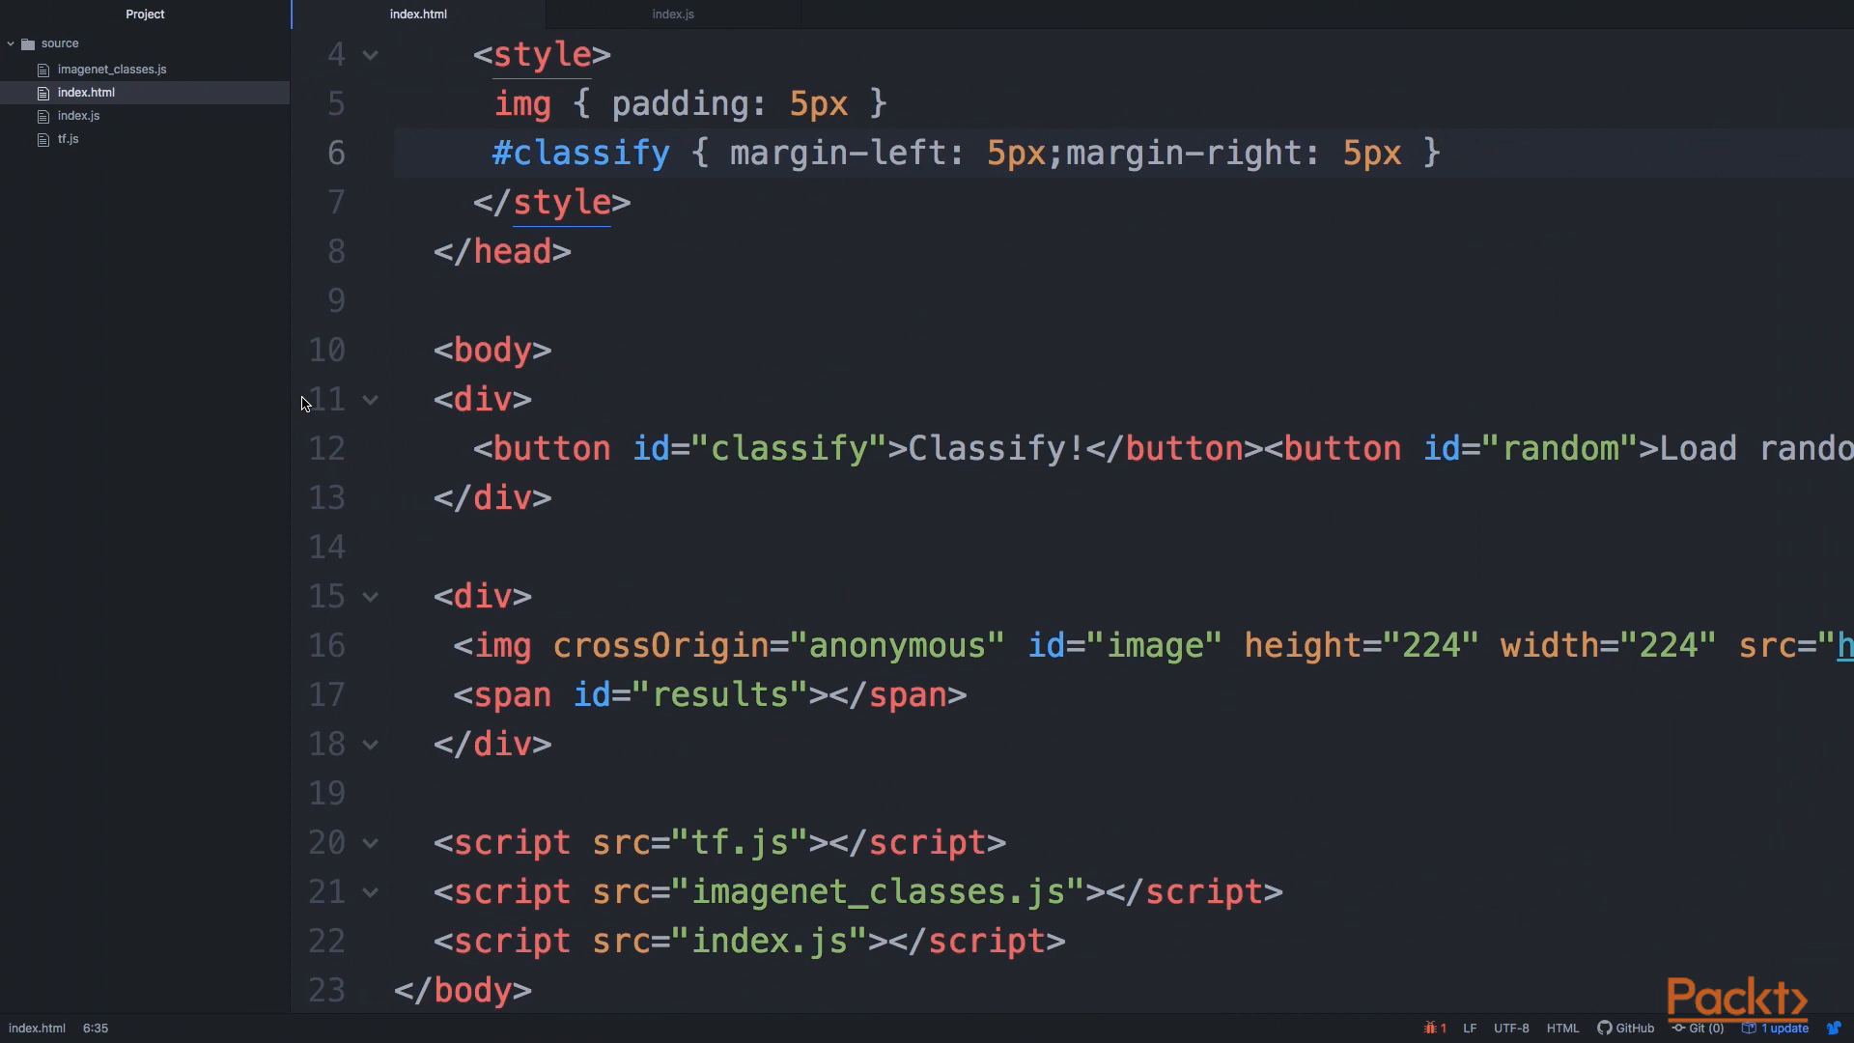
- Scroll through index.html, marking the classify margin rule and the img element line
{"action": "scroll", "scroll_direction": "up", "scroll_amount": 3}
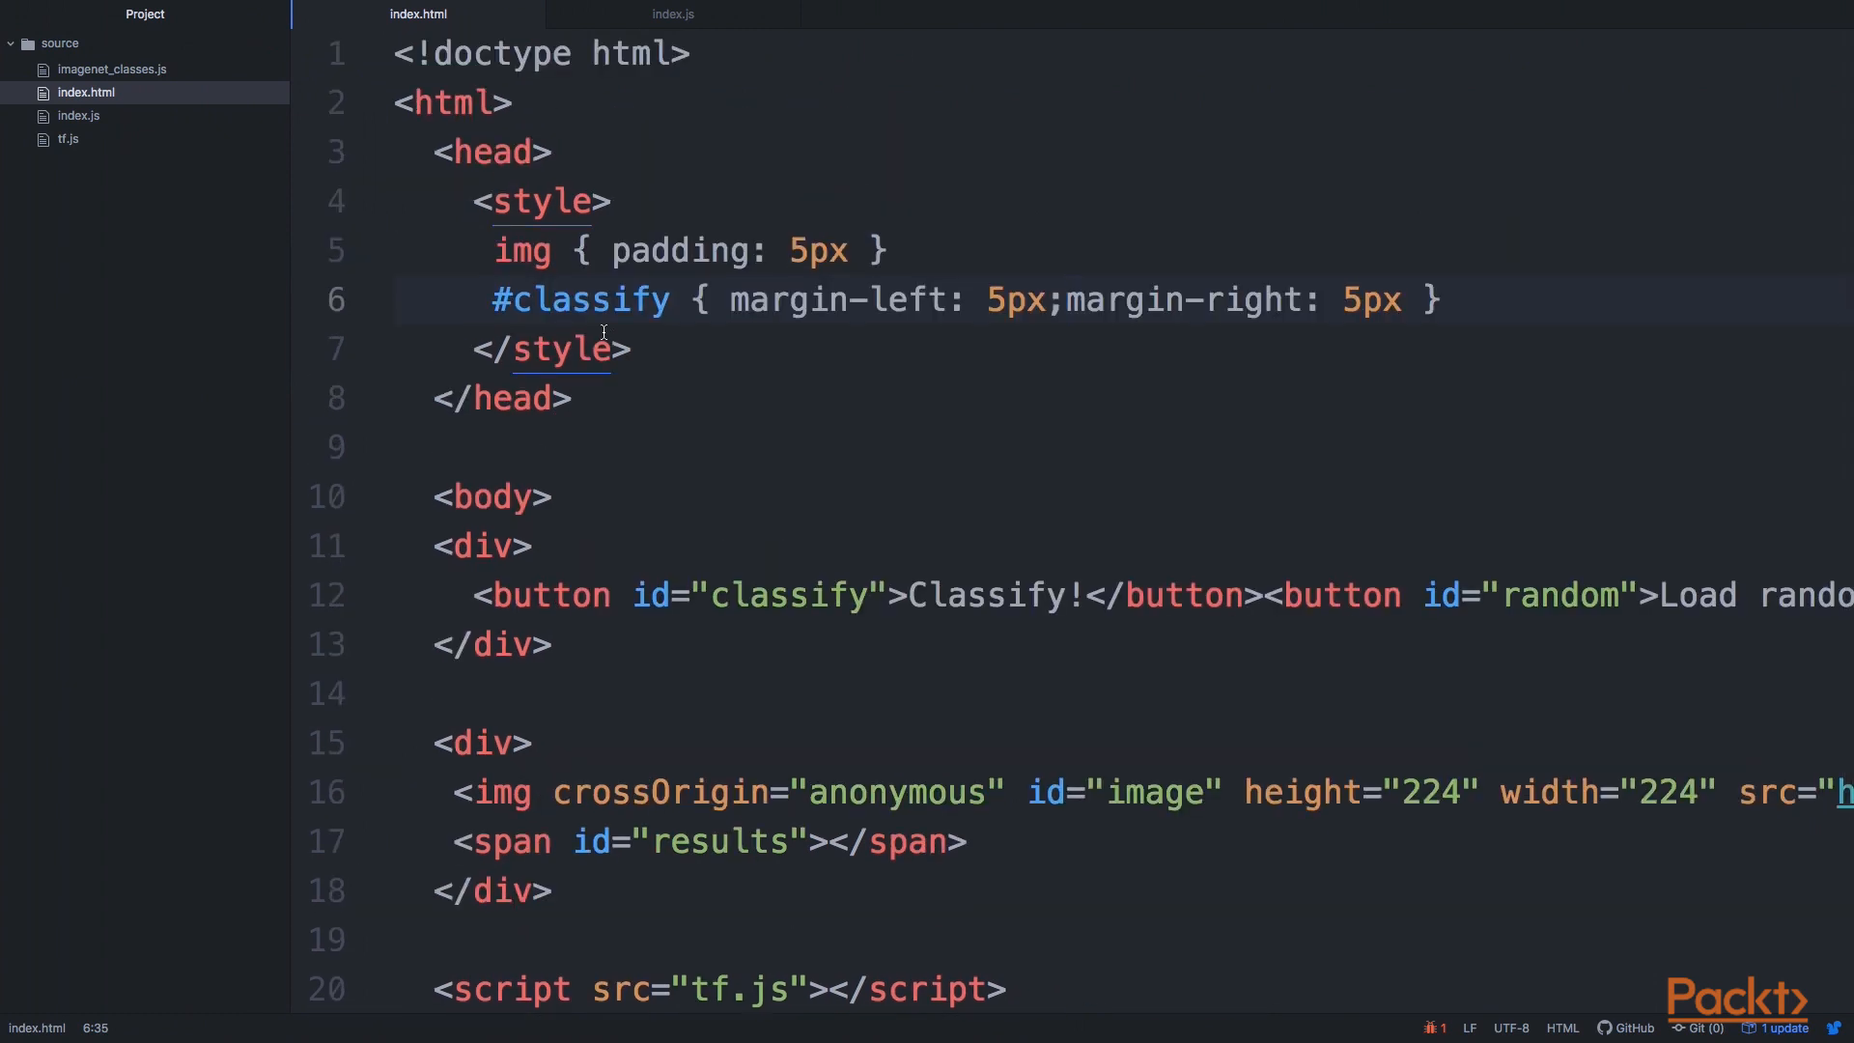
{"action": "left_click", "coordinate": [1064, 301]}
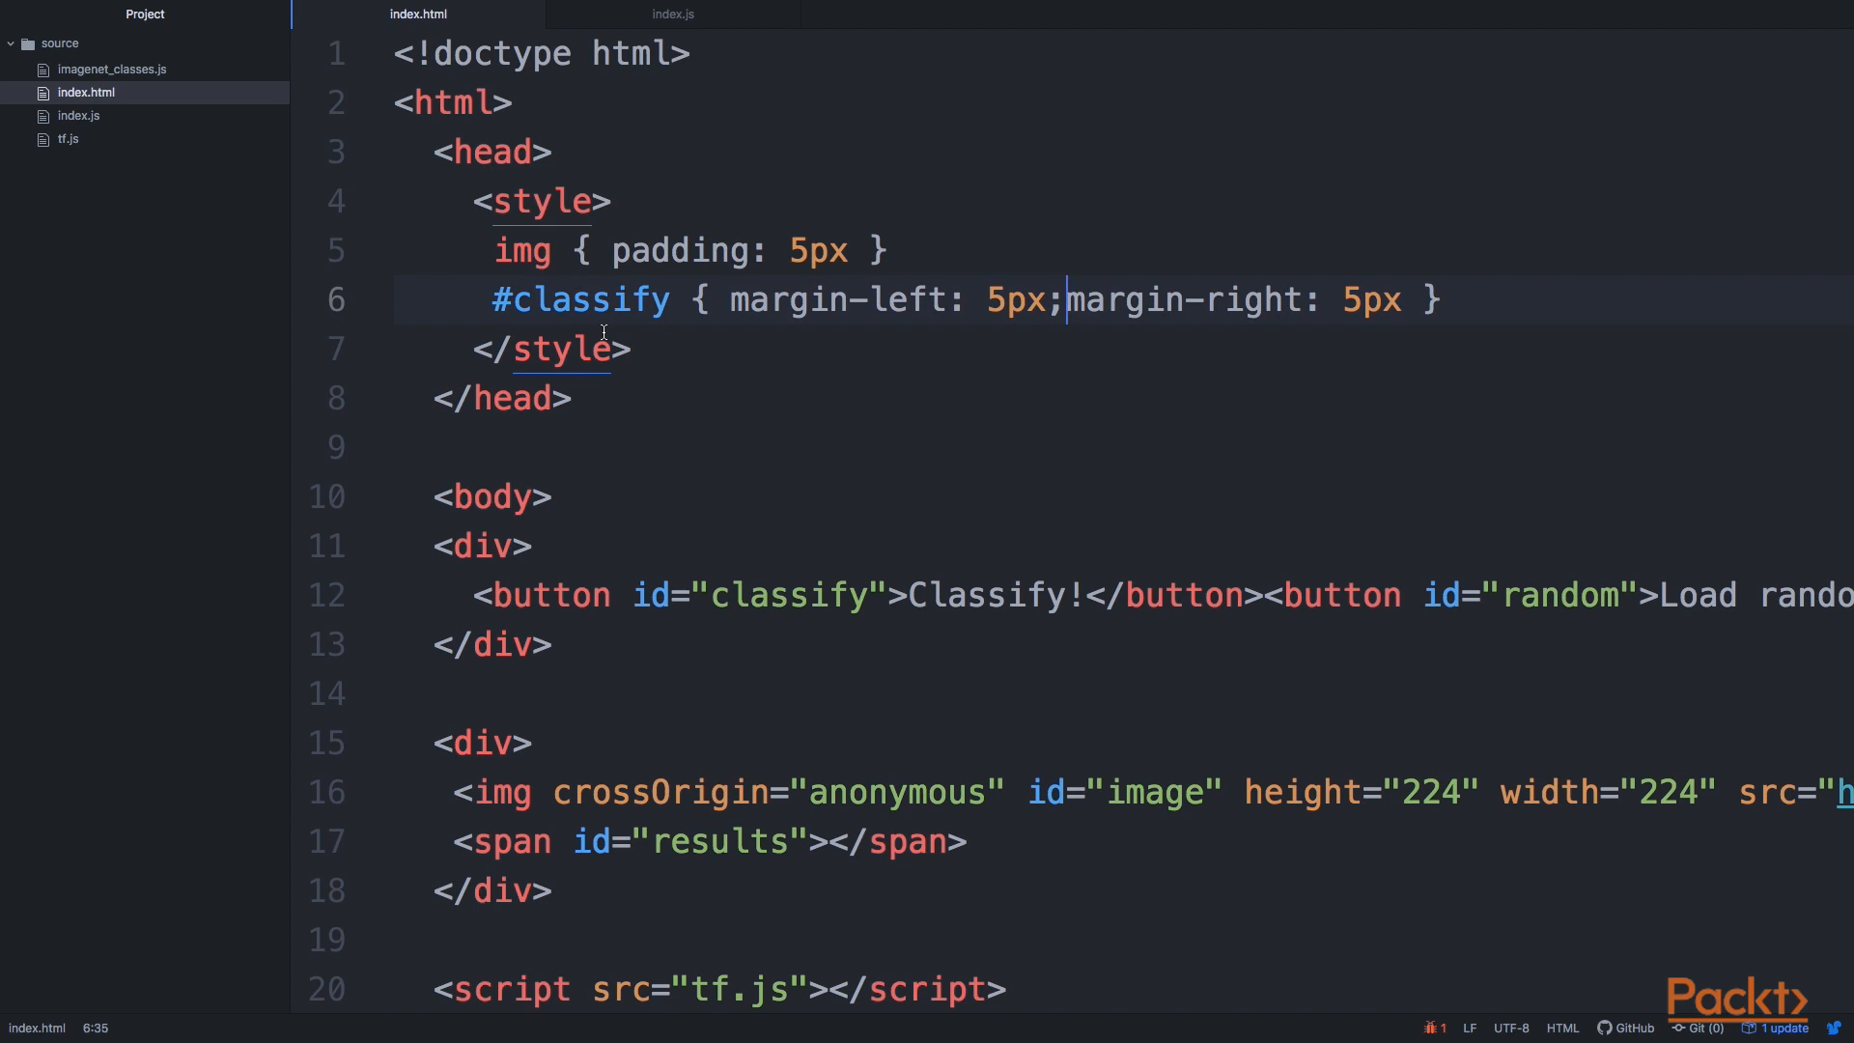
{"action": "scroll", "scroll_direction": "down", "scroll_amount": 3}
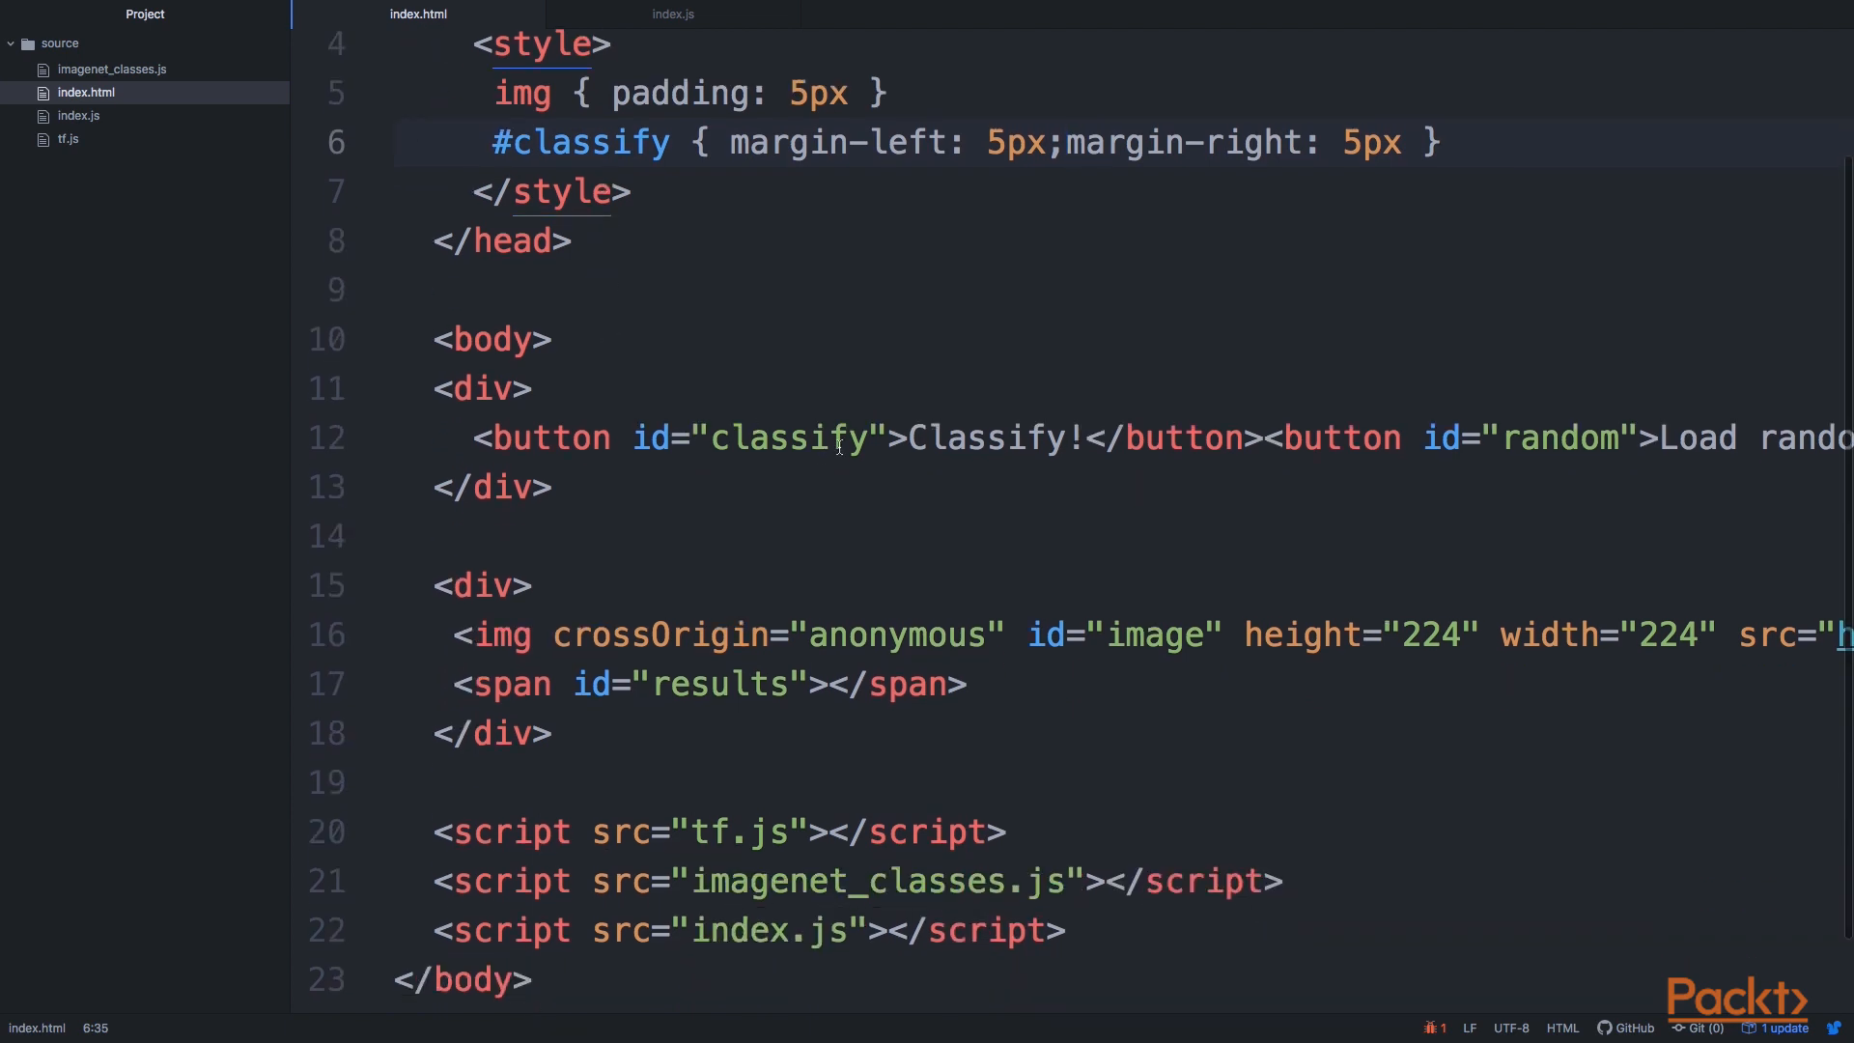
{"action": "left_click", "coordinate": [1064, 141]}
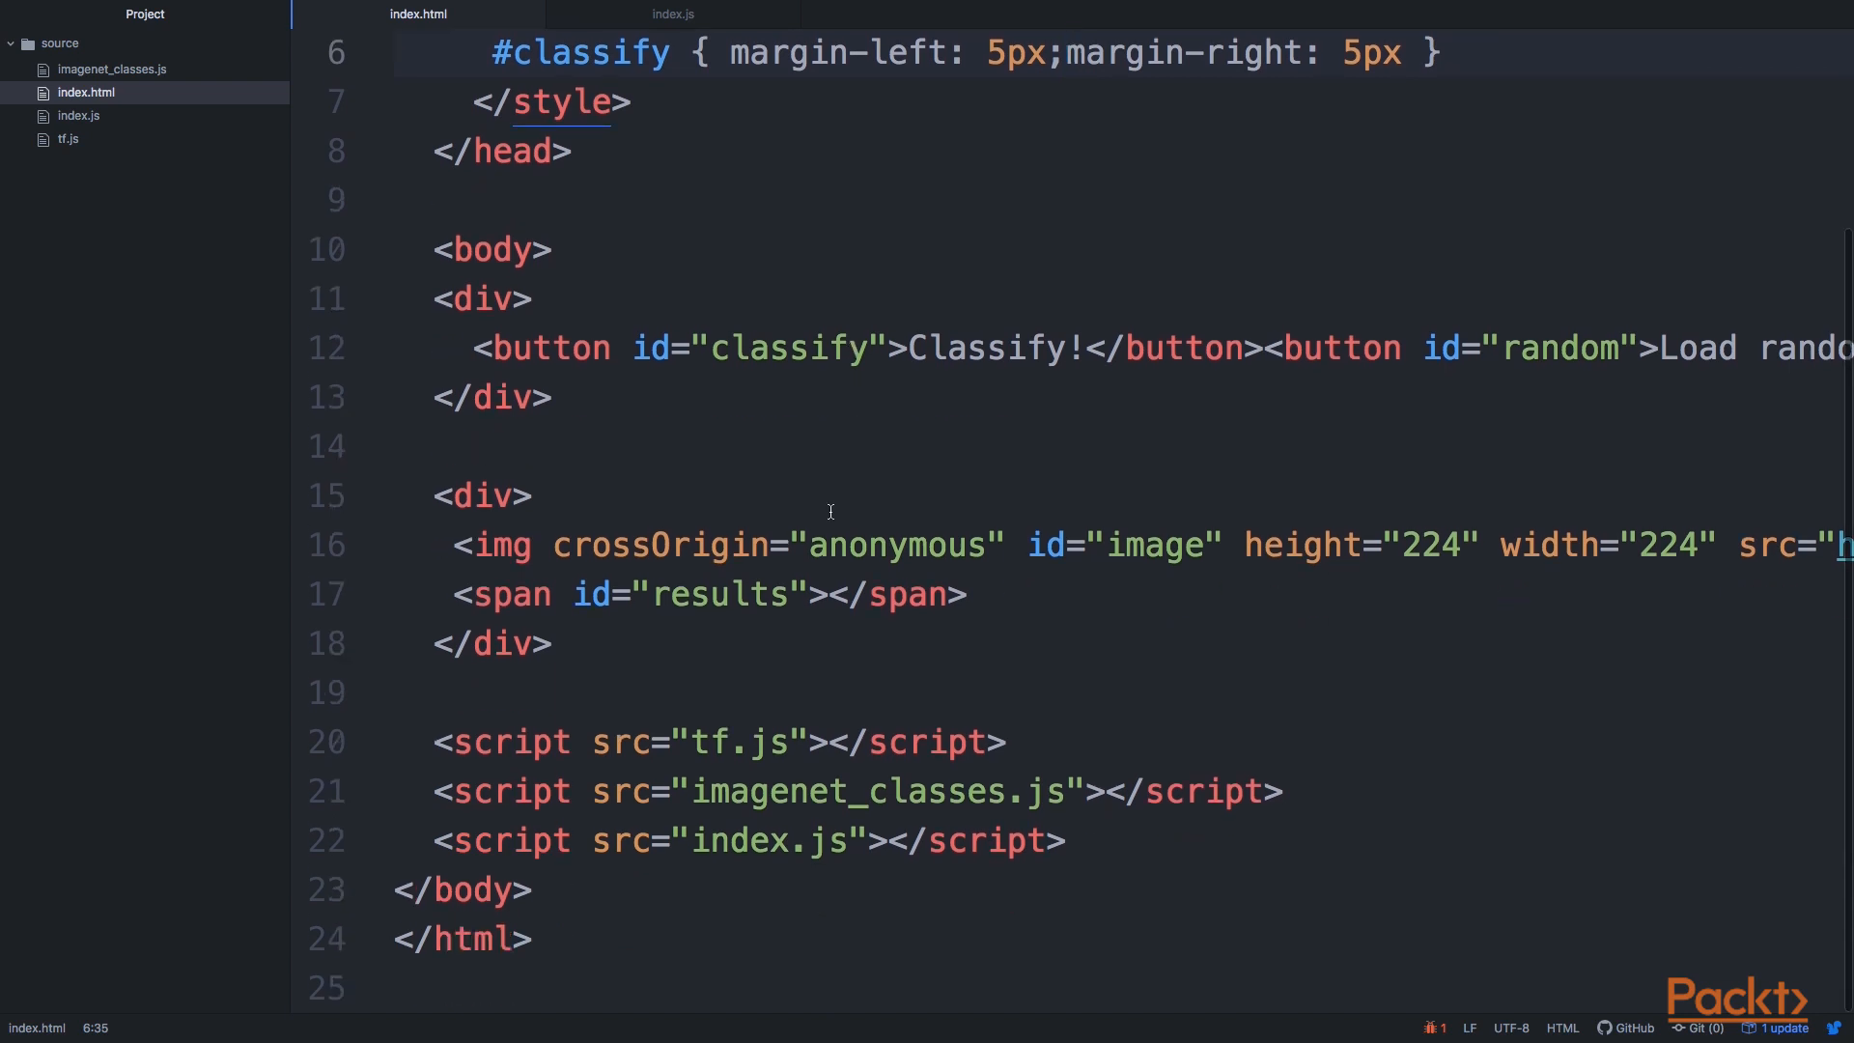
{"action": "scroll", "scroll_direction": "right", "scroll_amount": 3}
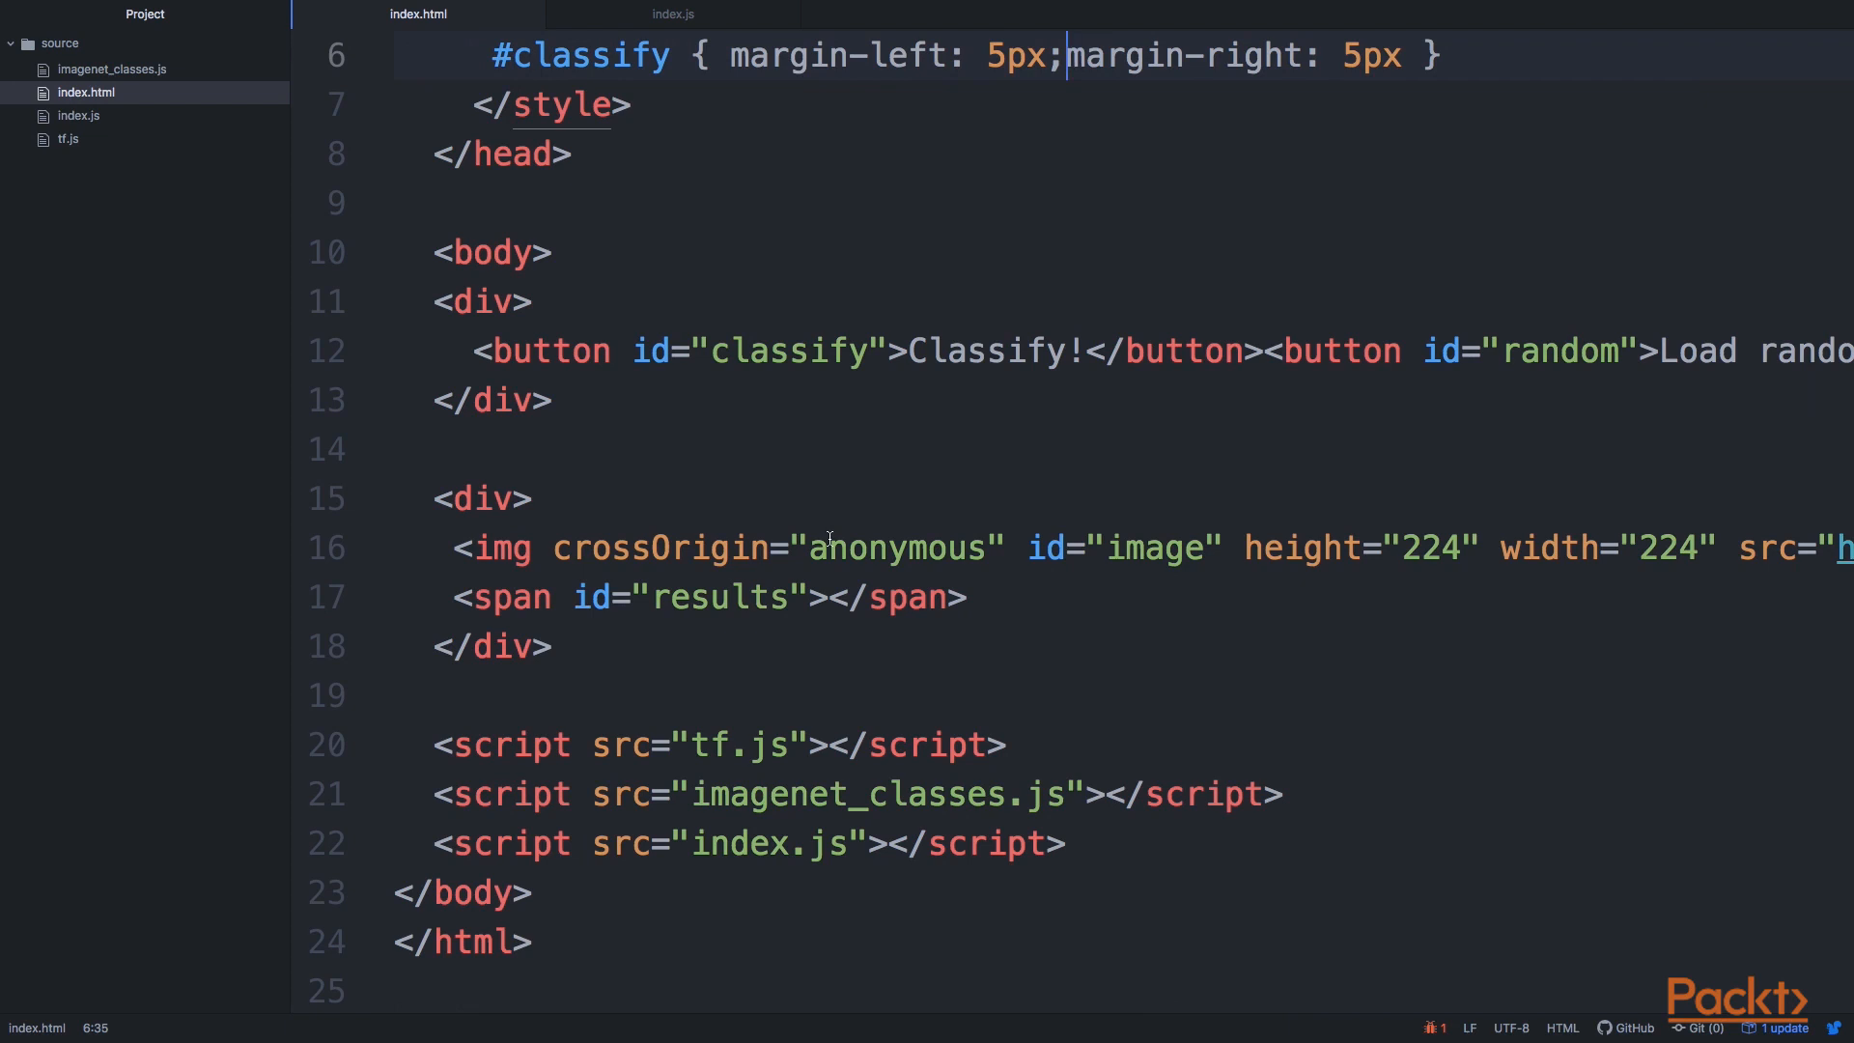
{"action": "left_click", "coordinate": [828, 546]}
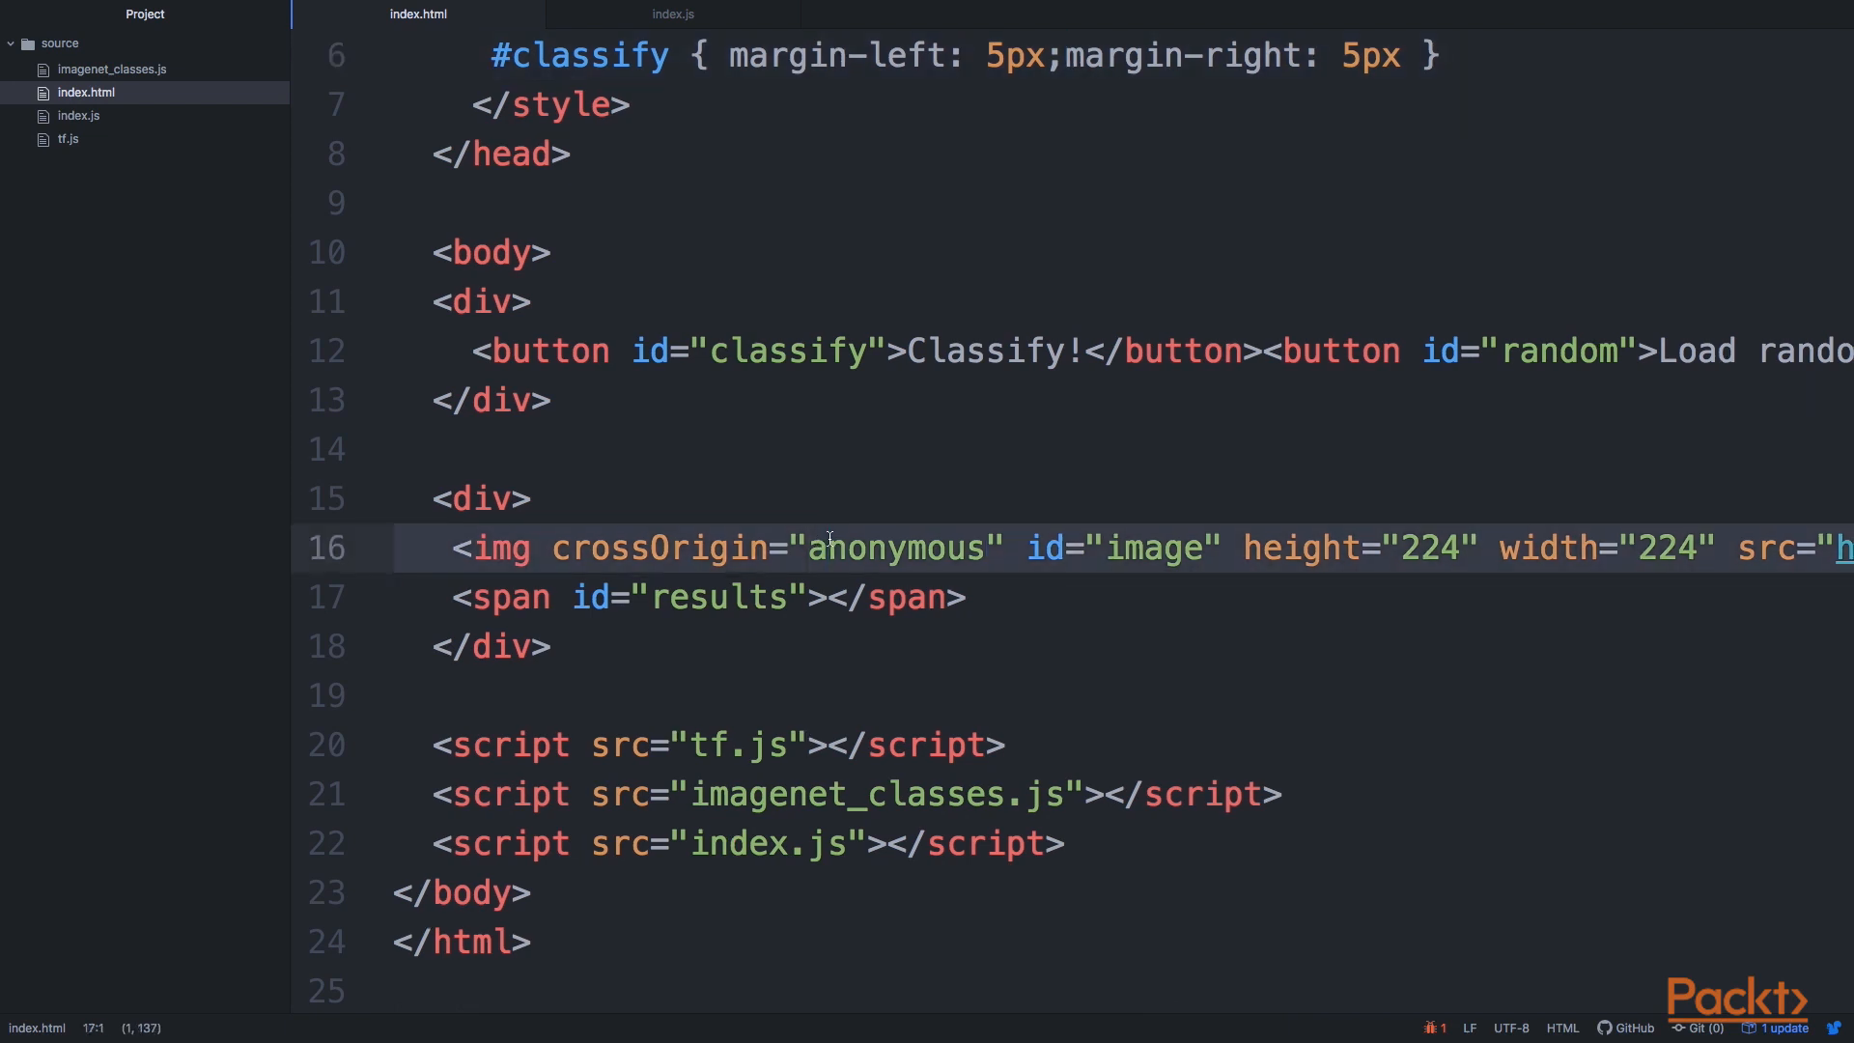
{"action": "scroll", "scroll_direction": "right", "scroll_amount": 3}
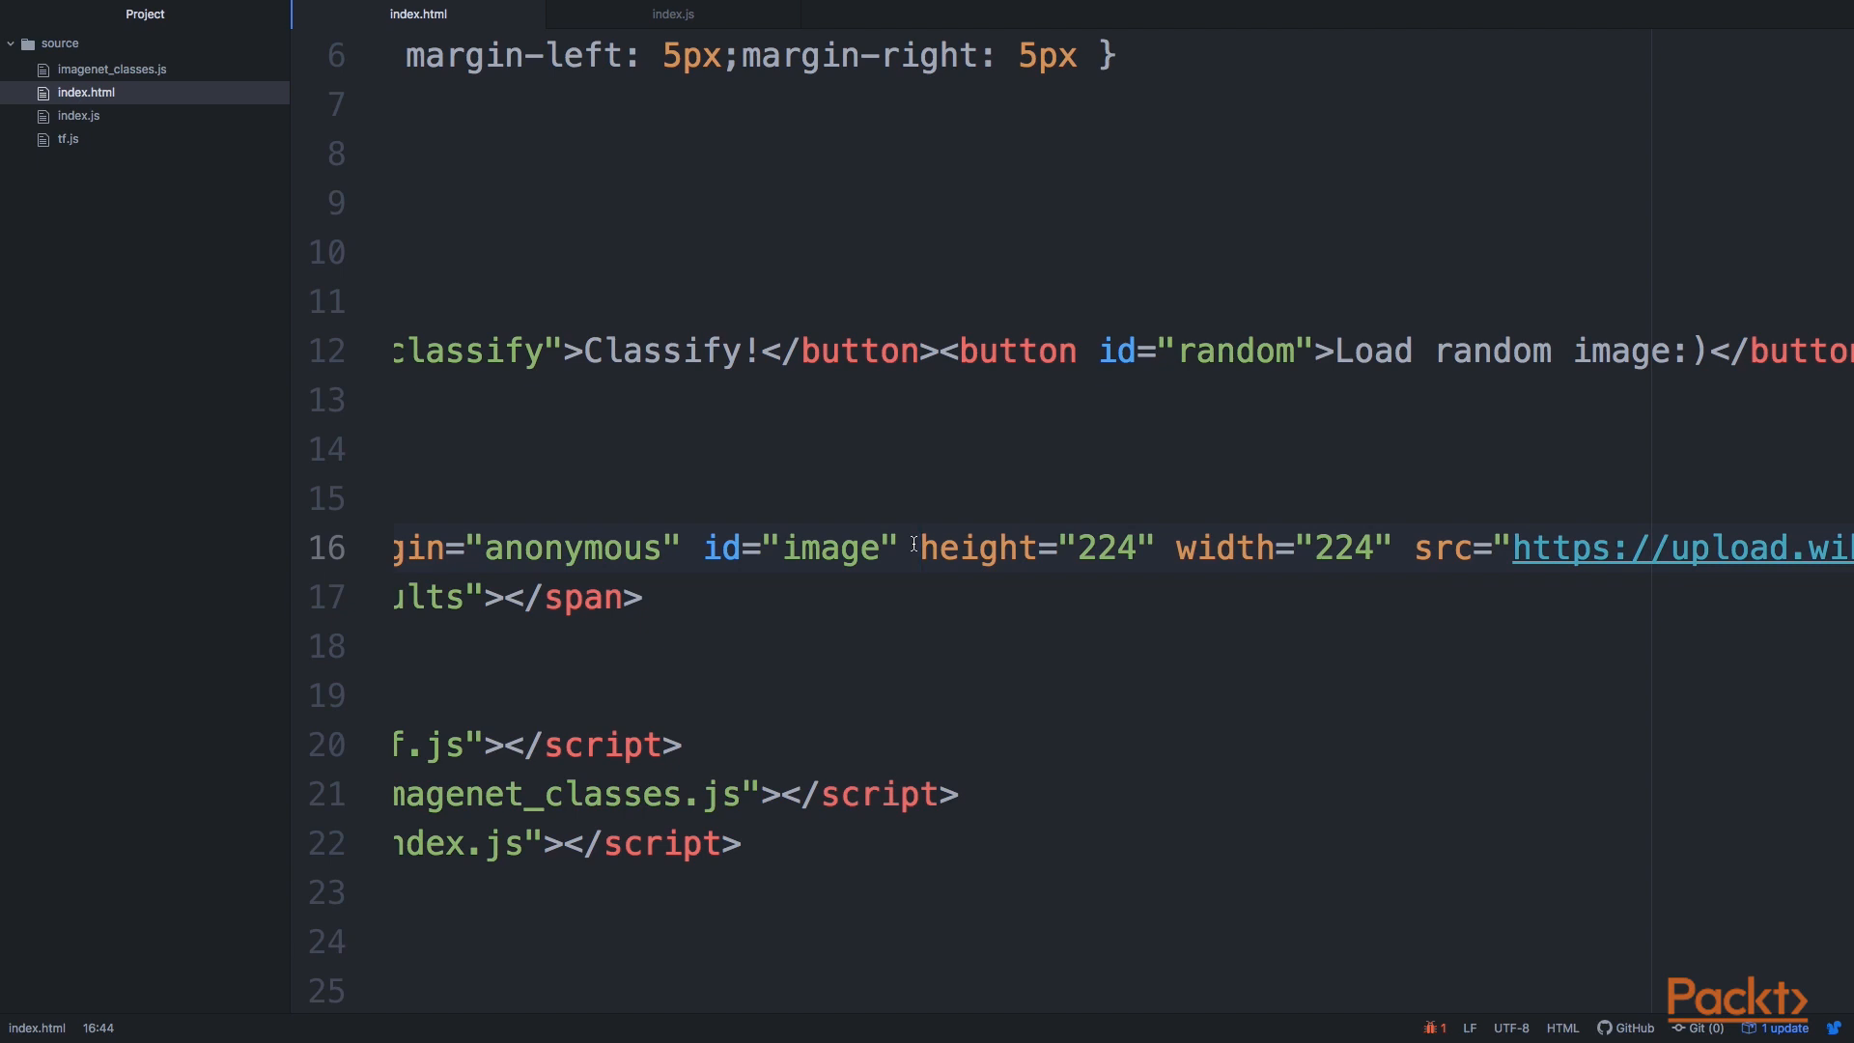
{"action": "left_click", "coordinate": [919, 547]}
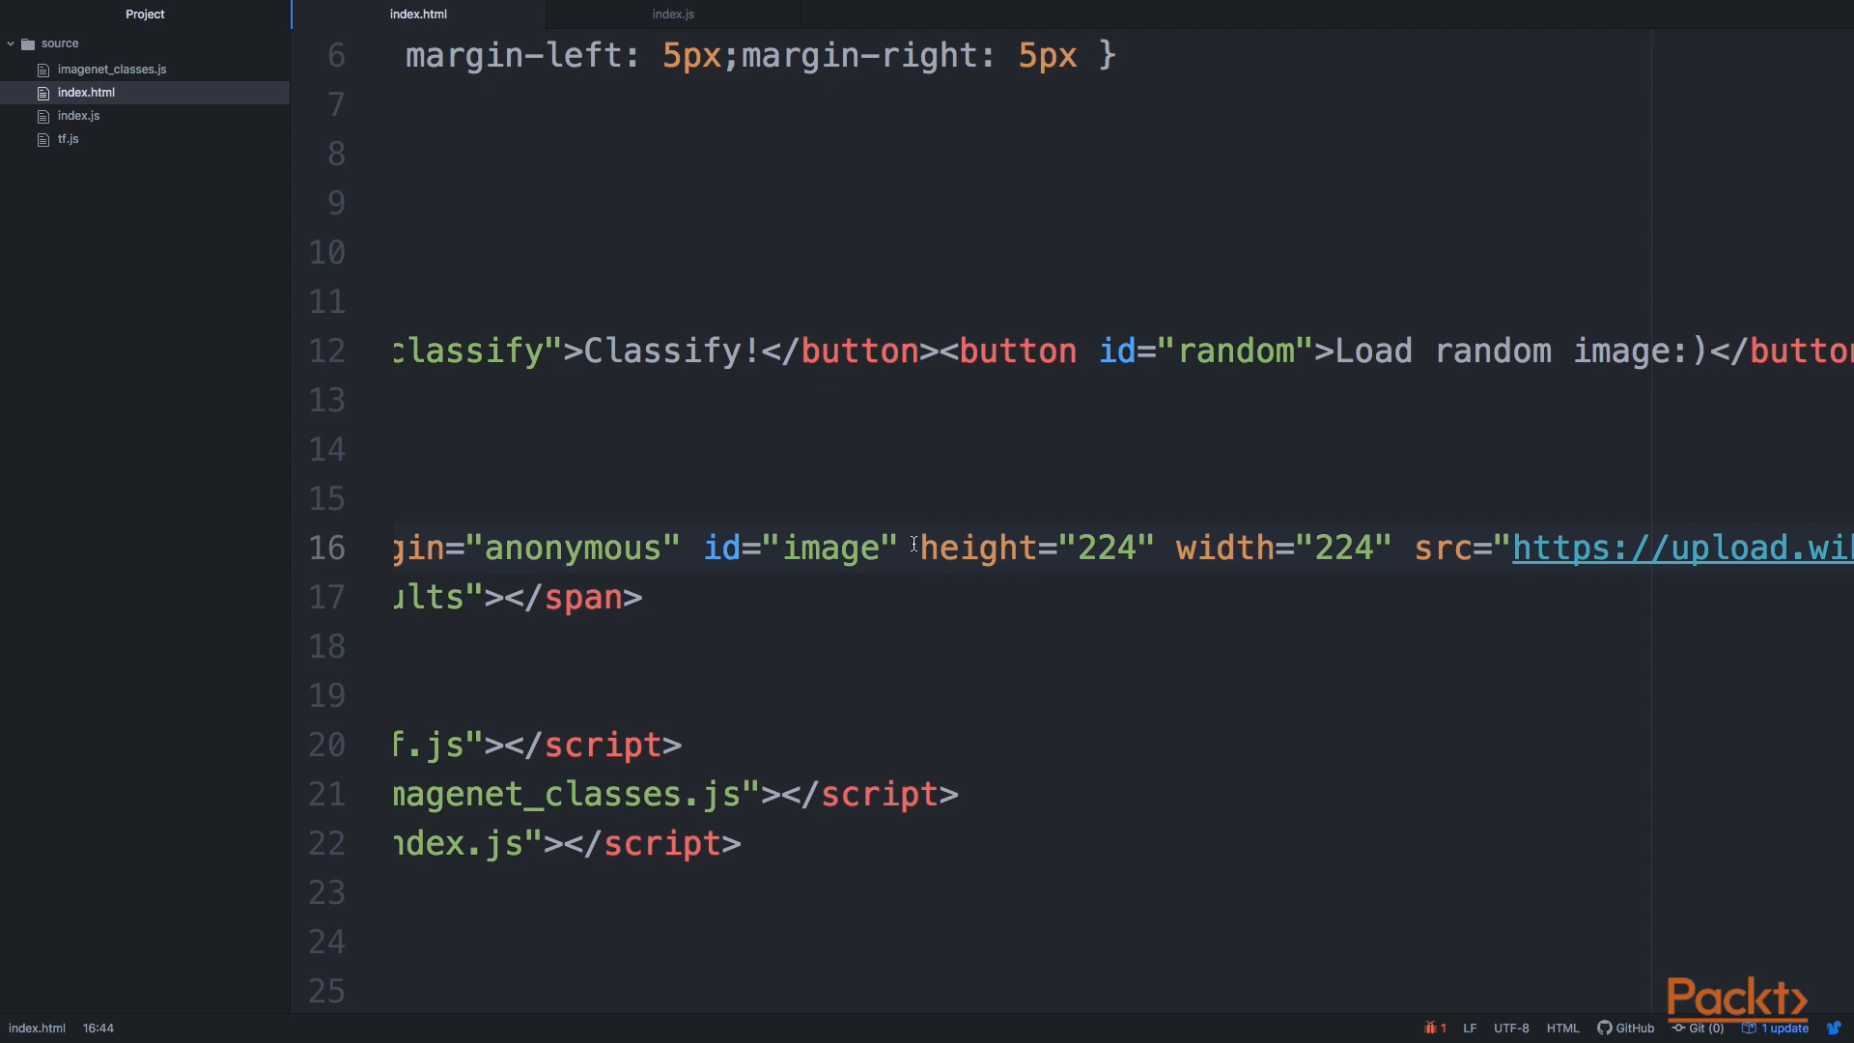
{"action": "left_click", "coordinate": [919, 547]}
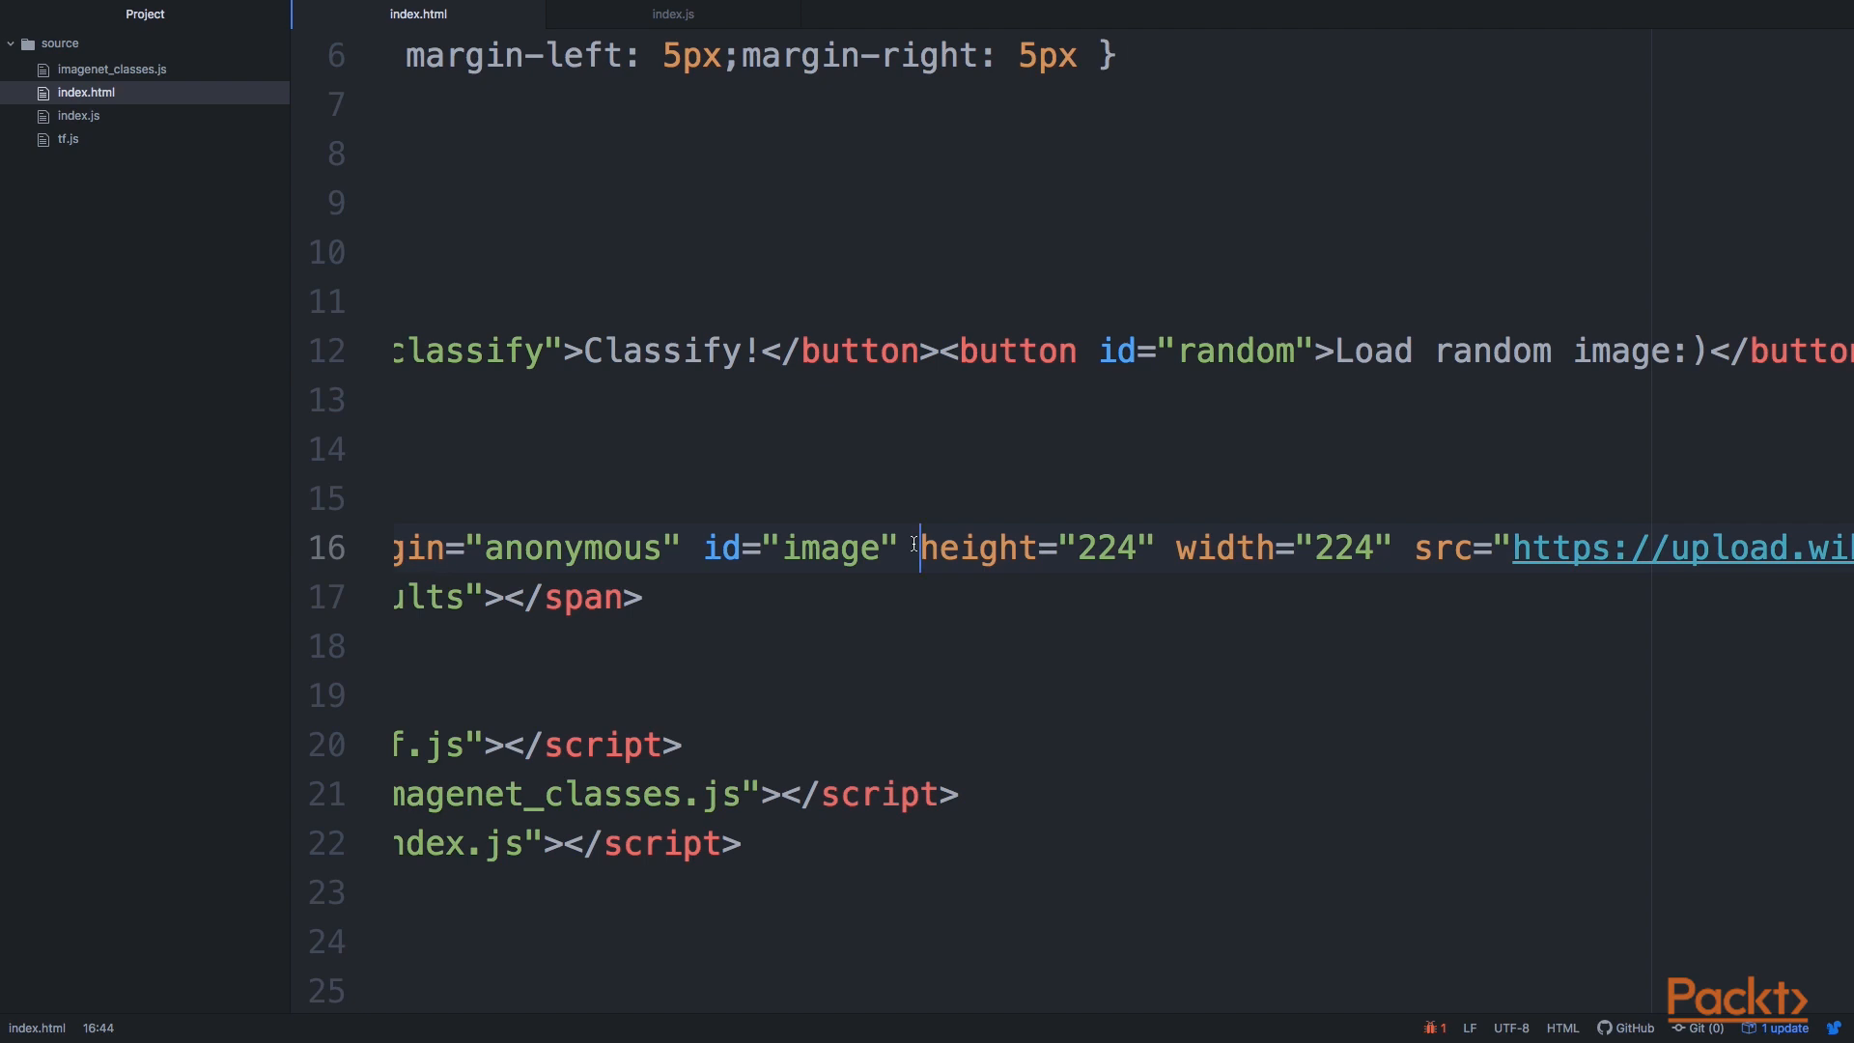
{"action": "mouse_move", "coordinate": [919, 547]}
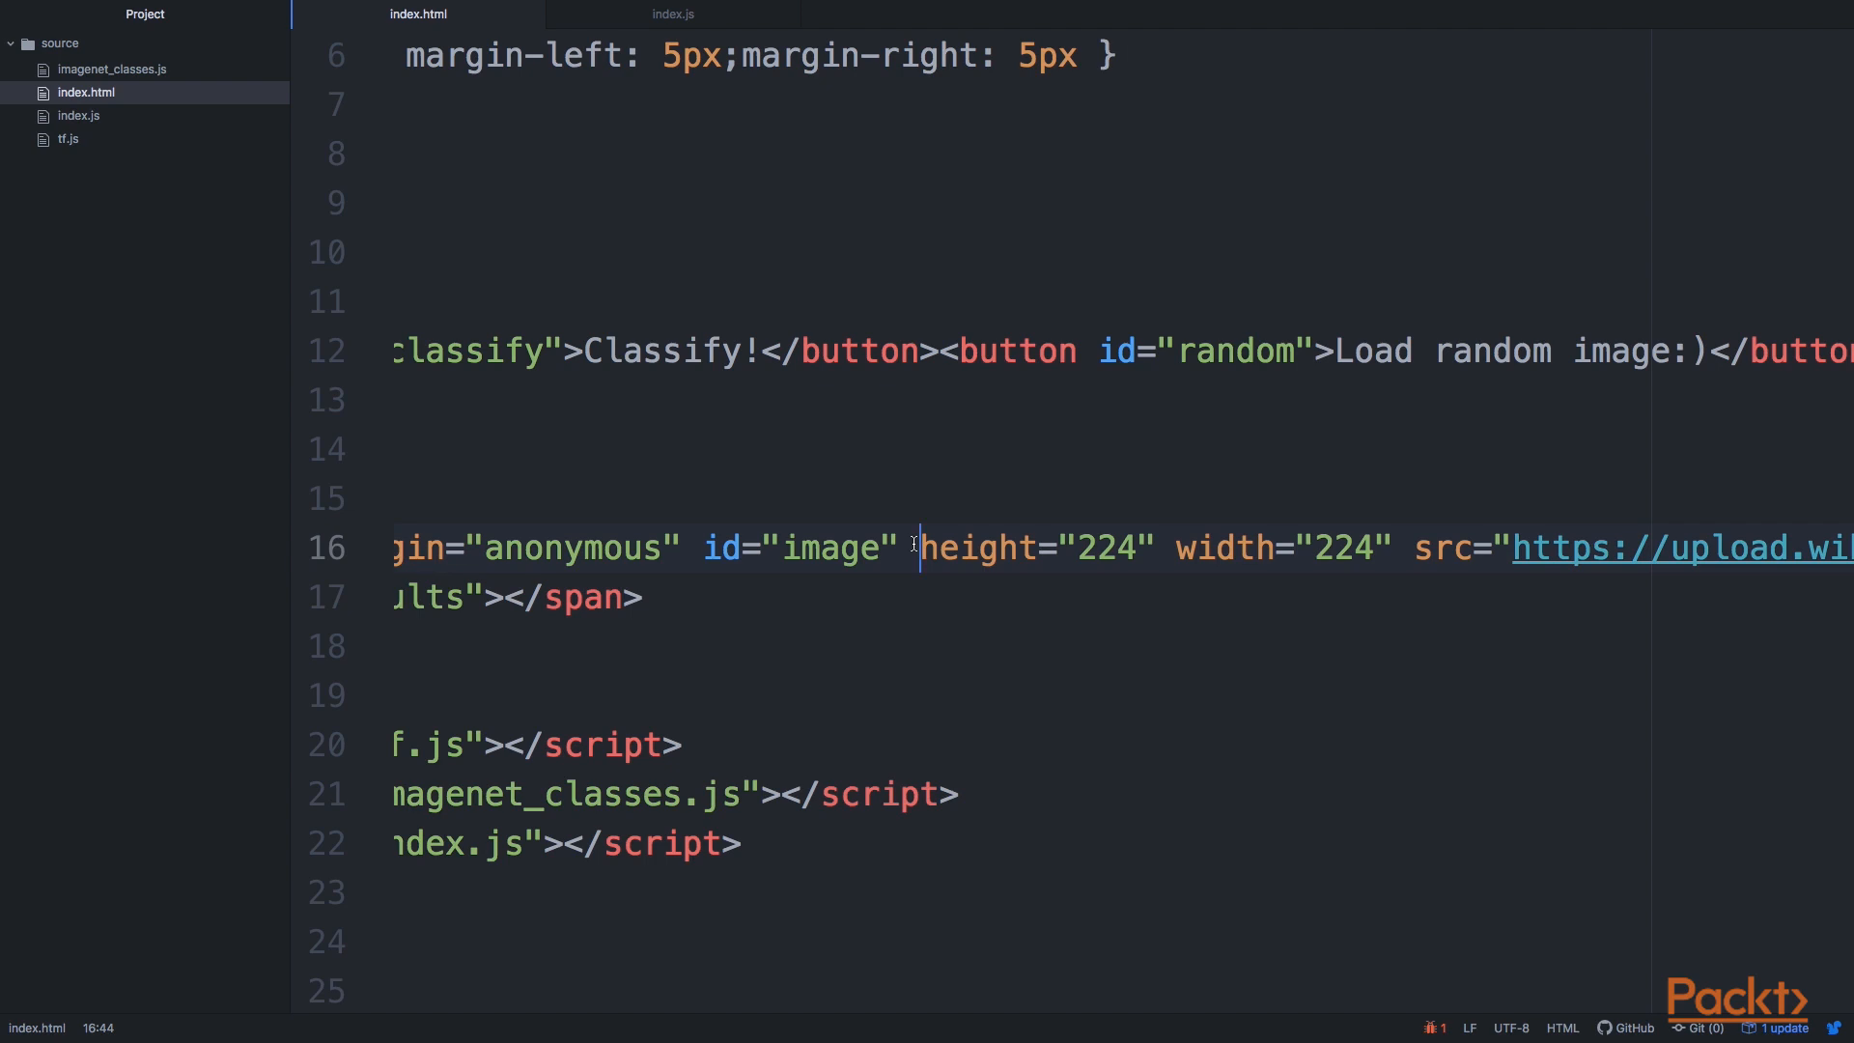
{"action": "scroll", "scroll_direction": "left", "scroll_amount": 3}
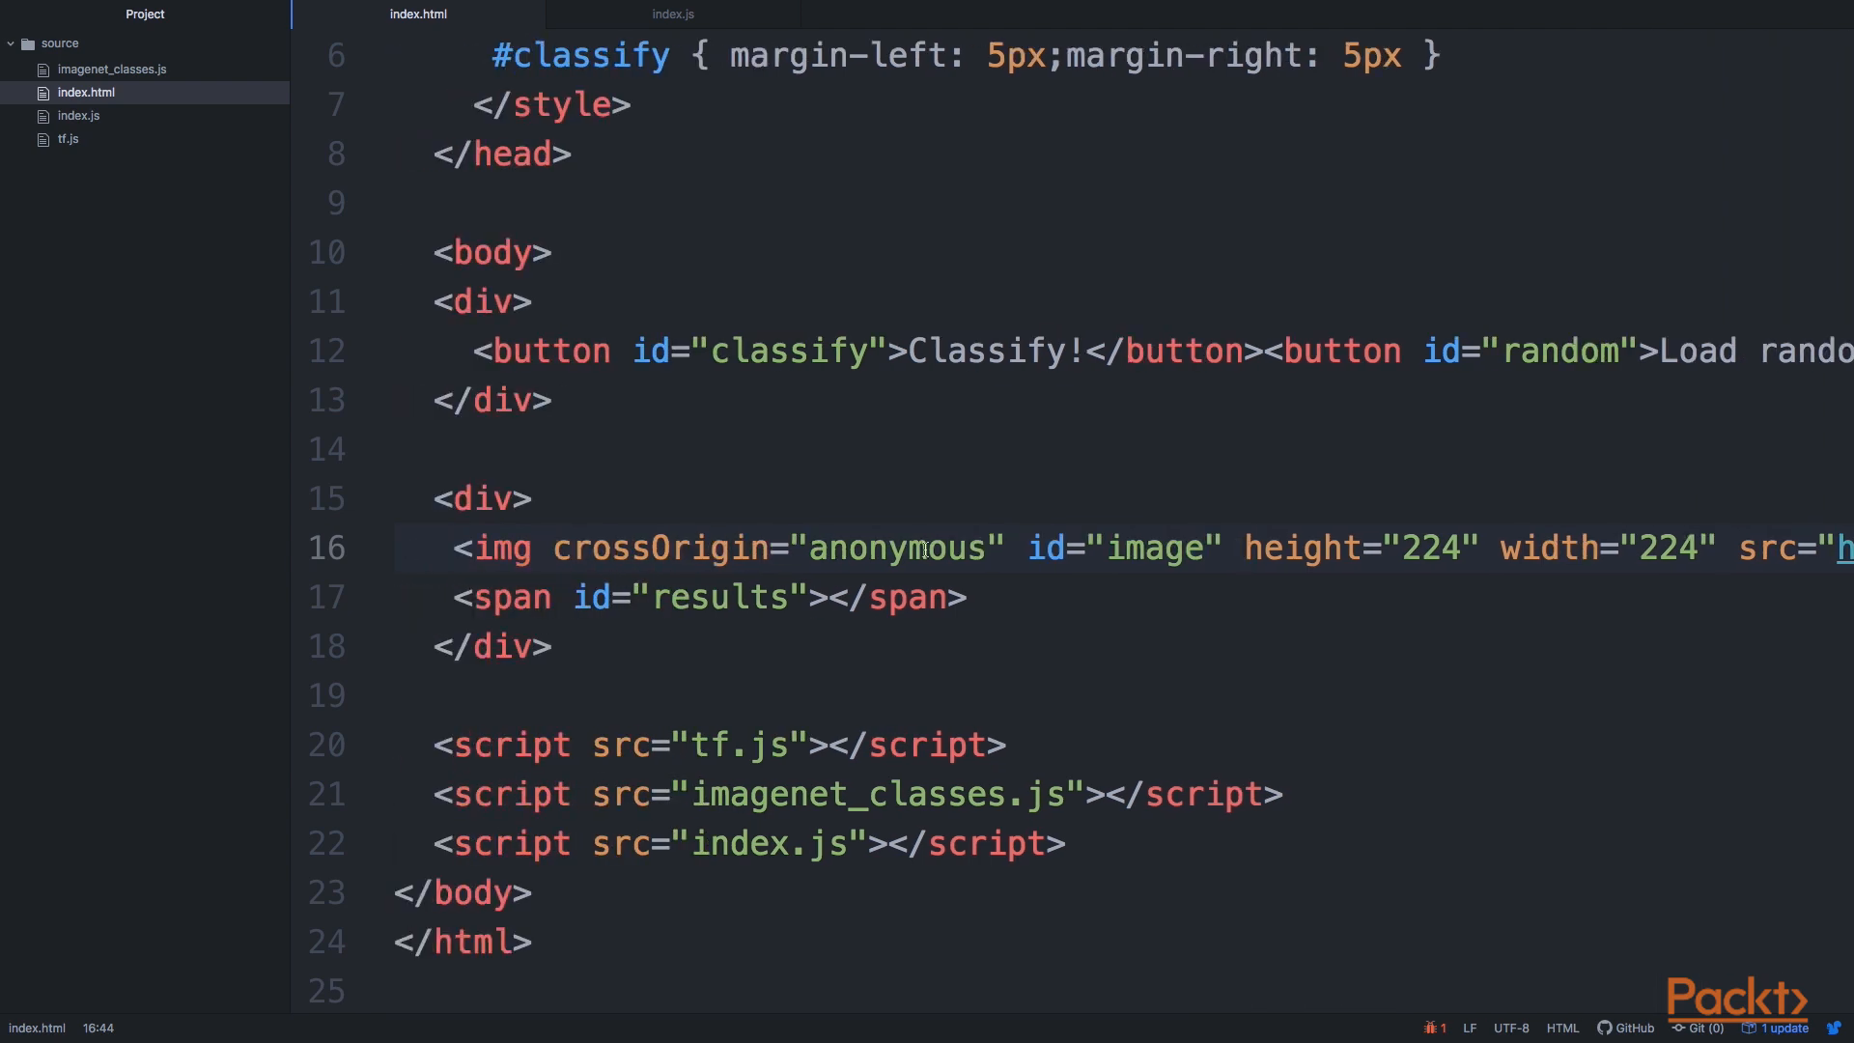
{"action": "left_click", "coordinate": [1242, 547]}
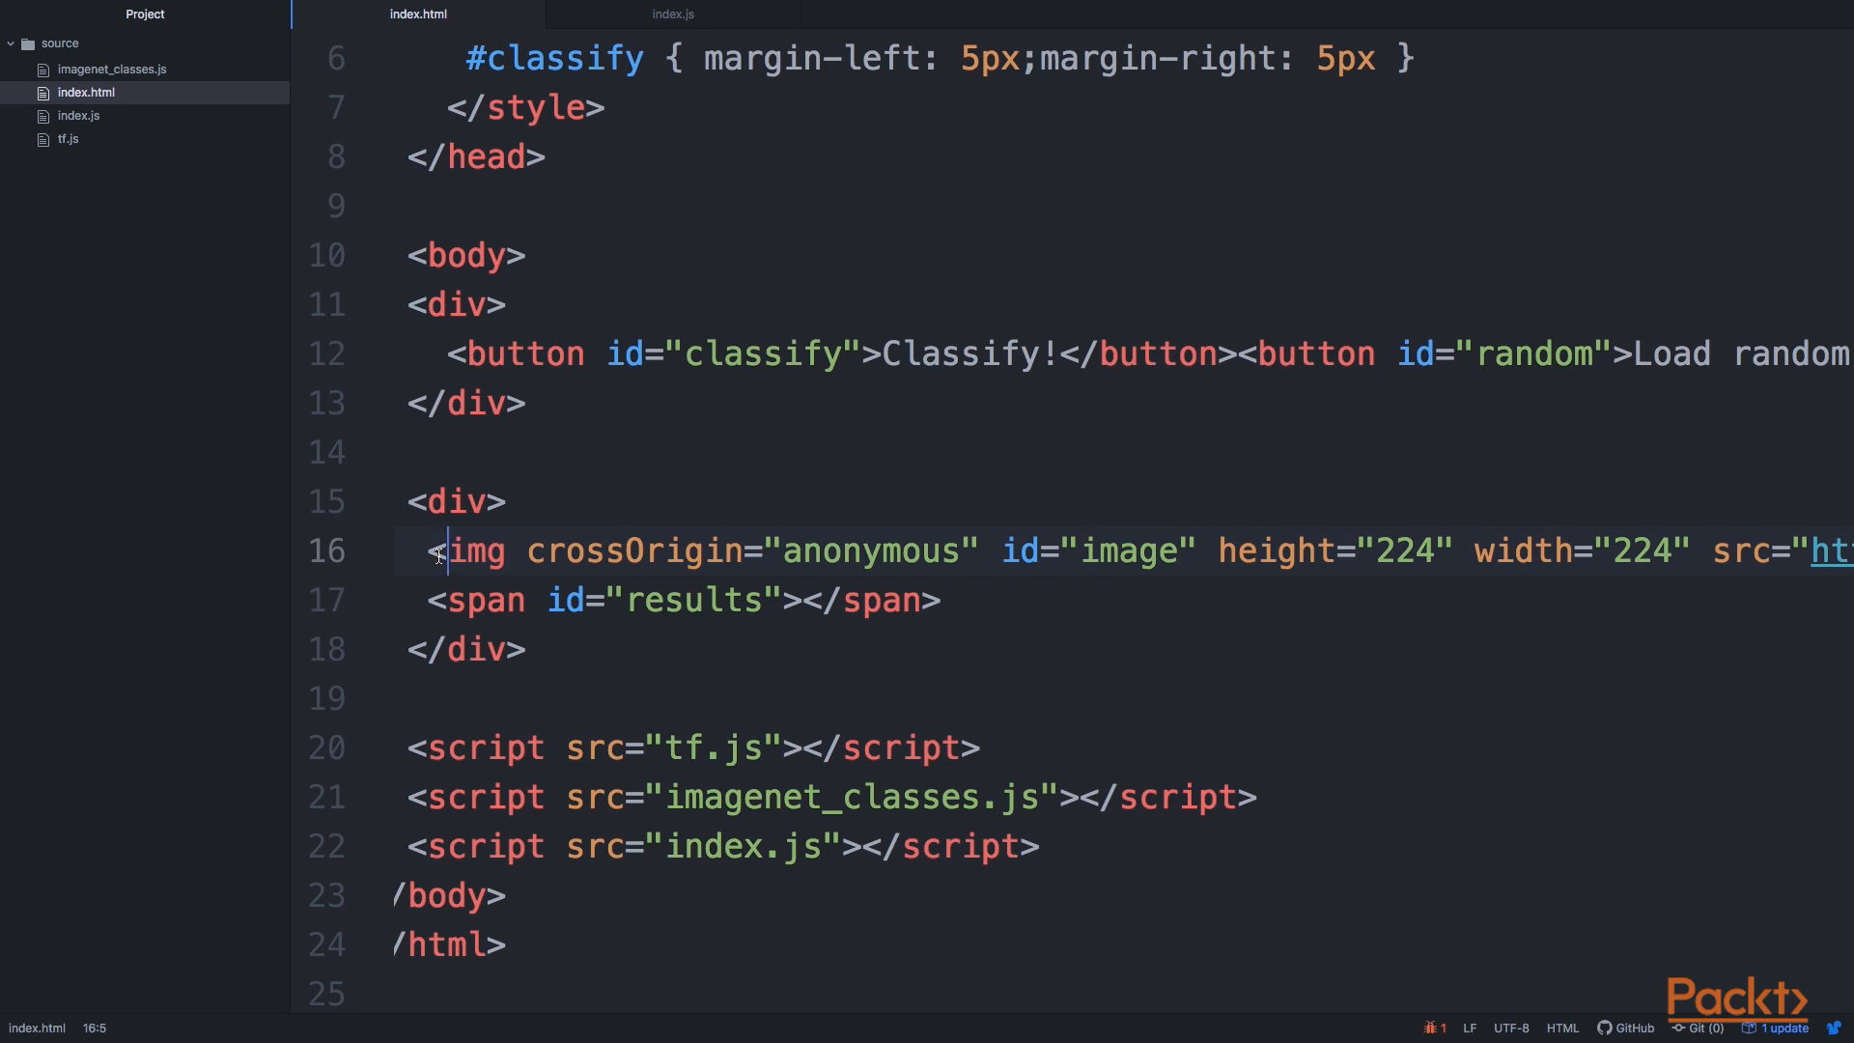
{"action": "mouse_move", "coordinate": [656, 557]}
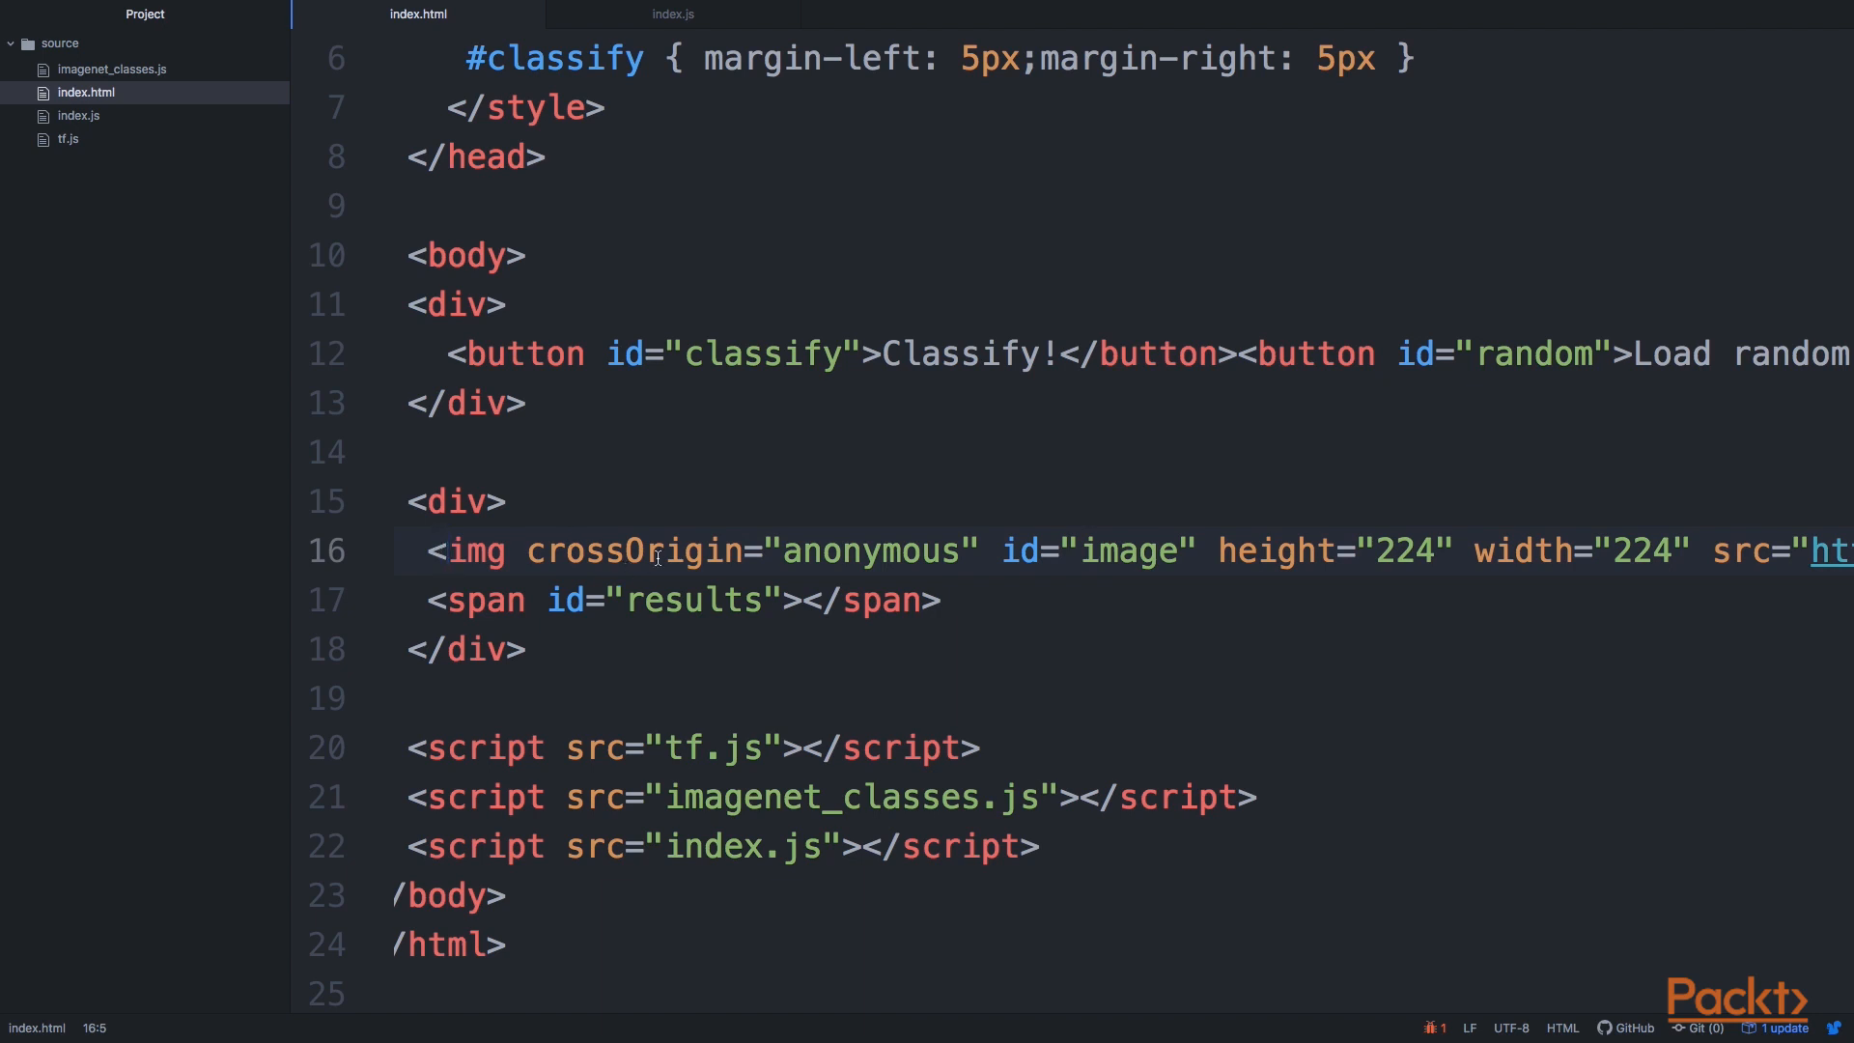
{"action": "scroll", "scroll_direction": "right", "scroll_amount": 3}
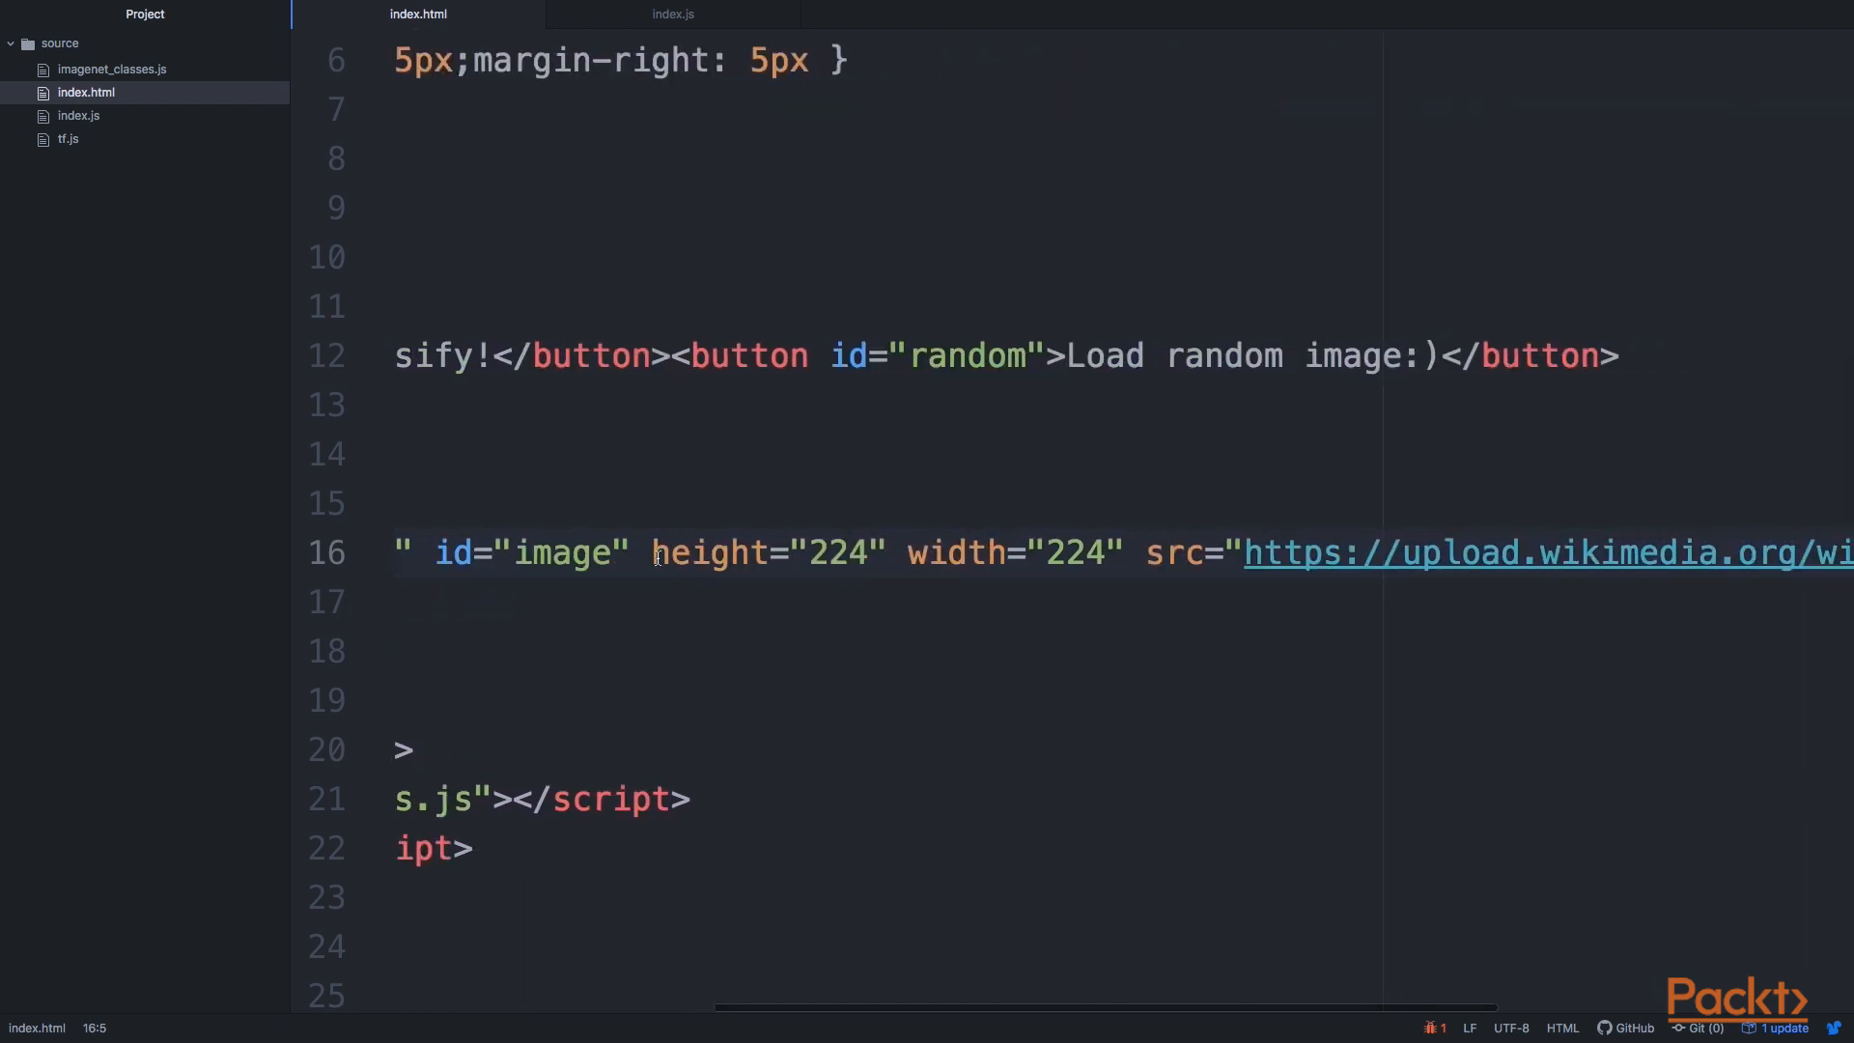
{"action": "scroll", "scroll_direction": "right", "scroll_amount": 3}
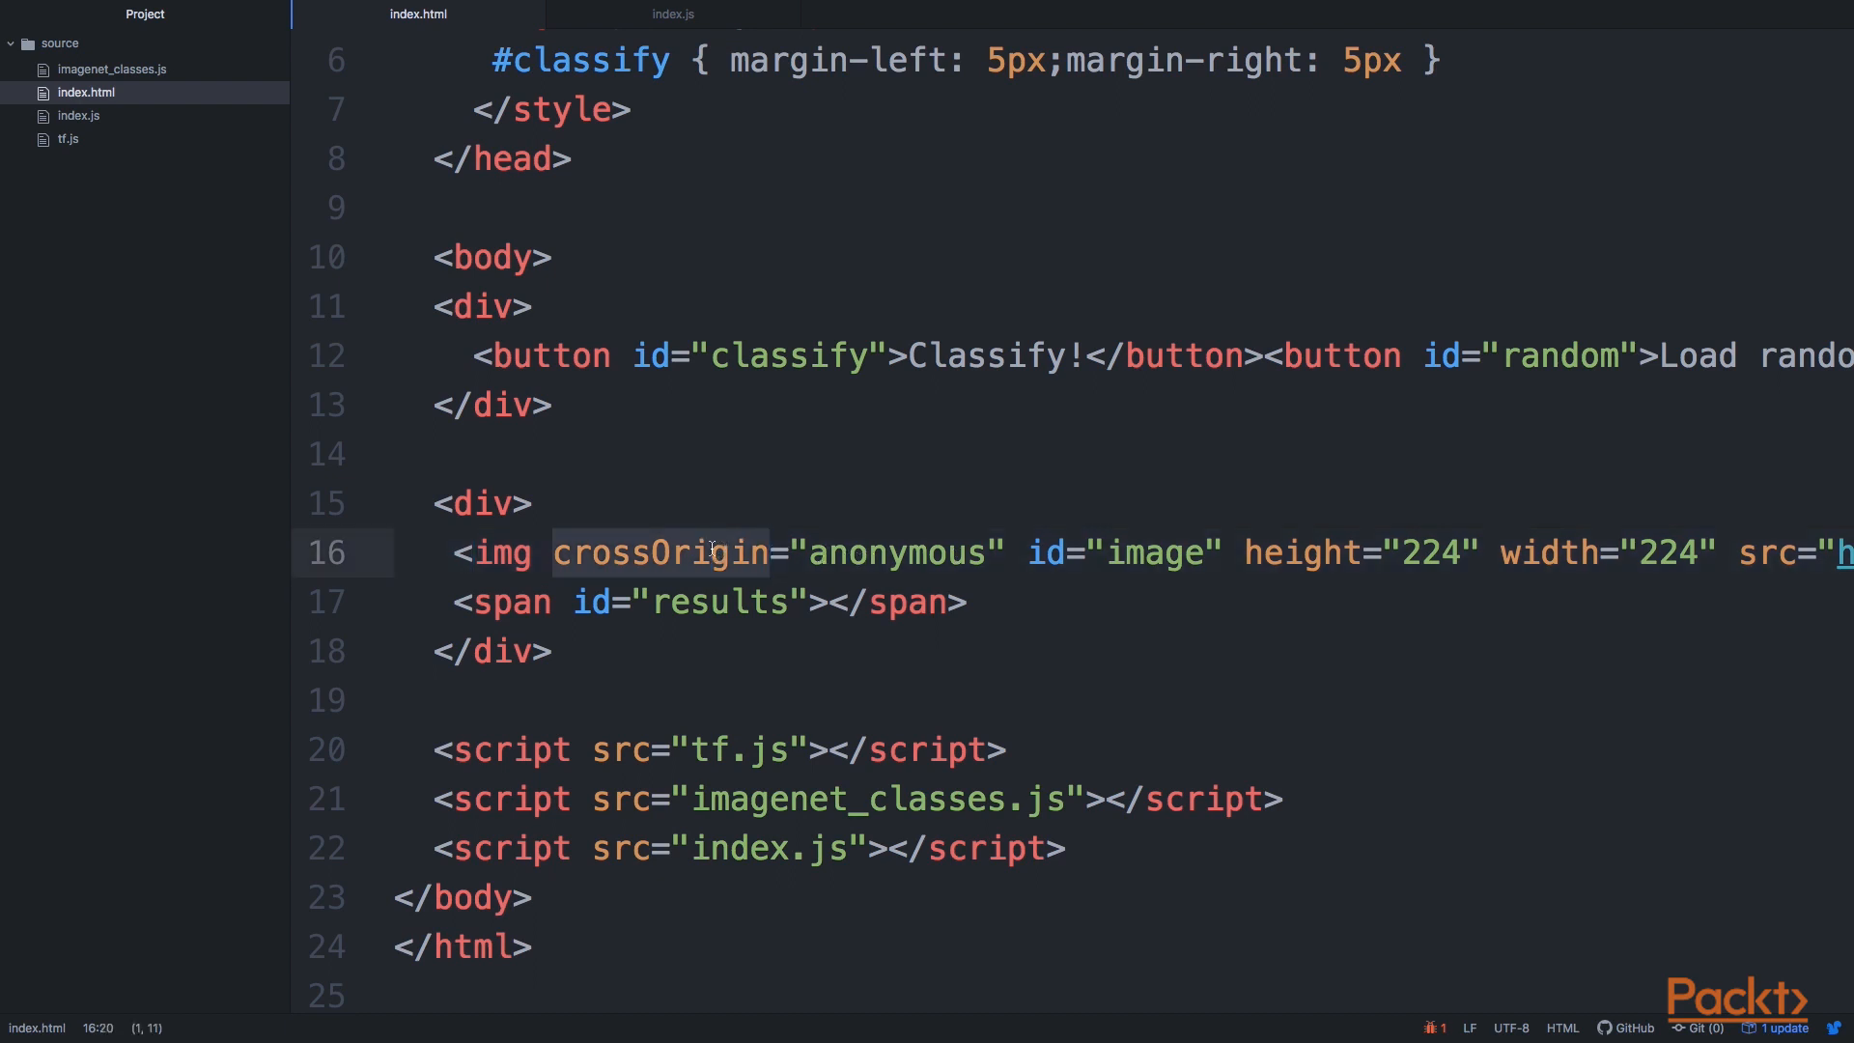
{"action": "mouse_move", "coordinate": [651, 602]}
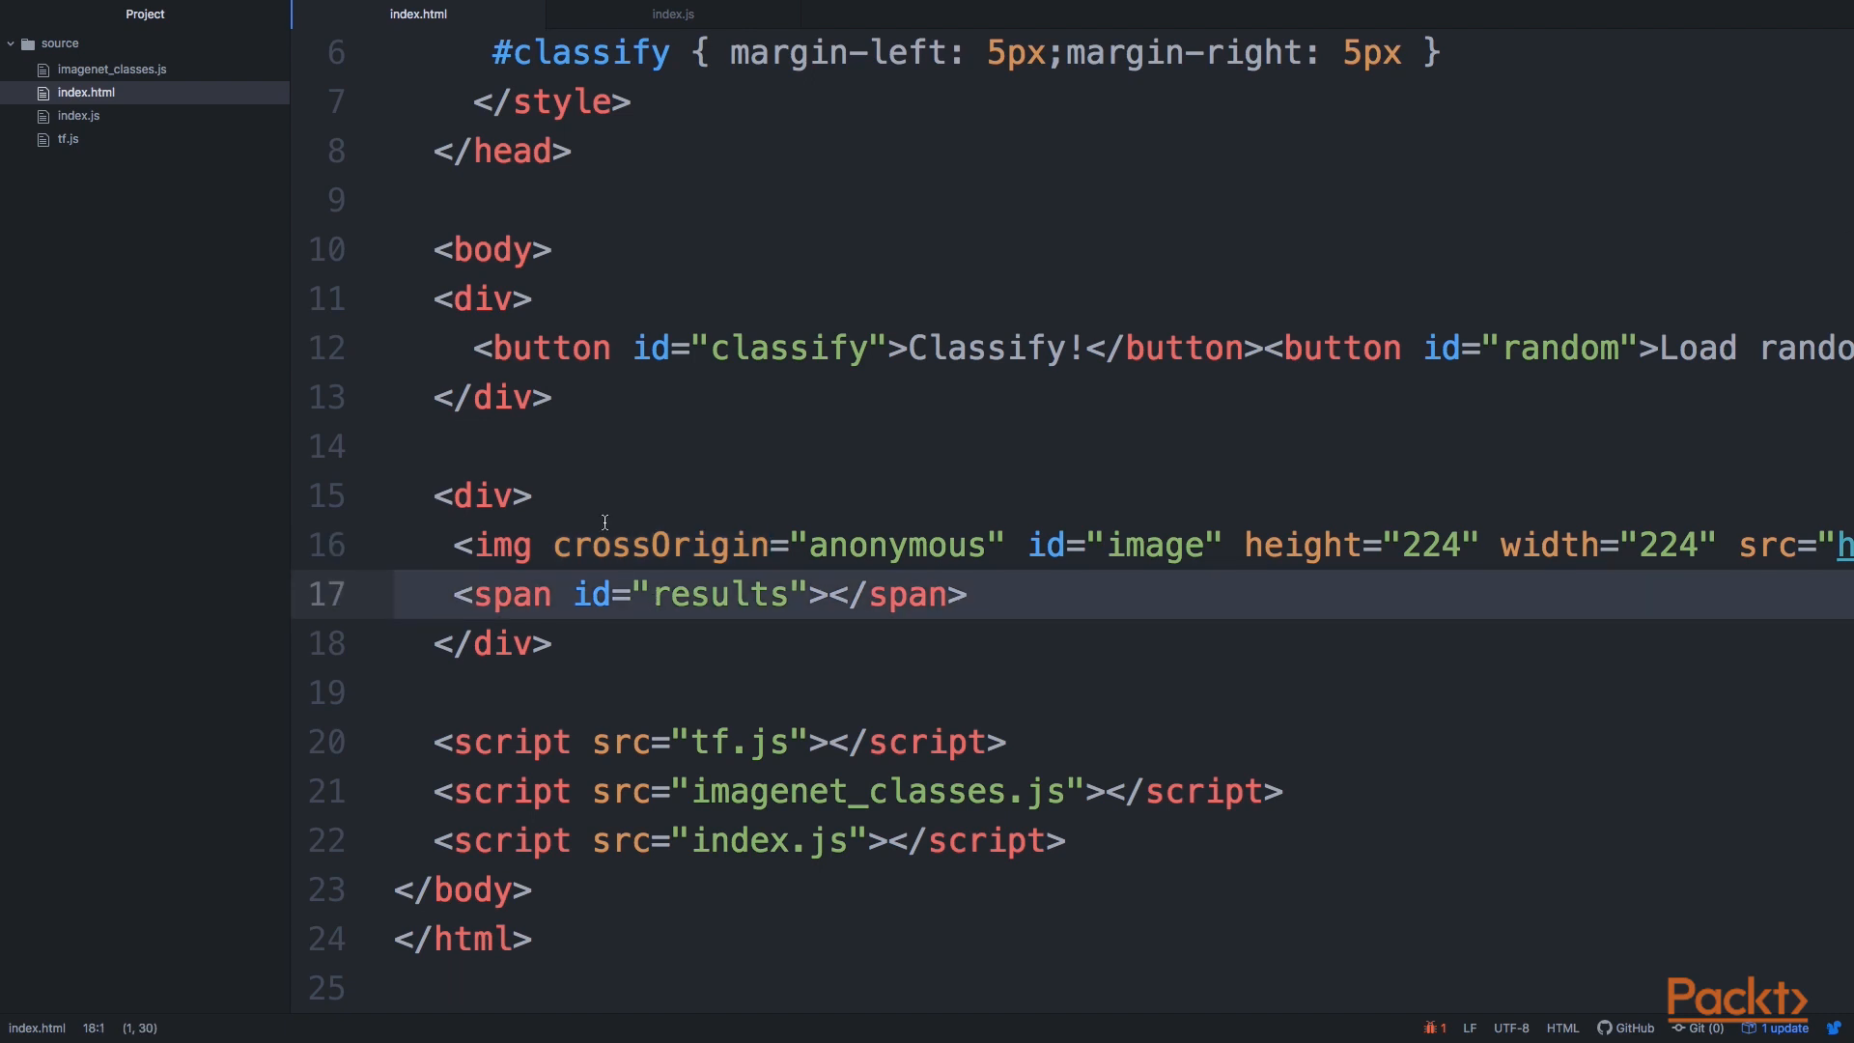
- Review the imagenet_classes.js and index.js script tags, then switch to the index.js file
{"action": "scroll", "scroll_direction": "up", "scroll_amount": 3}
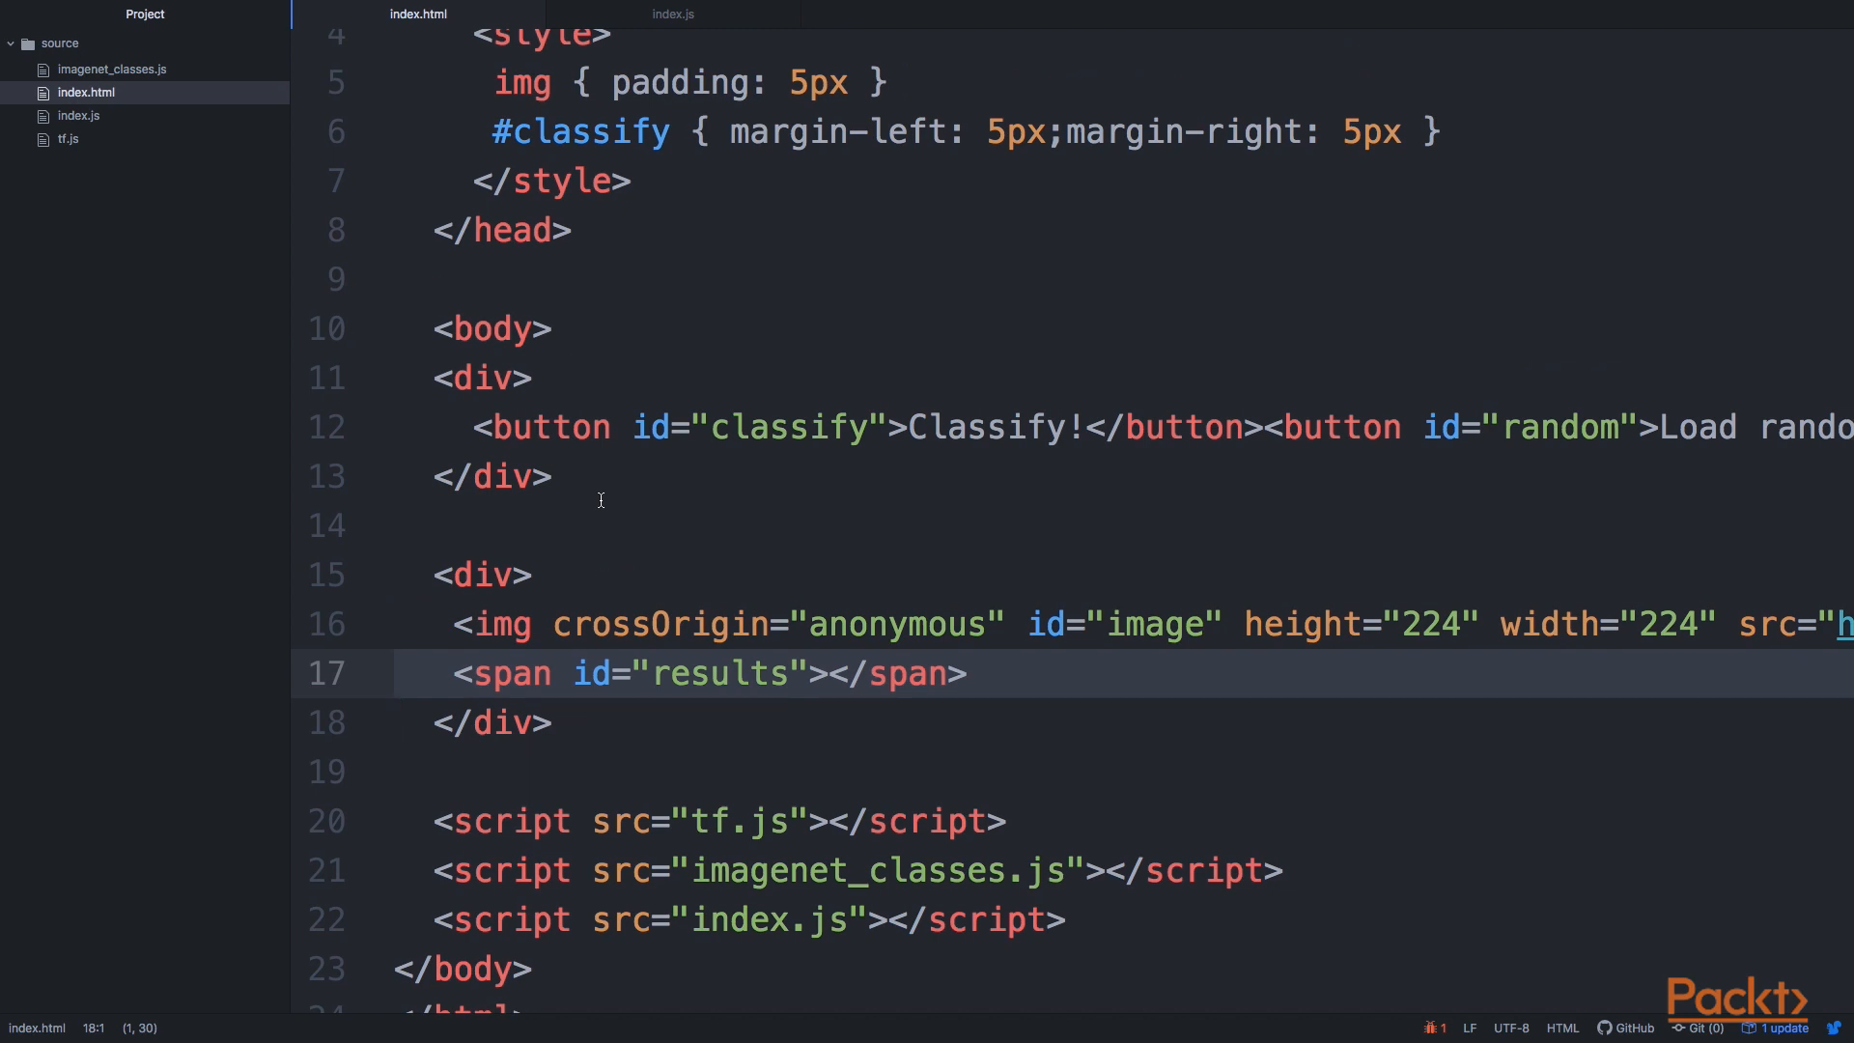
{"action": "scroll", "scroll_direction": "down", "scroll_amount": 3}
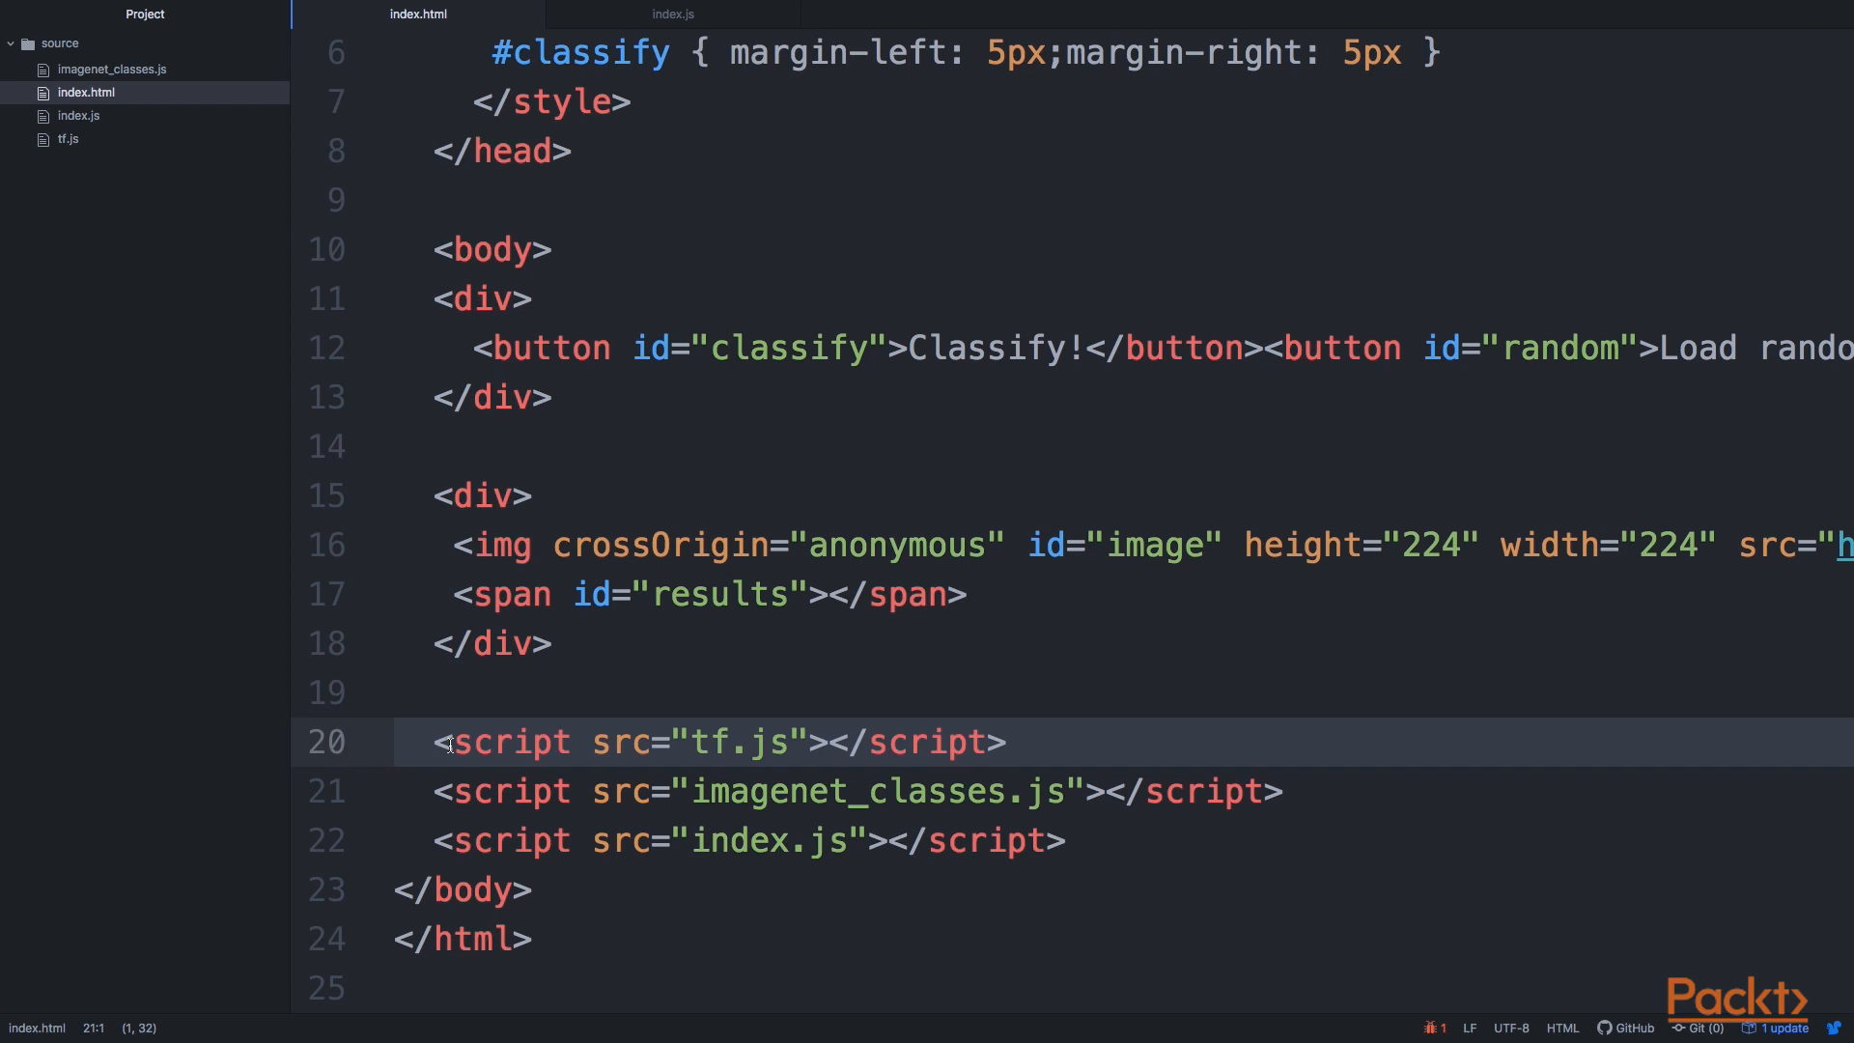
{"action": "left_click", "coordinate": [402, 790]}
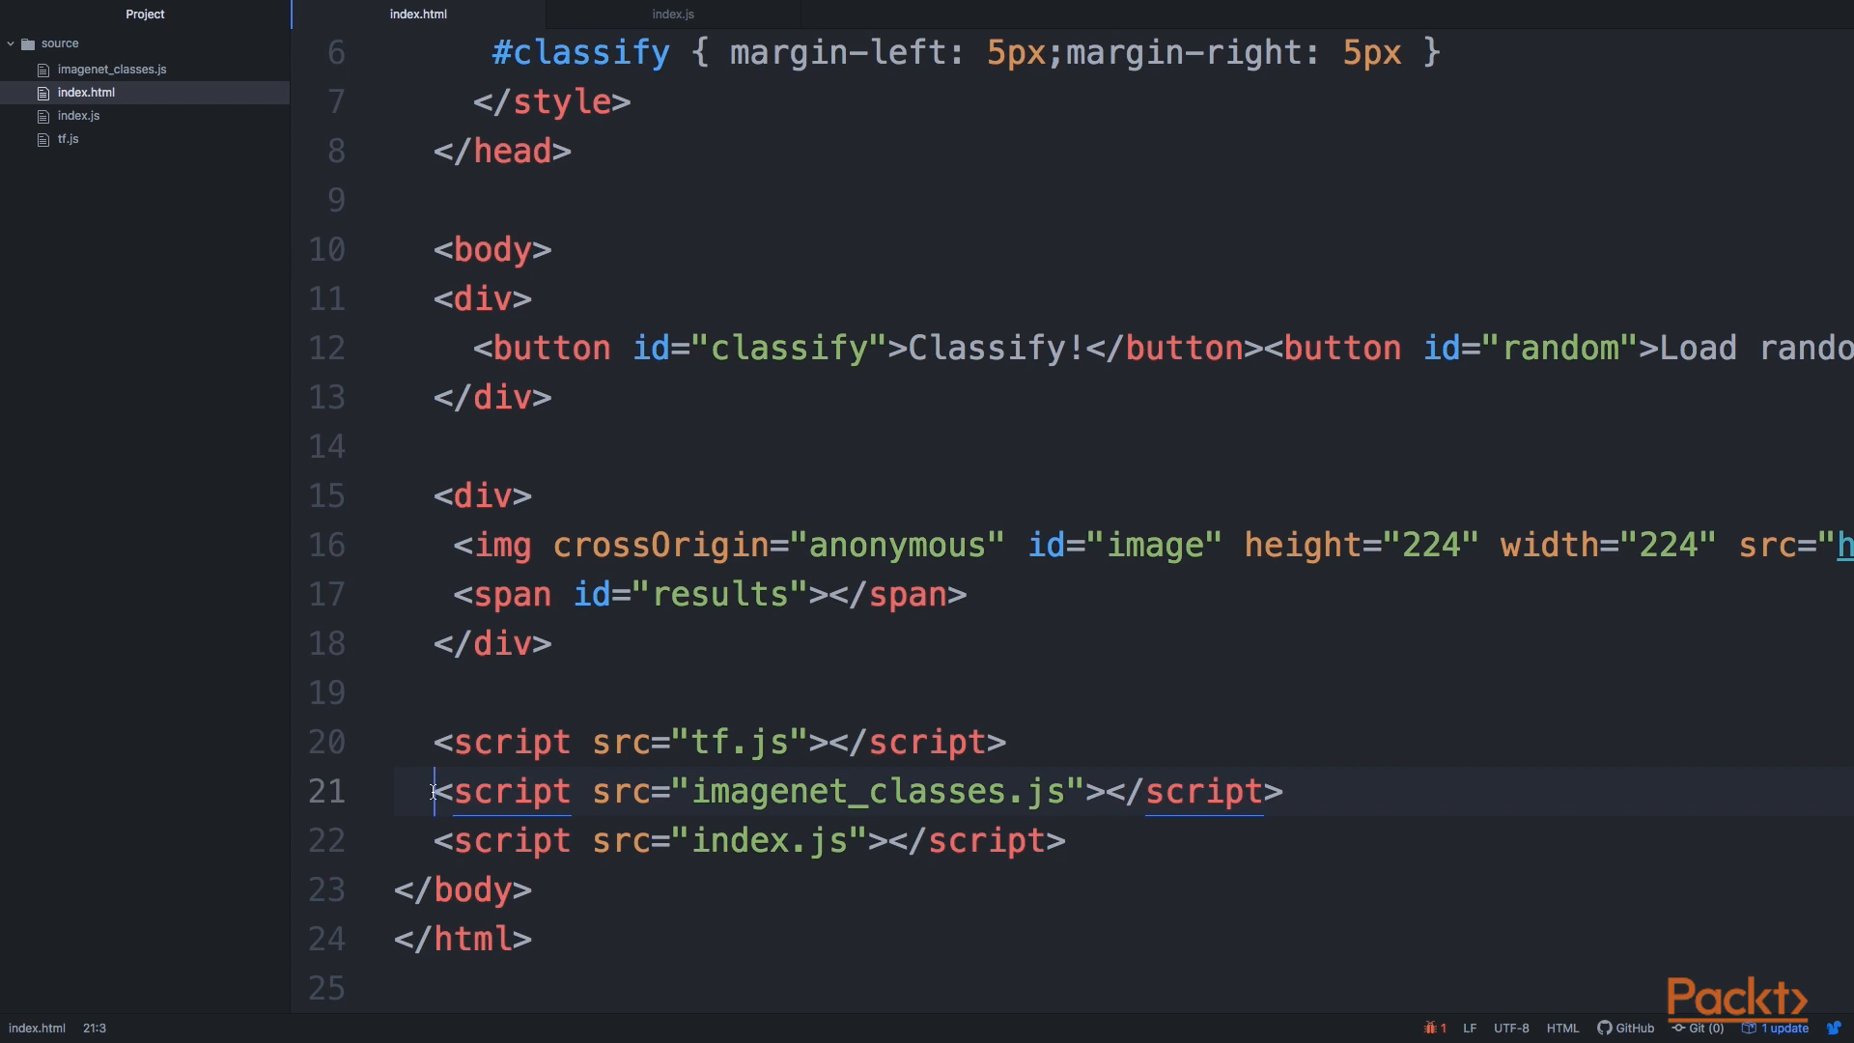
{"action": "mouse_move", "coordinate": [432, 792]}
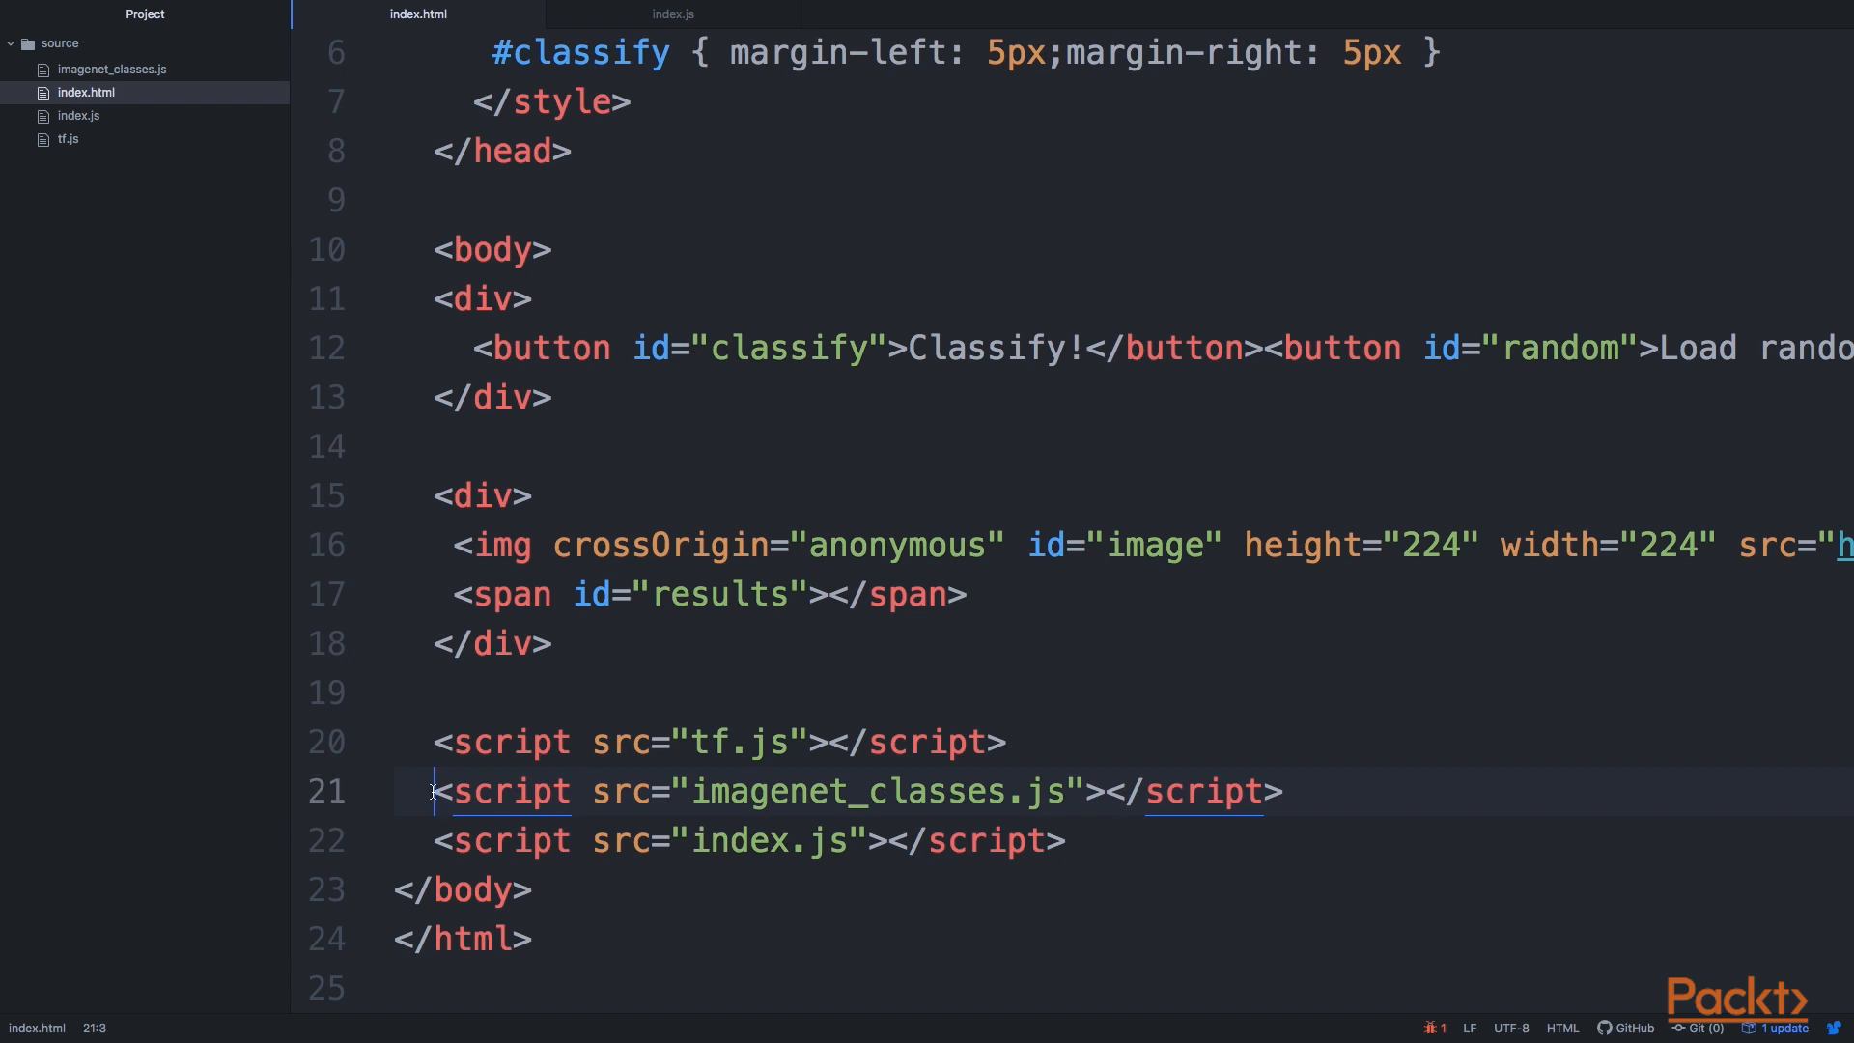
{"action": "mouse_move", "coordinate": [434, 792]}
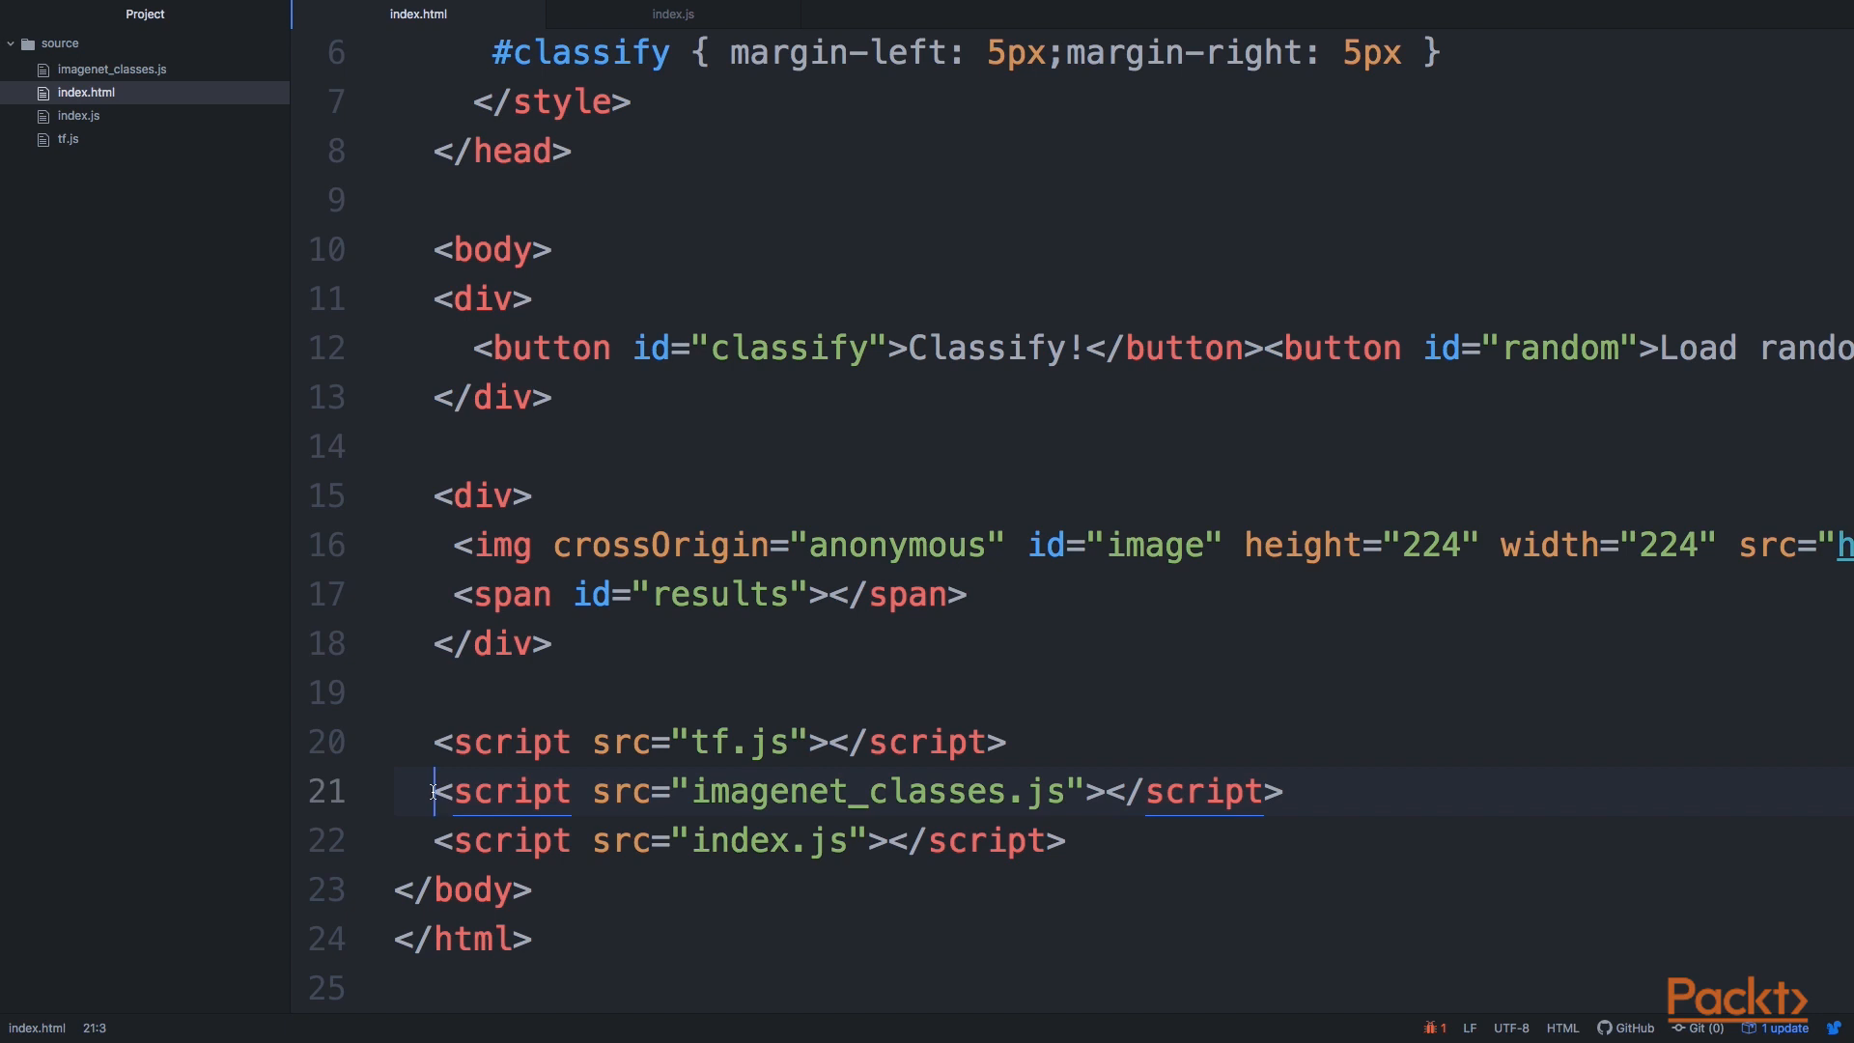
{"action": "mouse_move", "coordinate": [435, 791]}
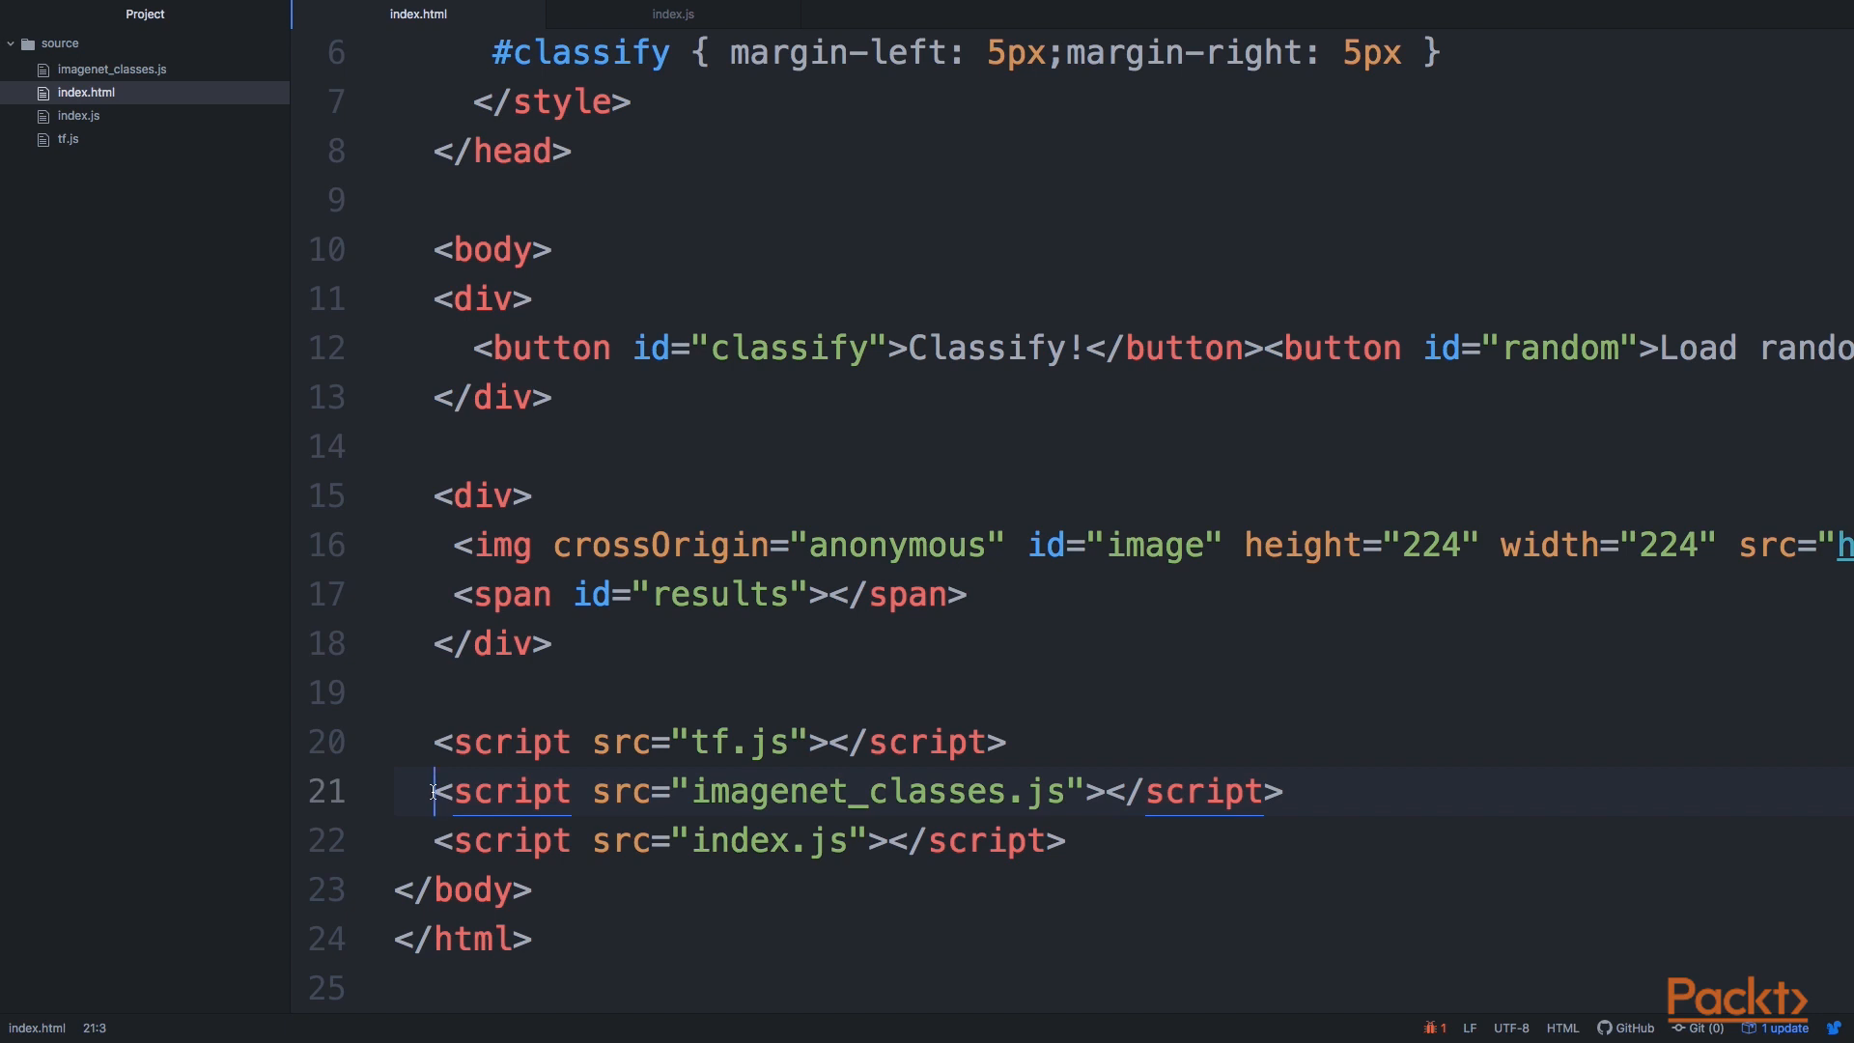
{"action": "mouse_move", "coordinate": [523, 859]}
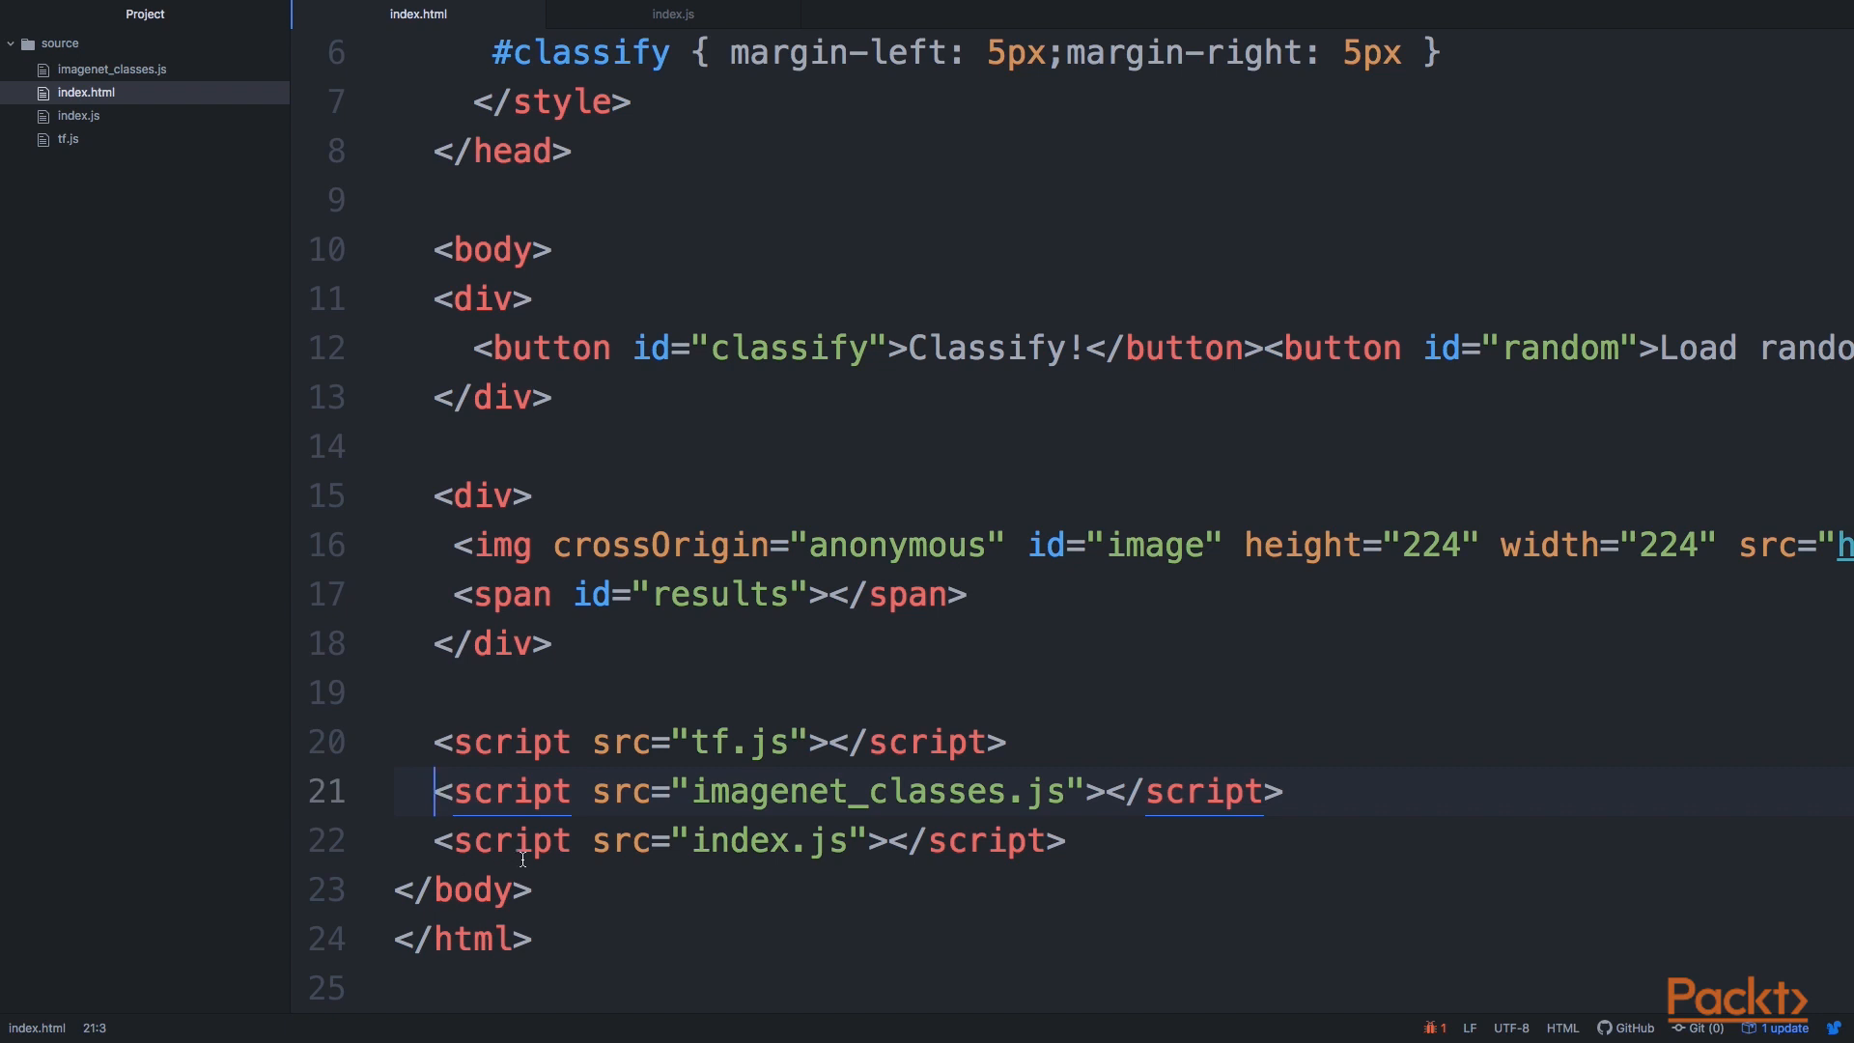
{"action": "left_click", "coordinate": [520, 840]}
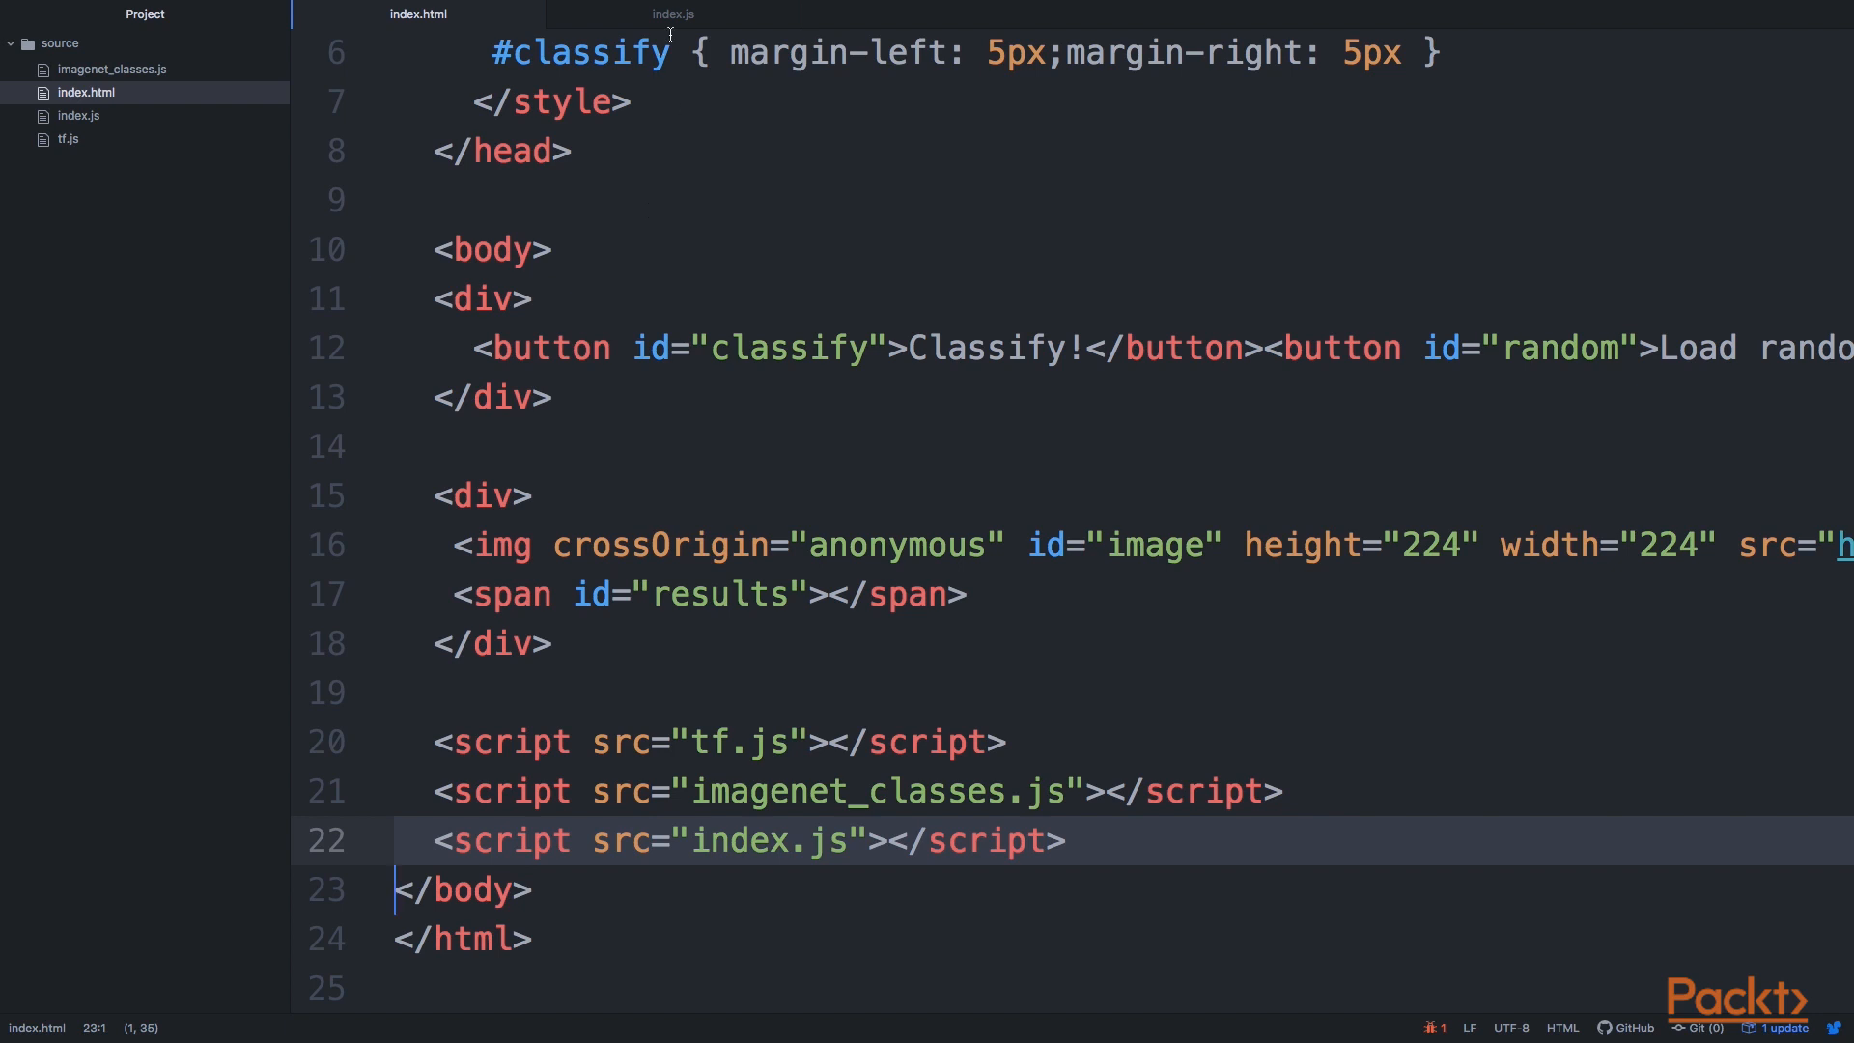
{"action": "left_click", "coordinate": [672, 14]}
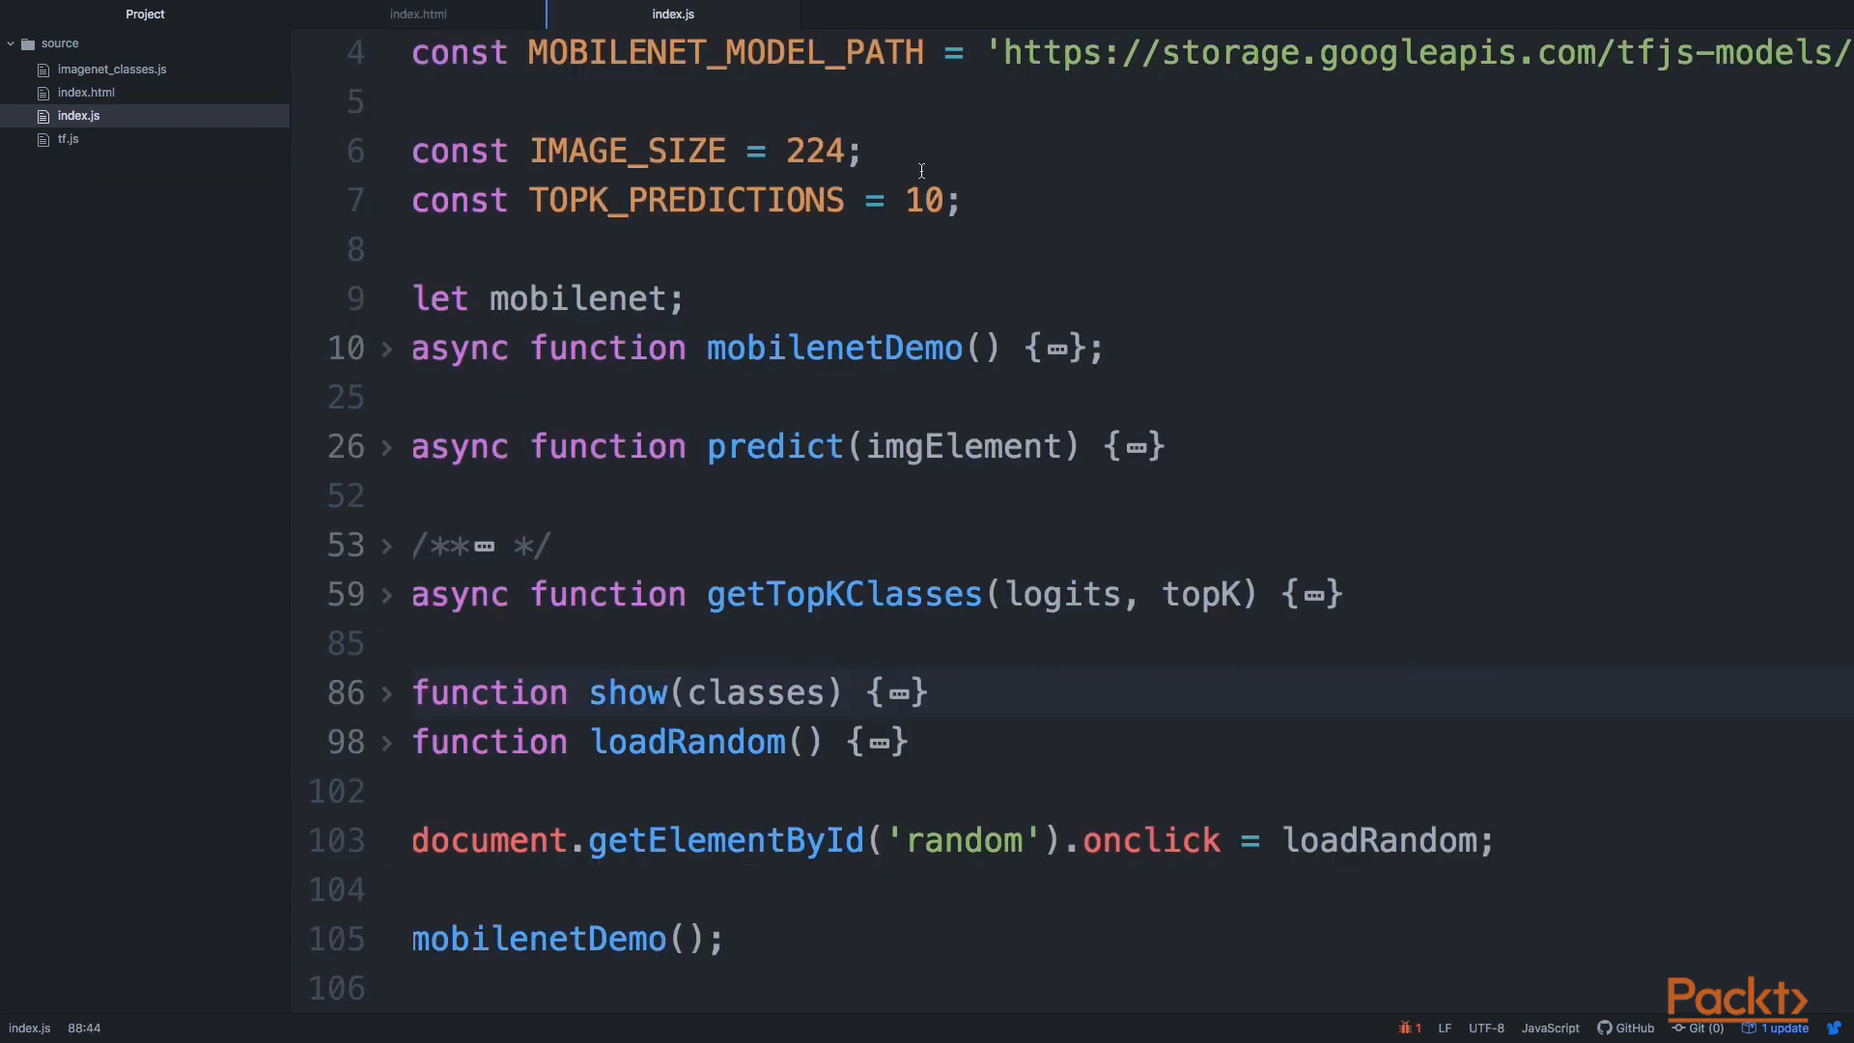
{"action": "mouse_move", "coordinate": [755, 302]}
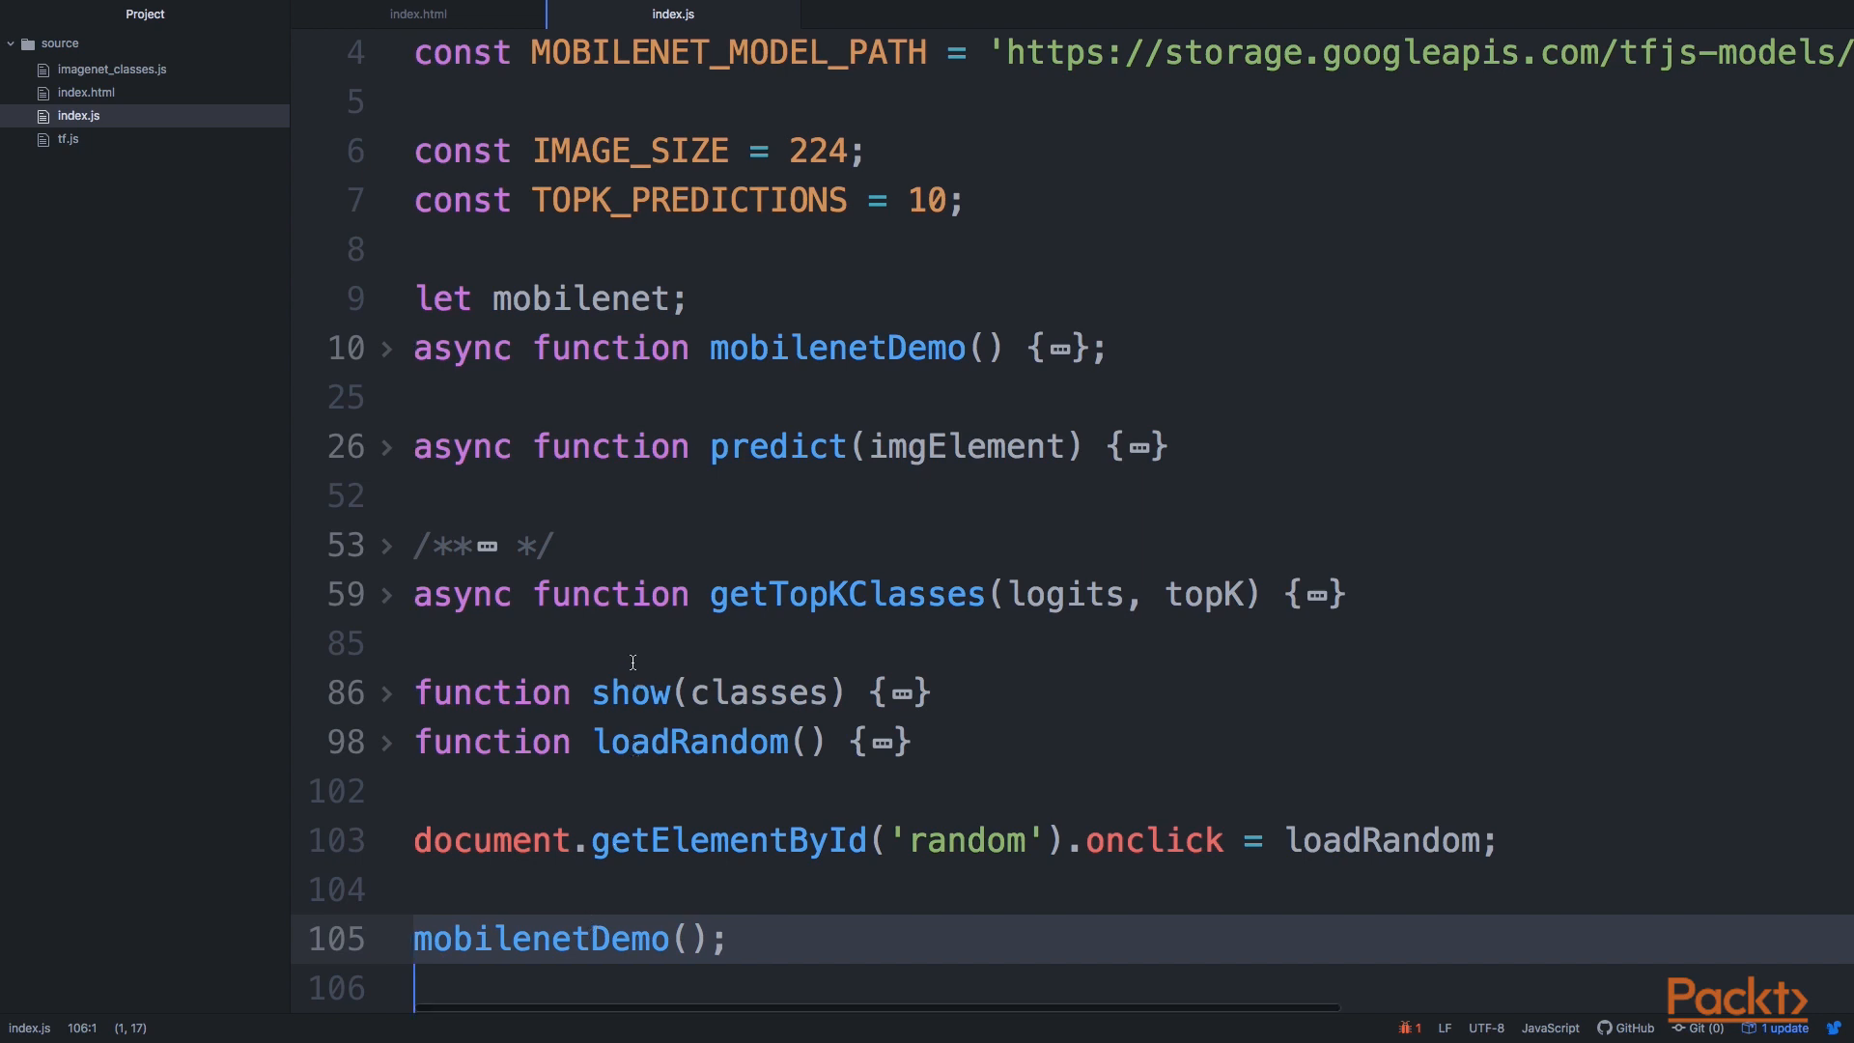
{"action": "mouse_move", "coordinate": [572, 940]}
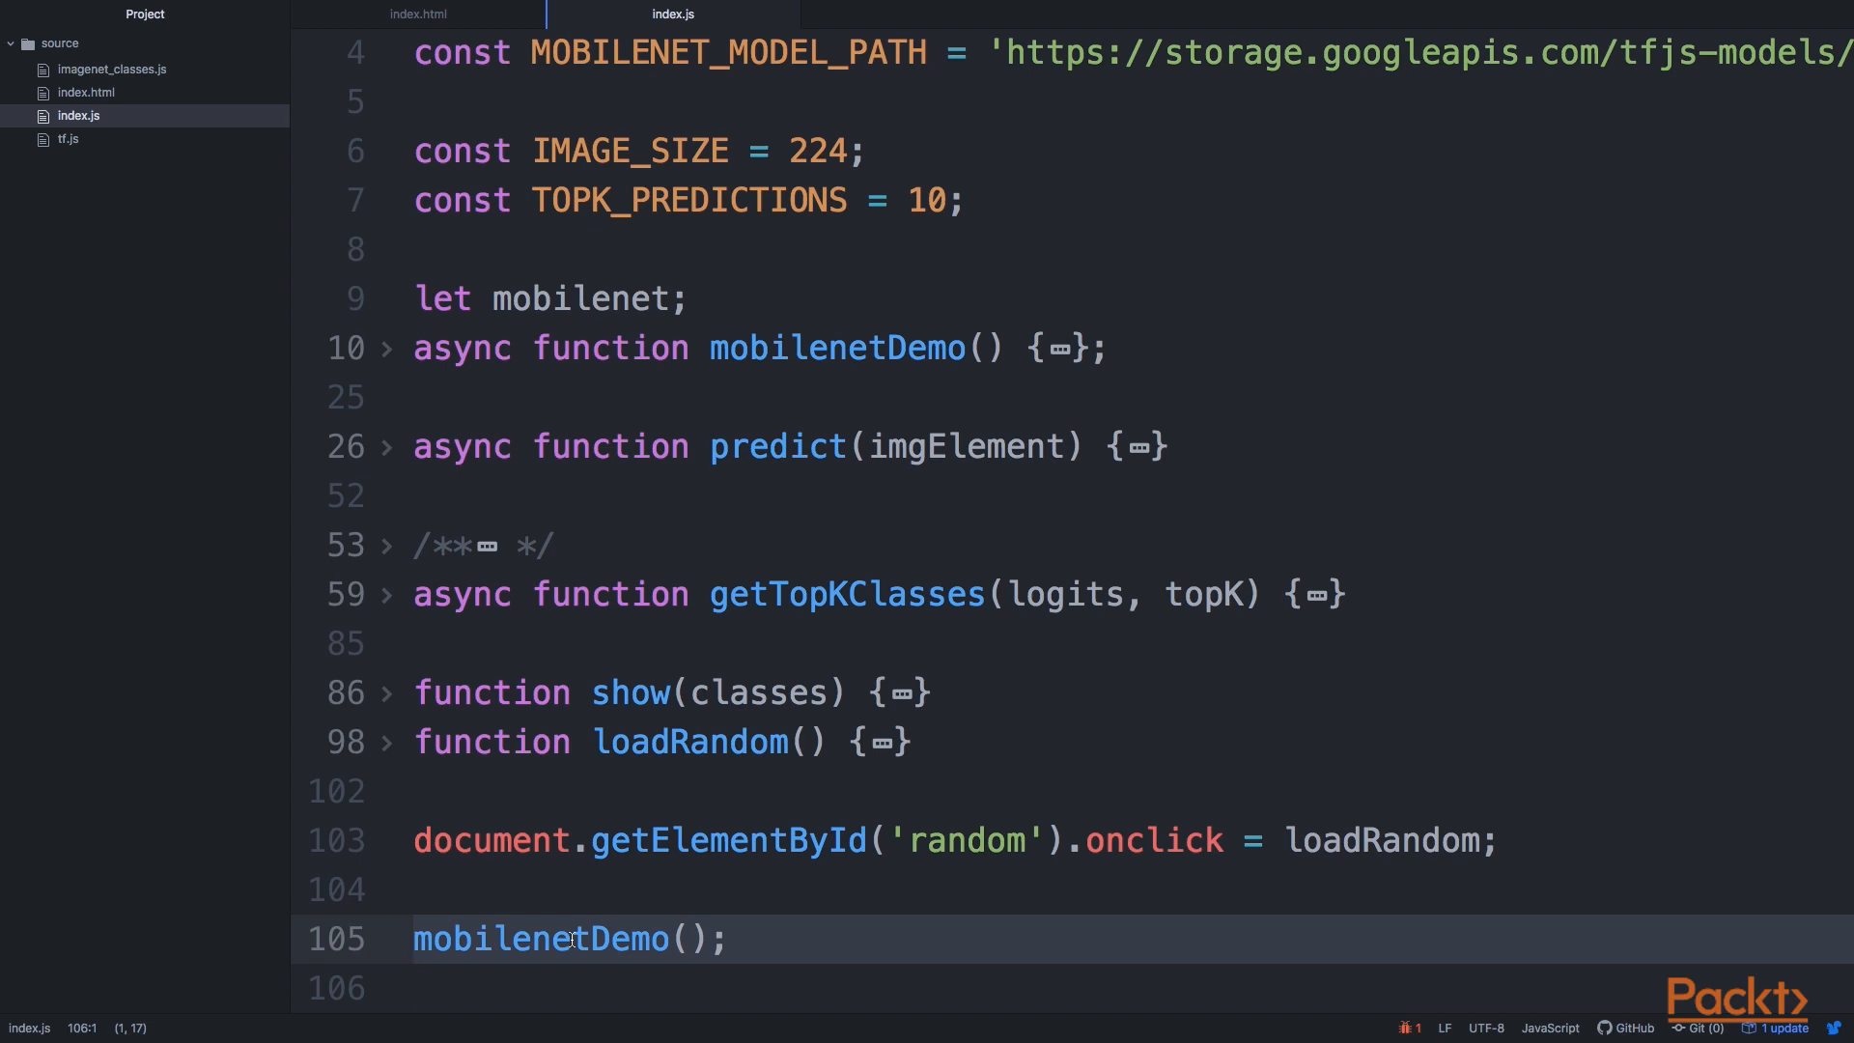
- Unfold the mobilenetDemo function to show its loadLayersModel call and classify handler
{"action": "left_click", "coordinate": [384, 347]}
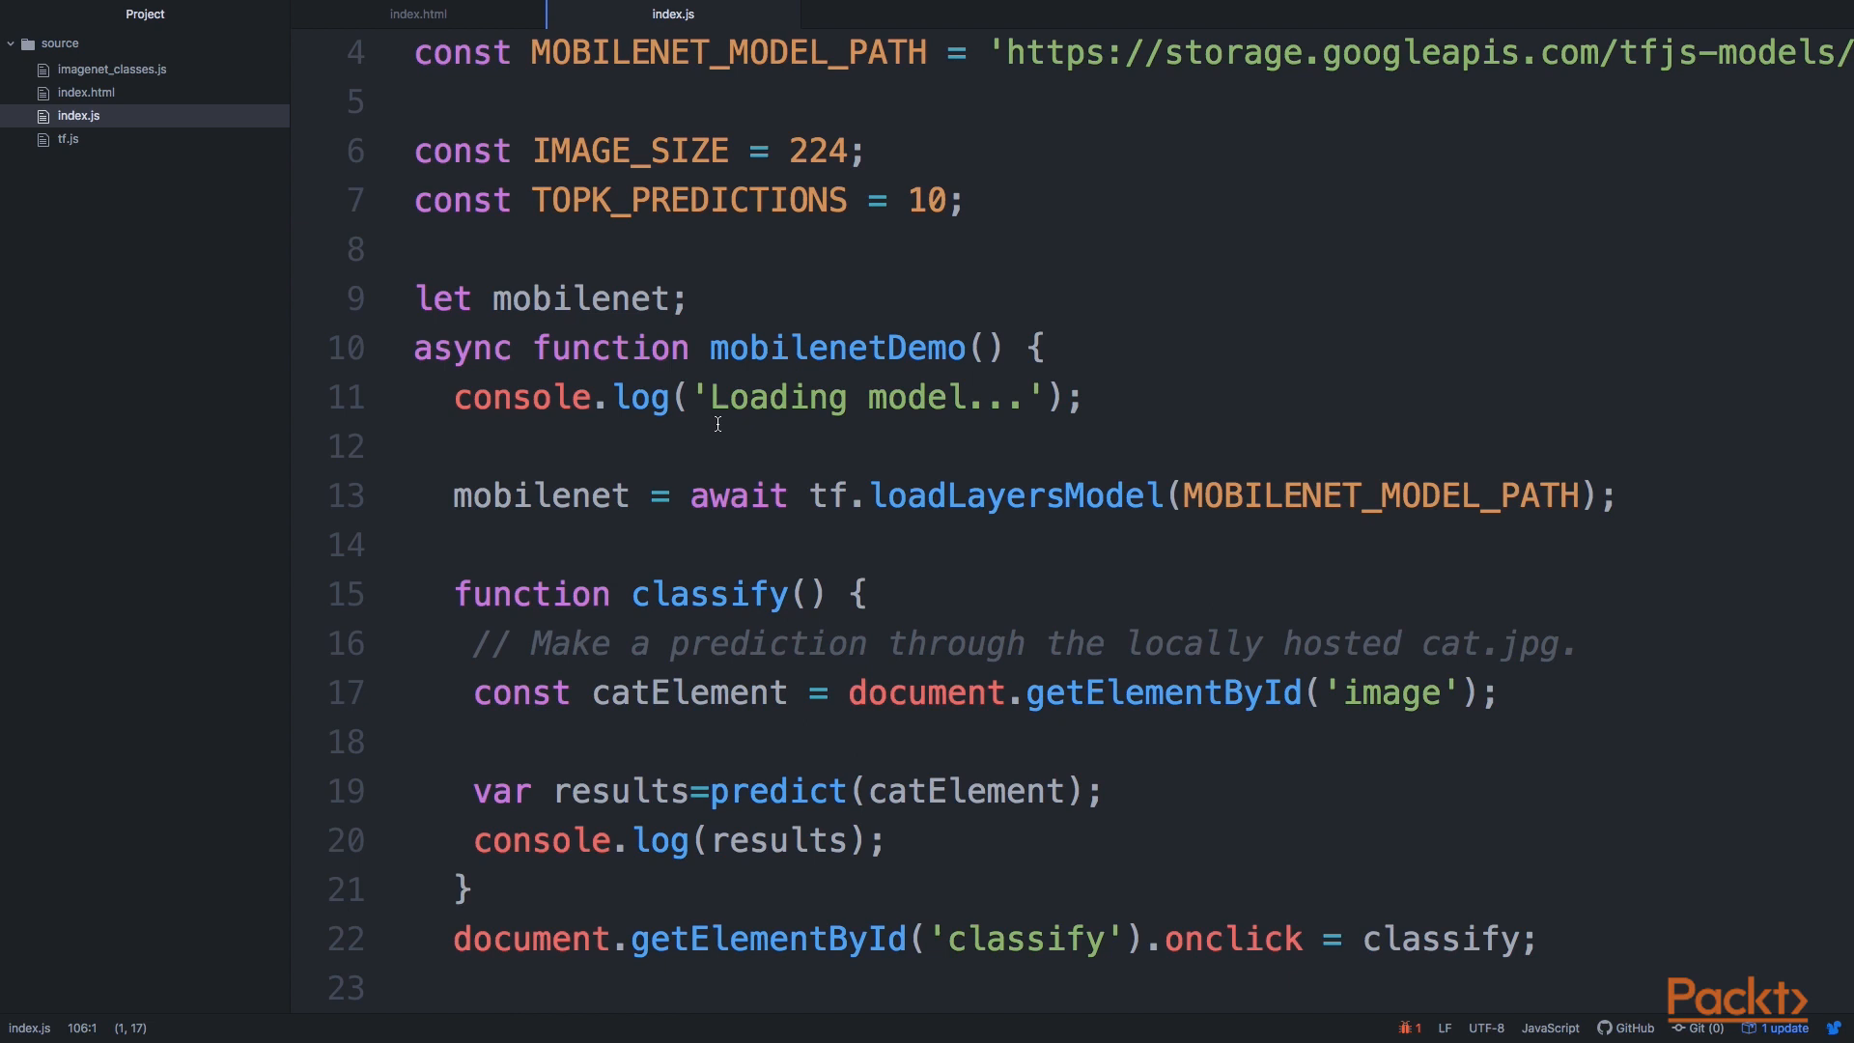
{"action": "left_click", "coordinate": [661, 347]}
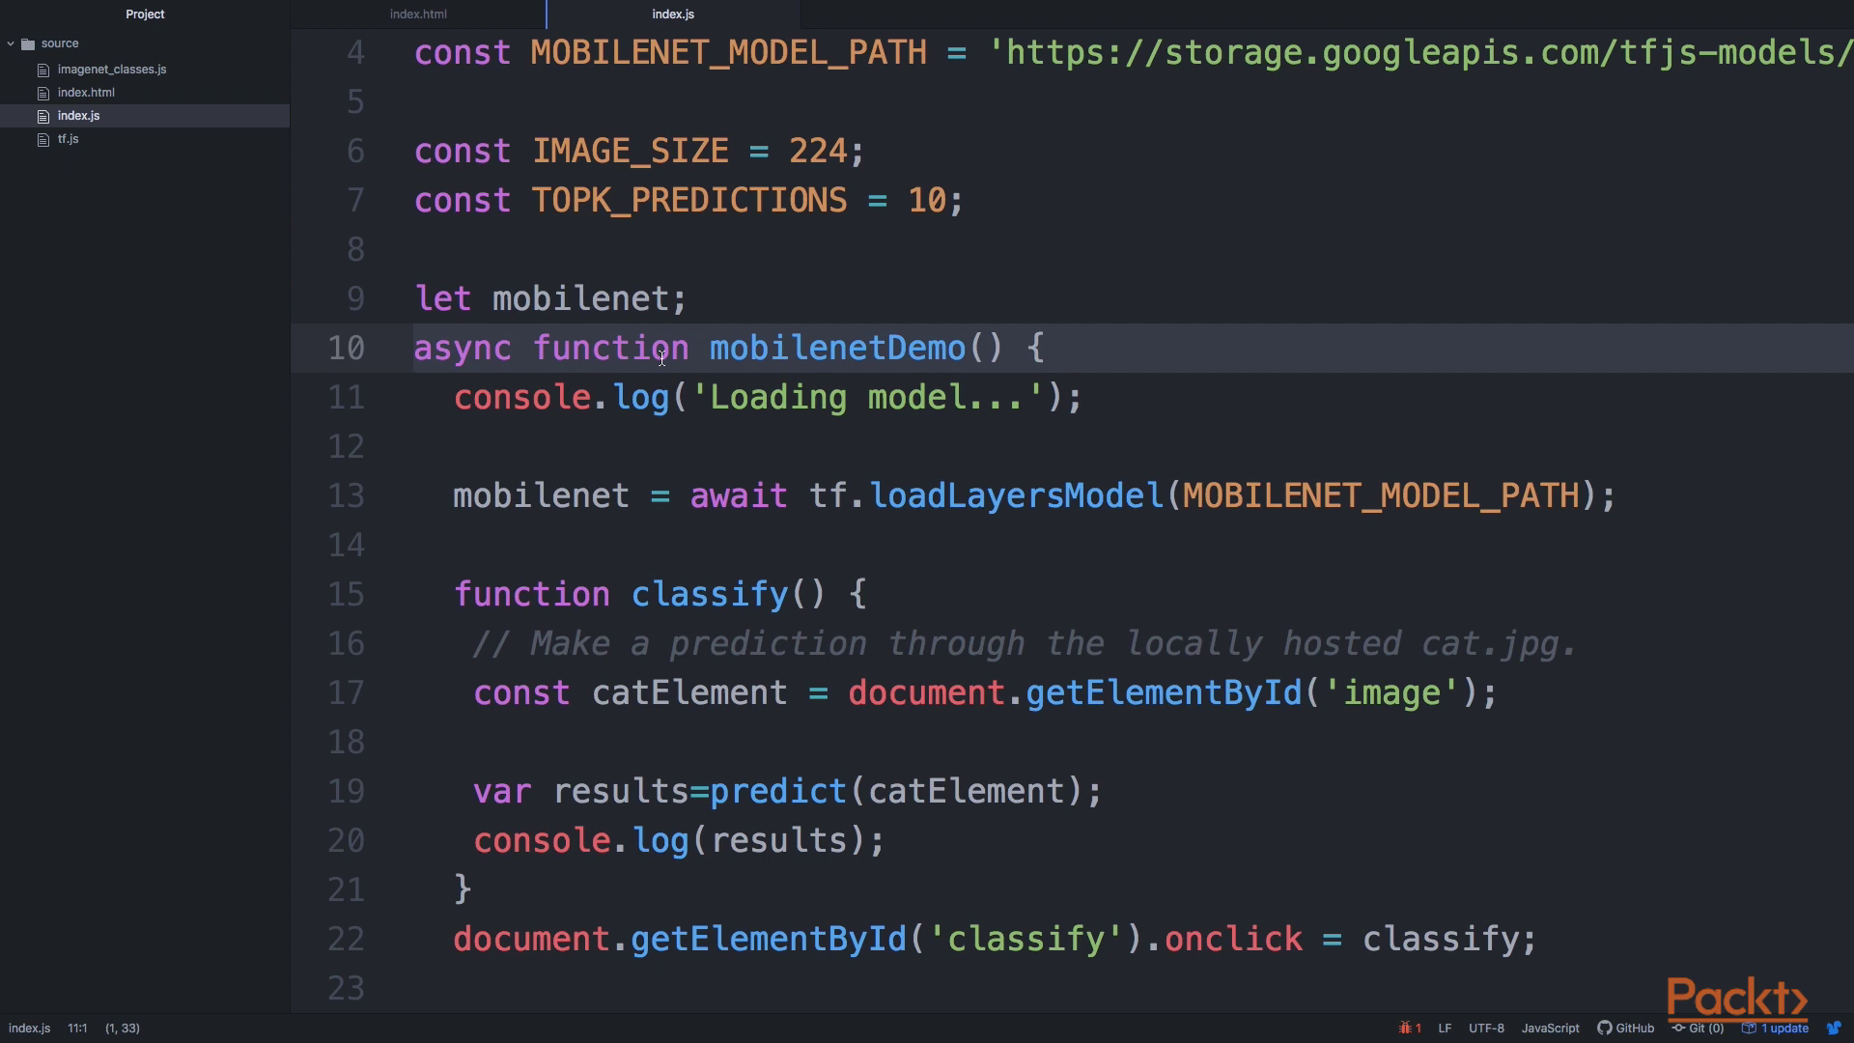
{"action": "left_click", "coordinate": [635, 297]}
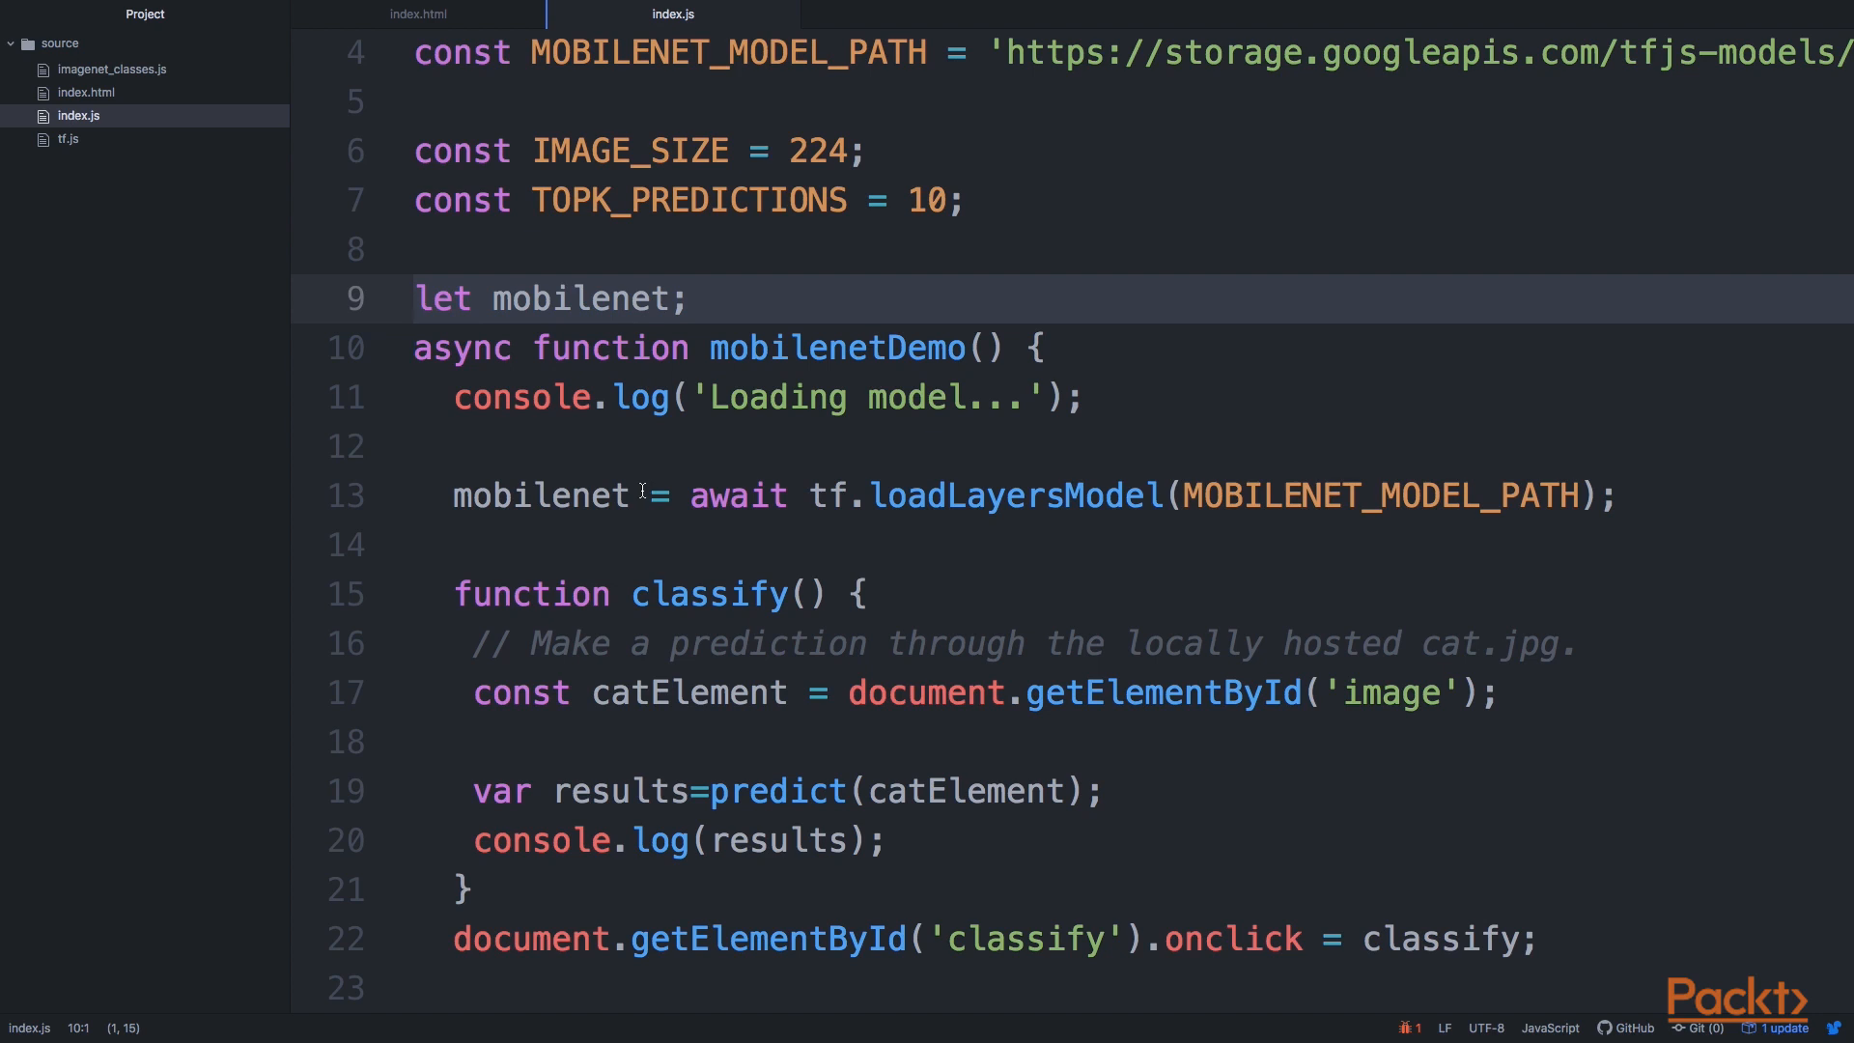
{"action": "left_click", "coordinate": [885, 497]}
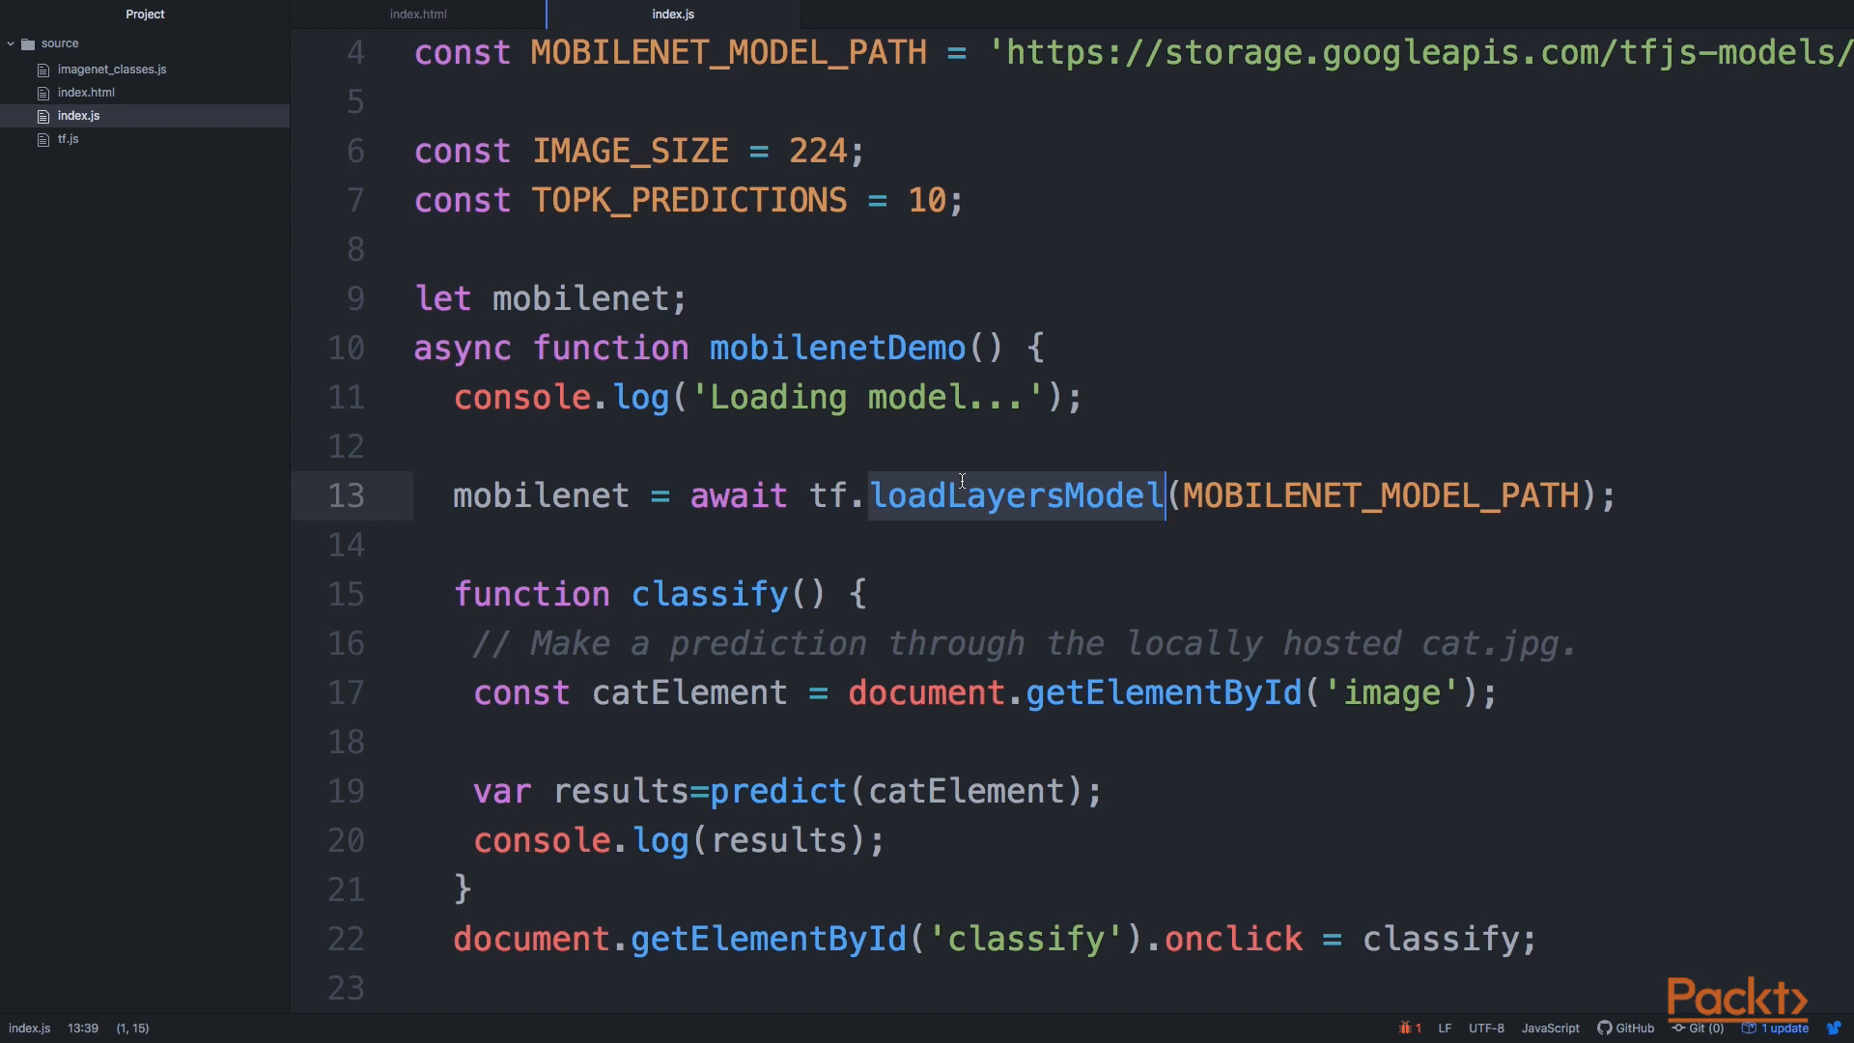
{"action": "mouse_move", "coordinate": [1037, 479]}
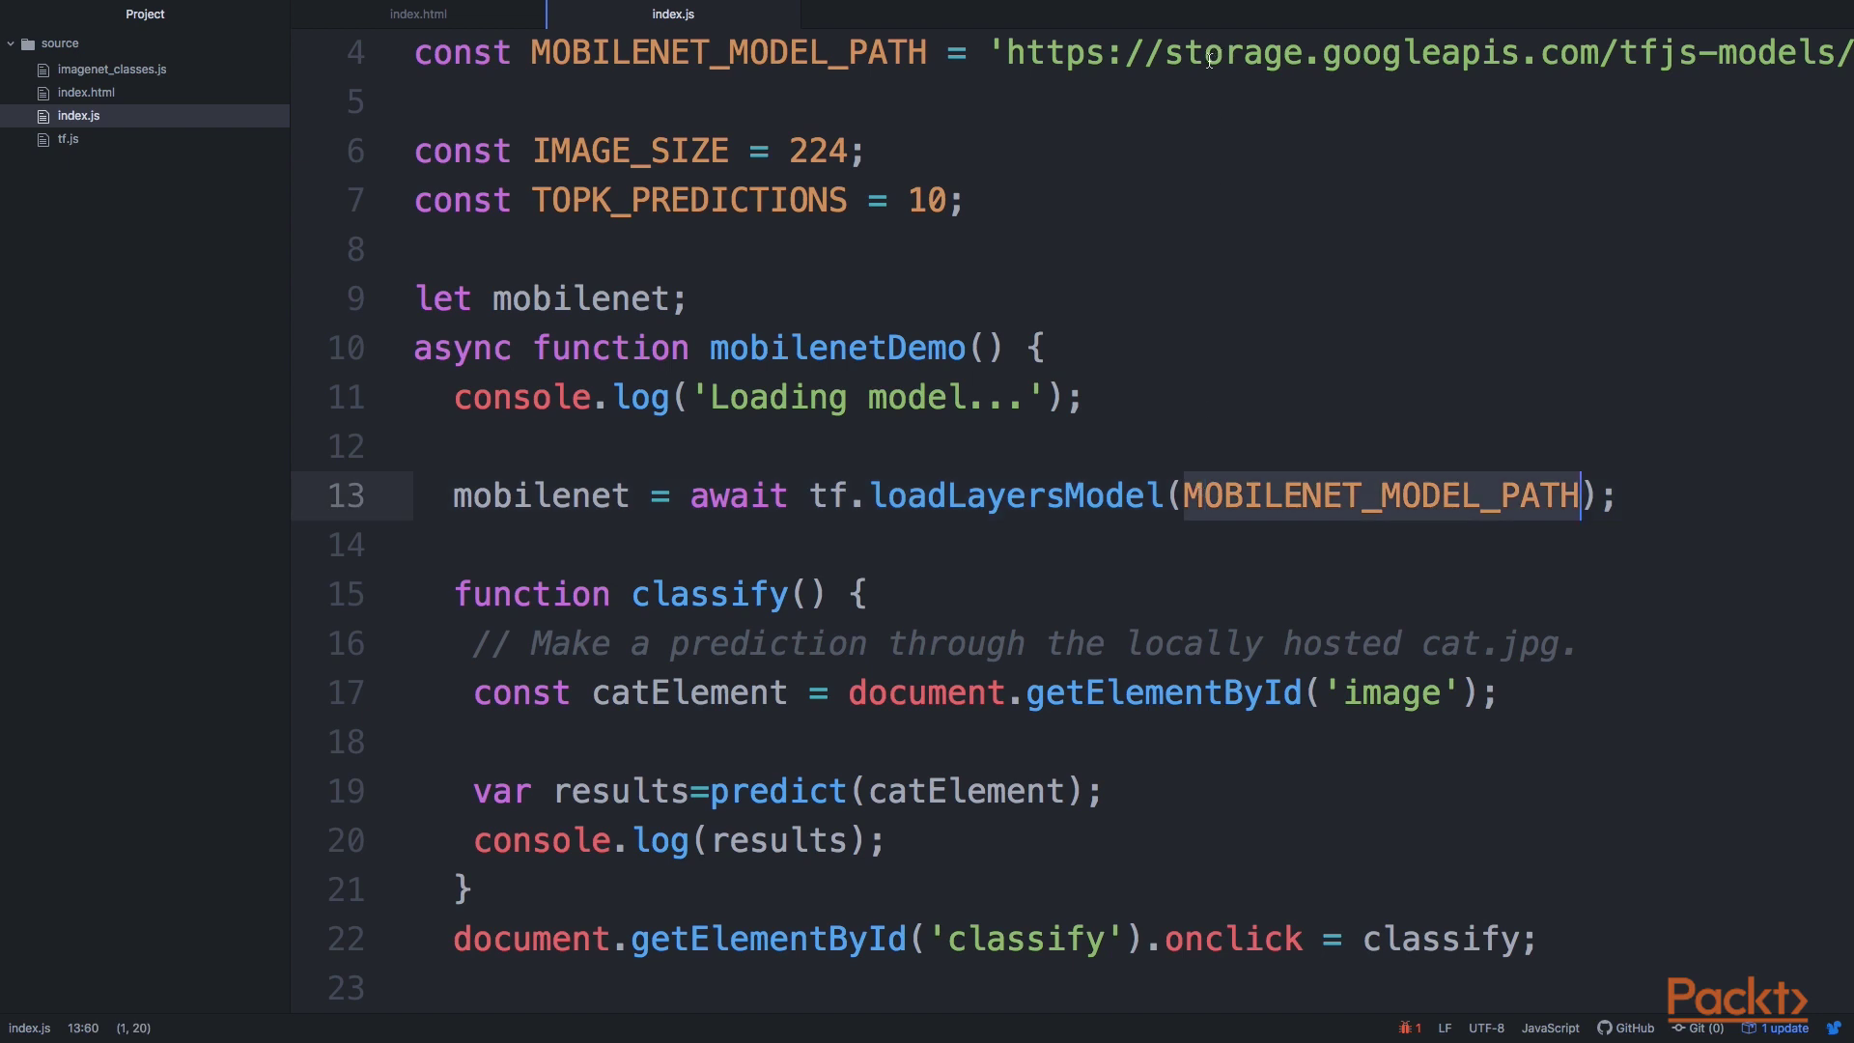
{"action": "scroll", "scroll_direction": "right", "scroll_amount": 3}
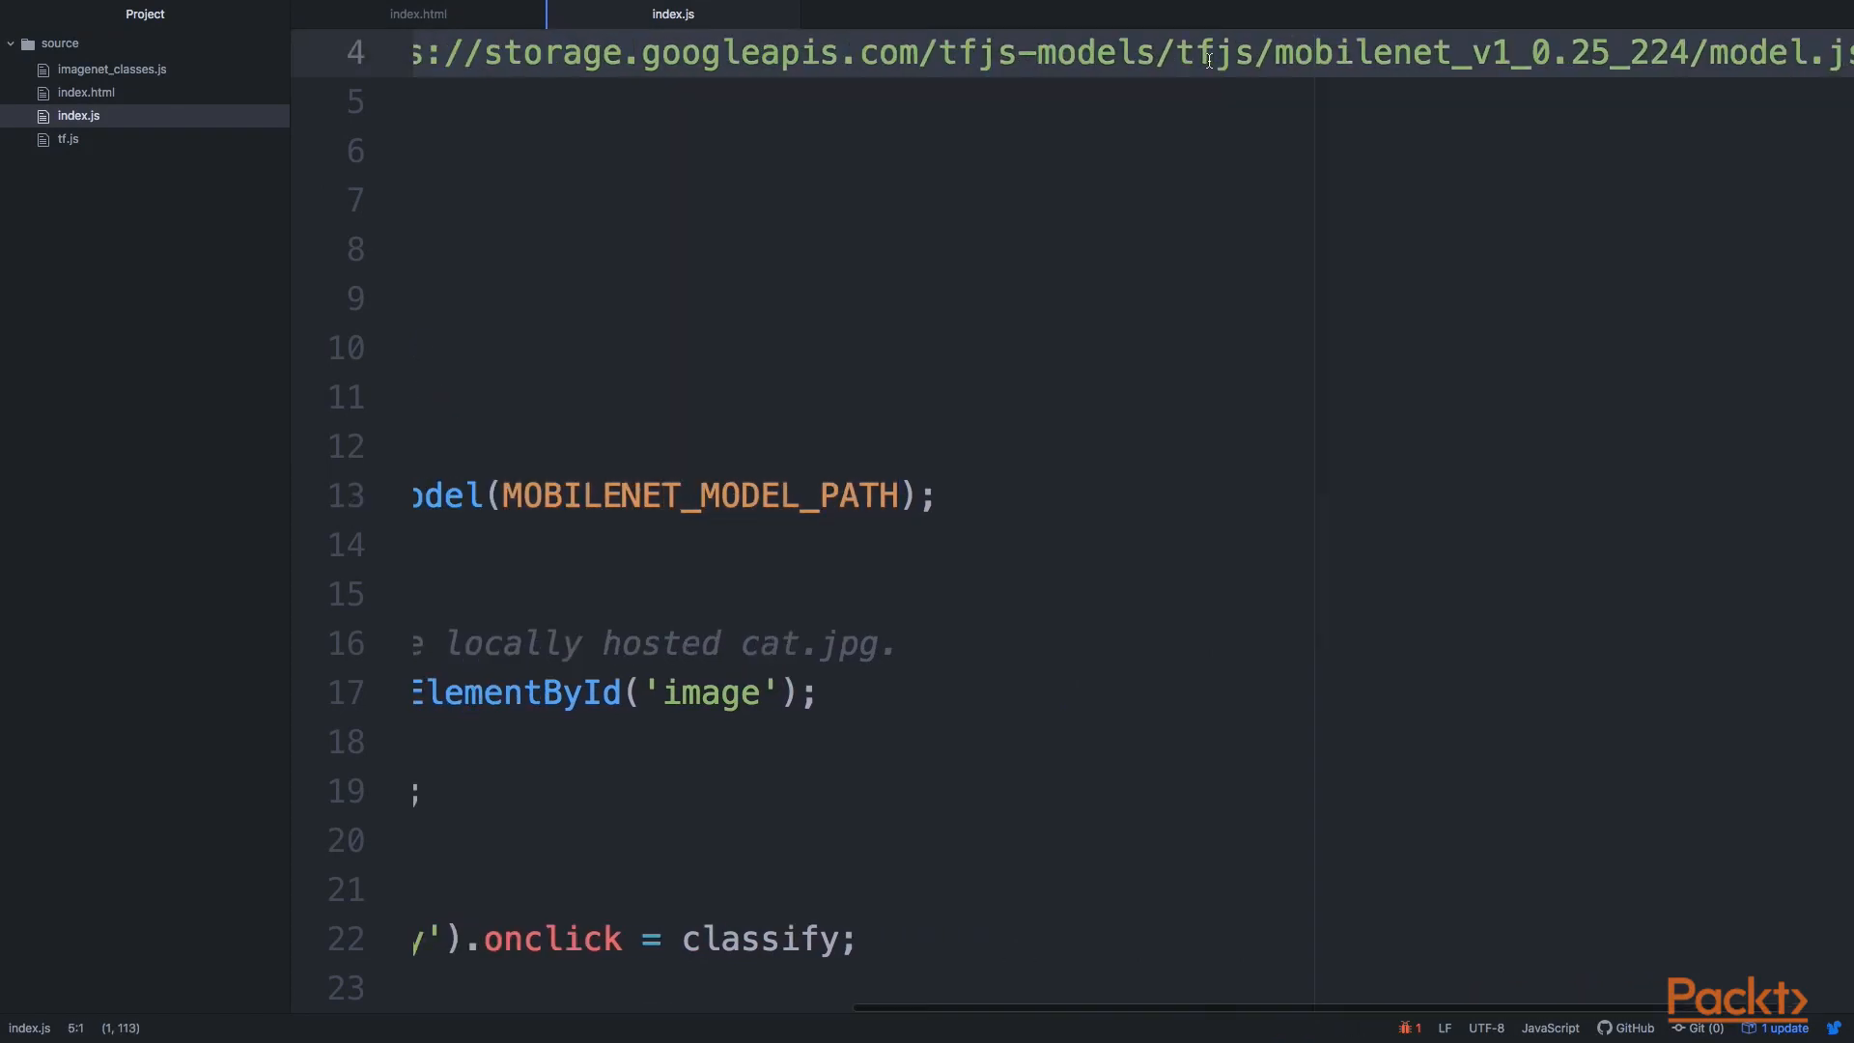
{"action": "scroll", "scroll_direction": "left", "scroll_amount": 3}
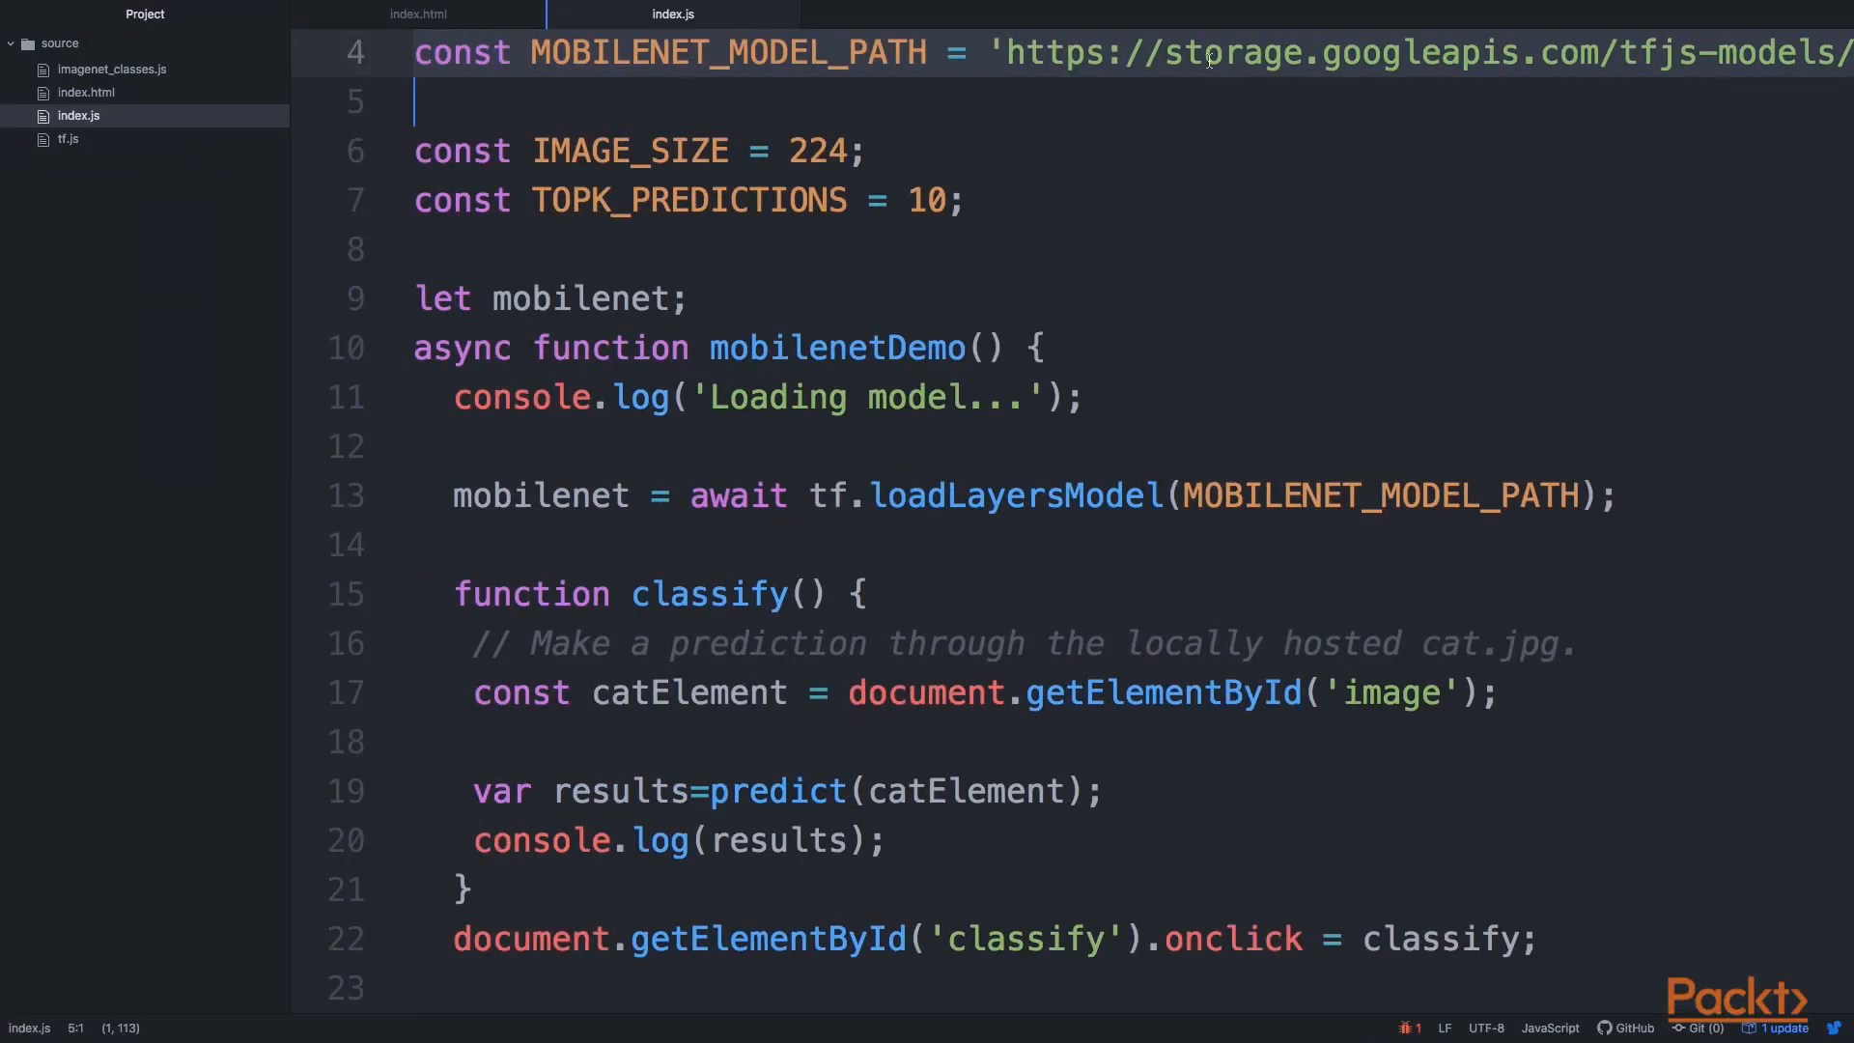
{"action": "mouse_move", "coordinate": [824, 434]}
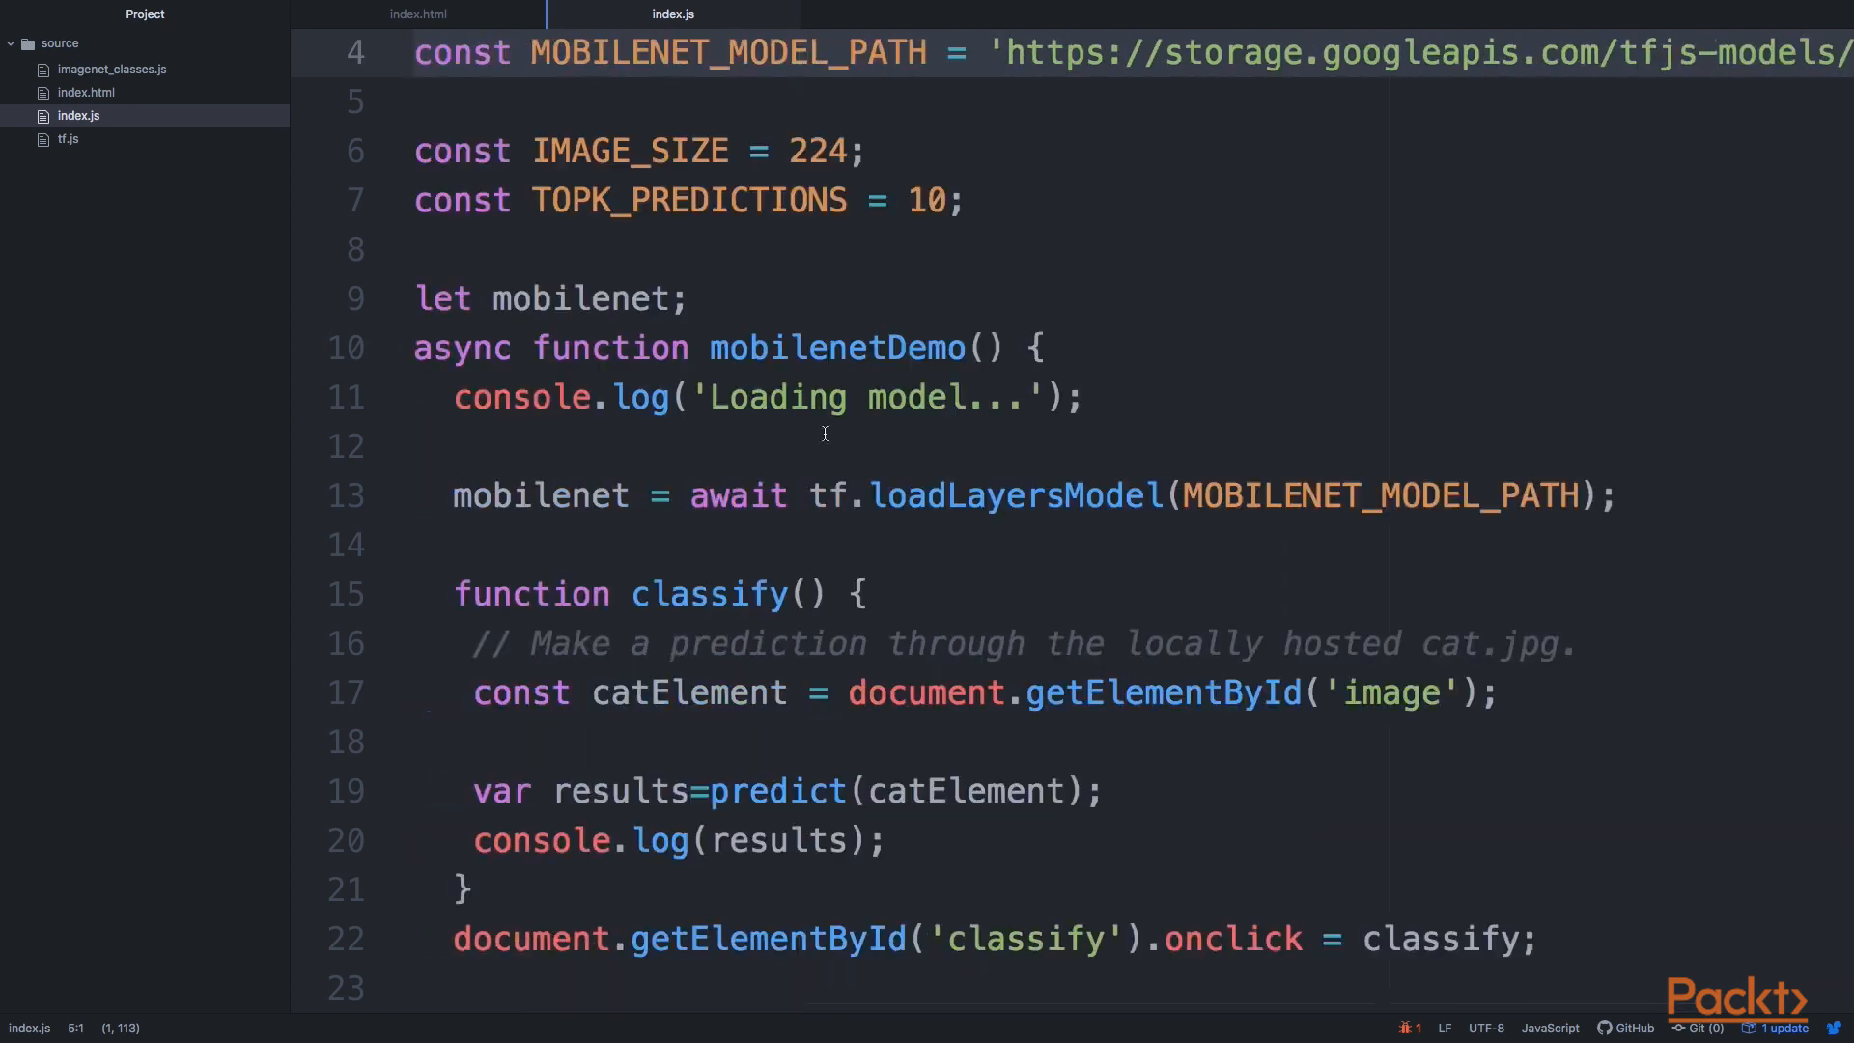
{"action": "left_click", "coordinate": [419, 545]}
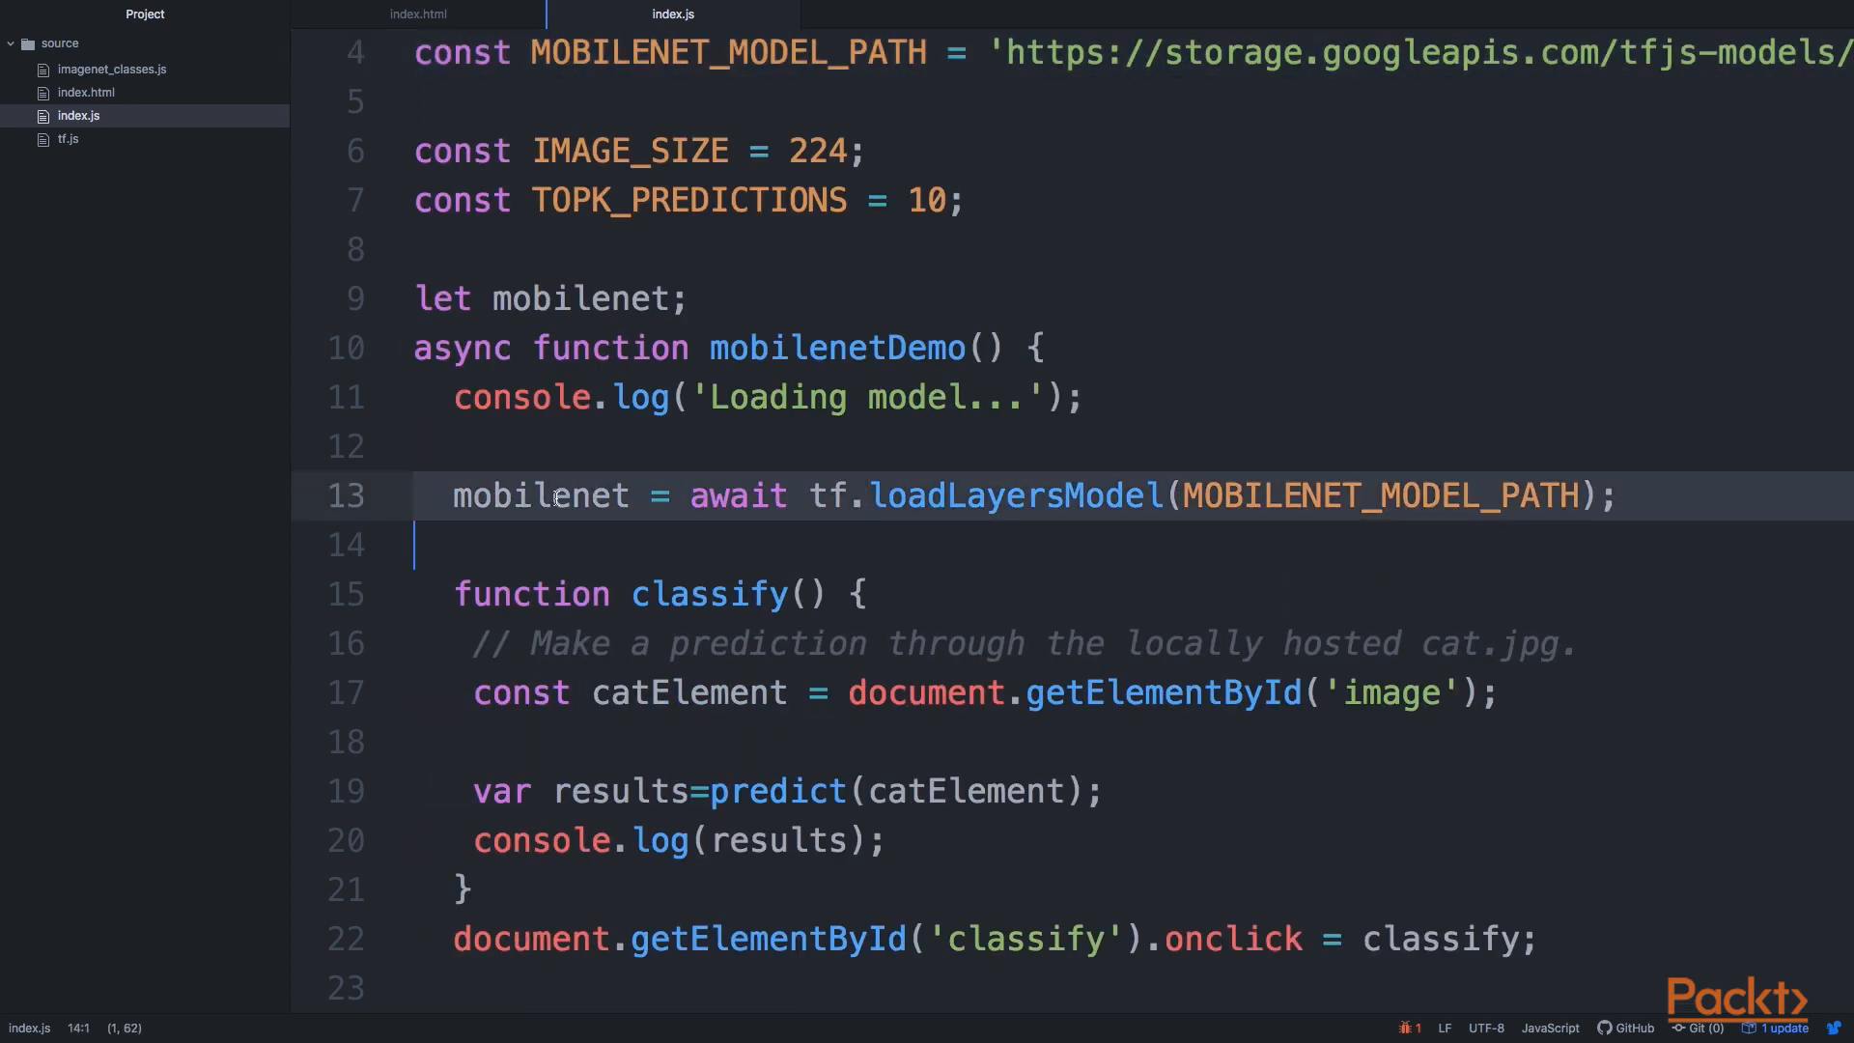
{"action": "double_click", "coordinate": [539, 496]}
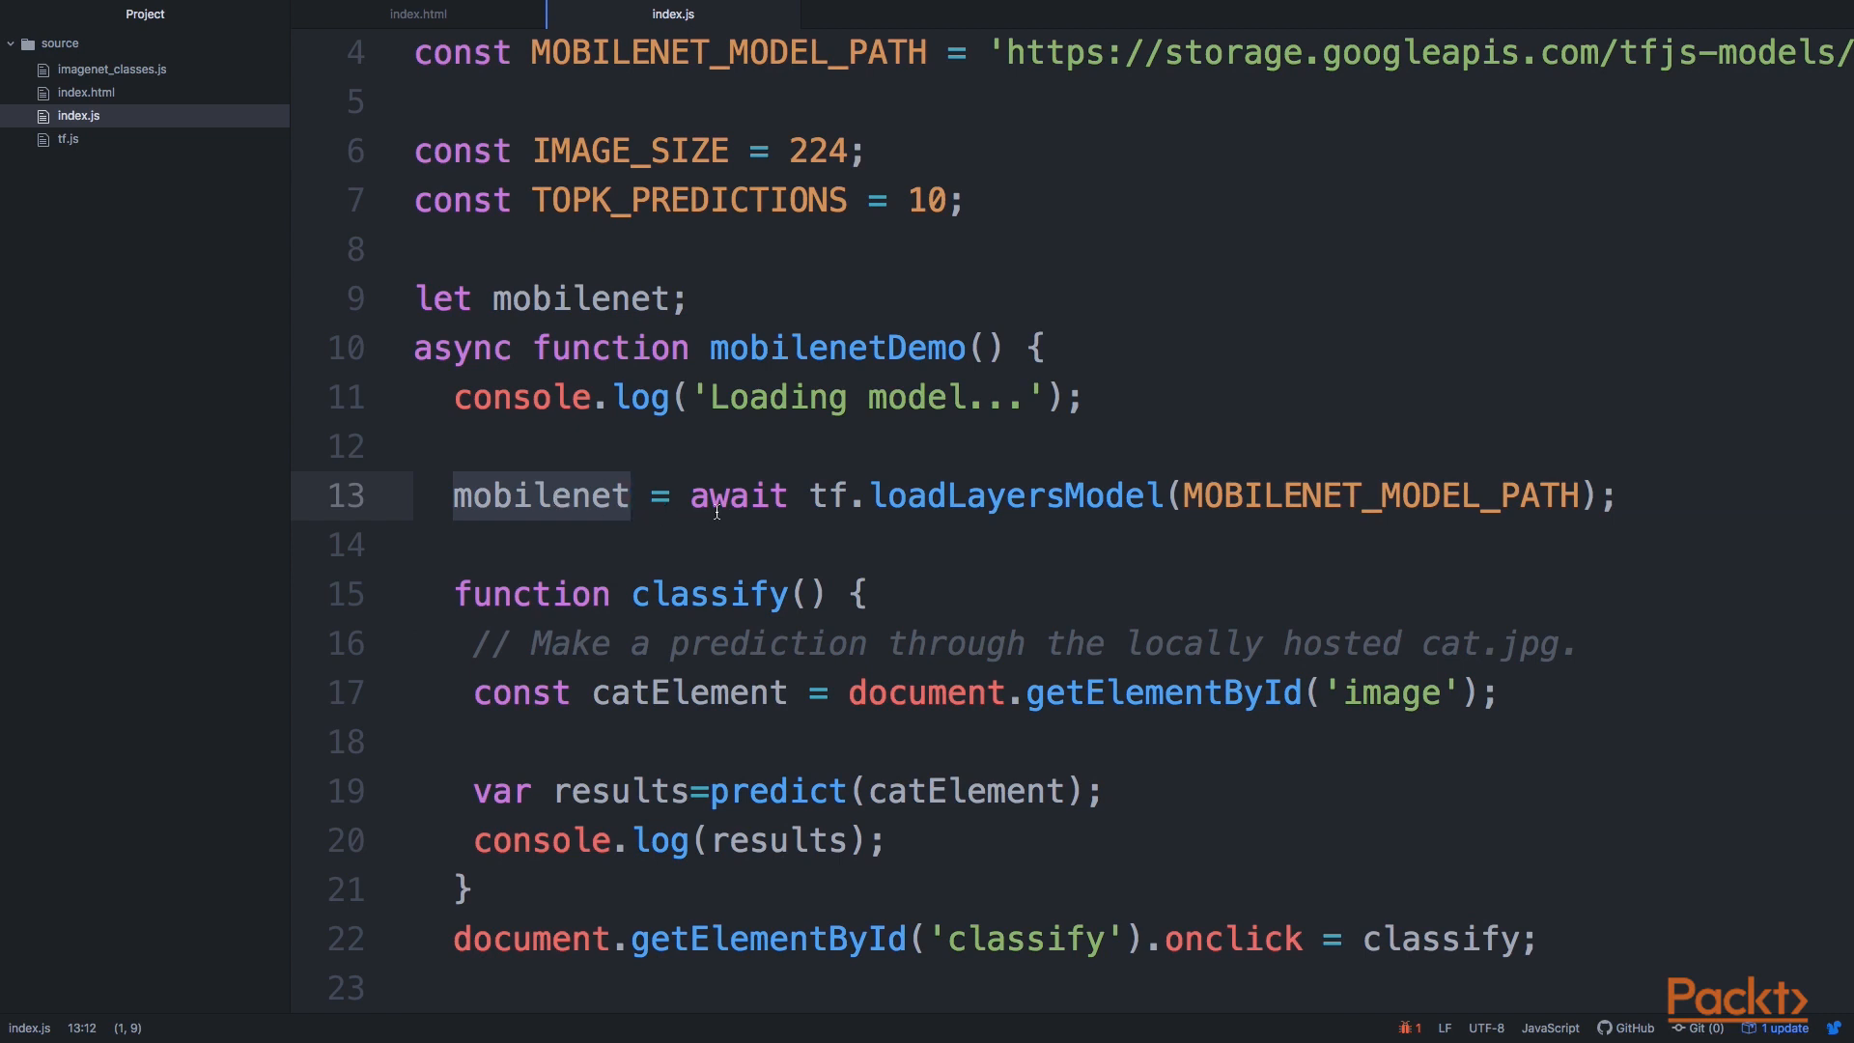
{"action": "double_click", "coordinate": [736, 497]}
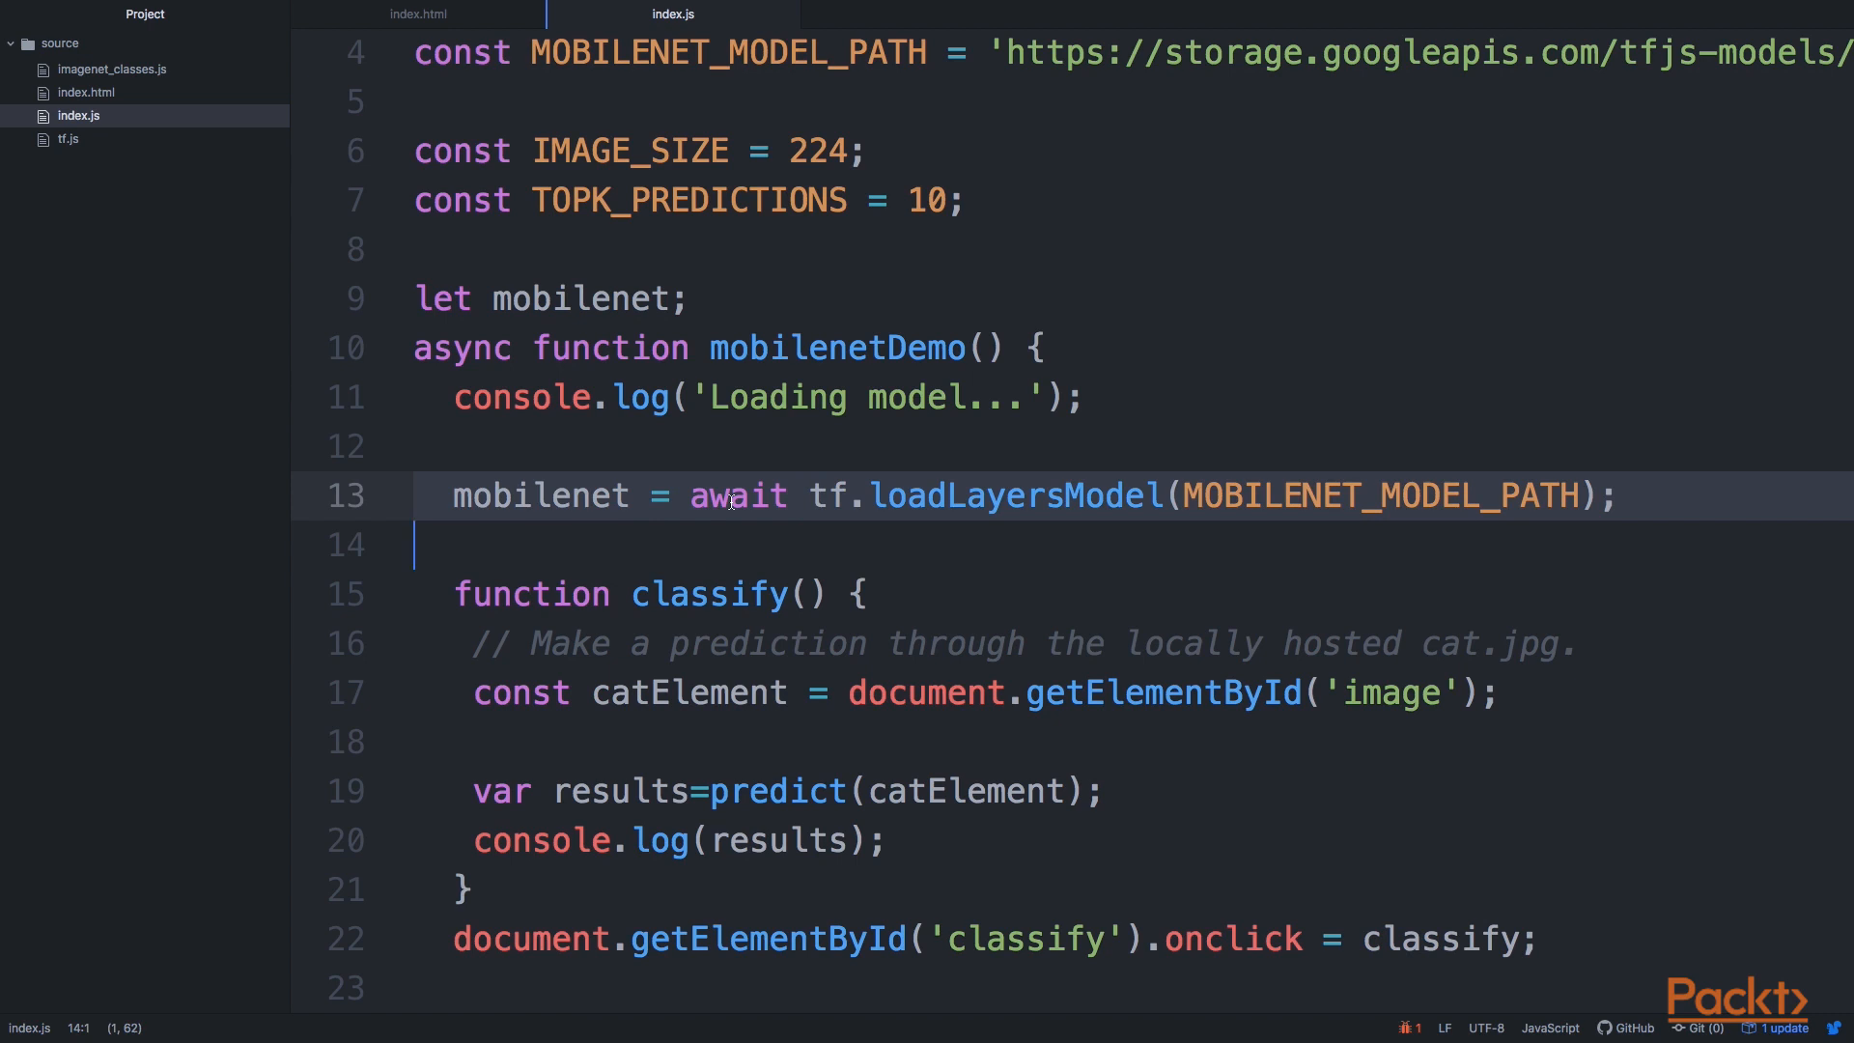
{"action": "scroll", "scroll_direction": "down", "scroll_amount": 3}
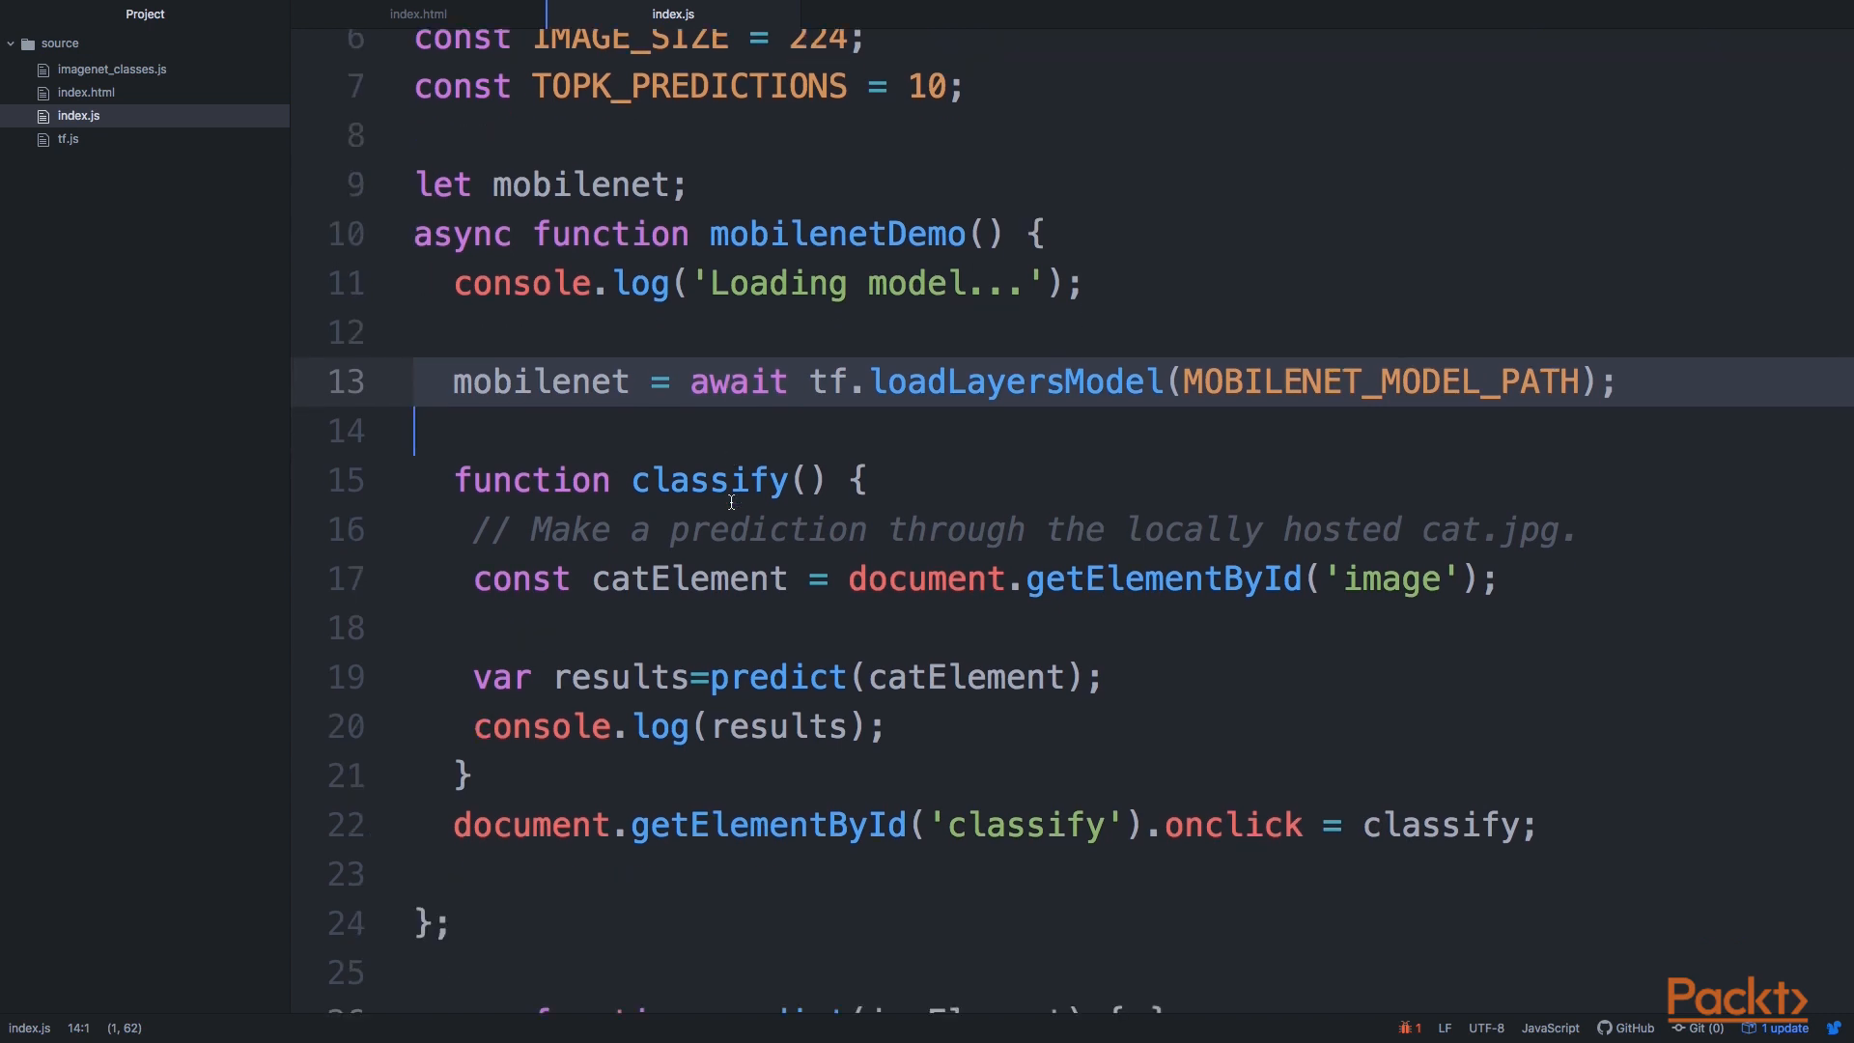
{"action": "left_click", "coordinate": [711, 825]}
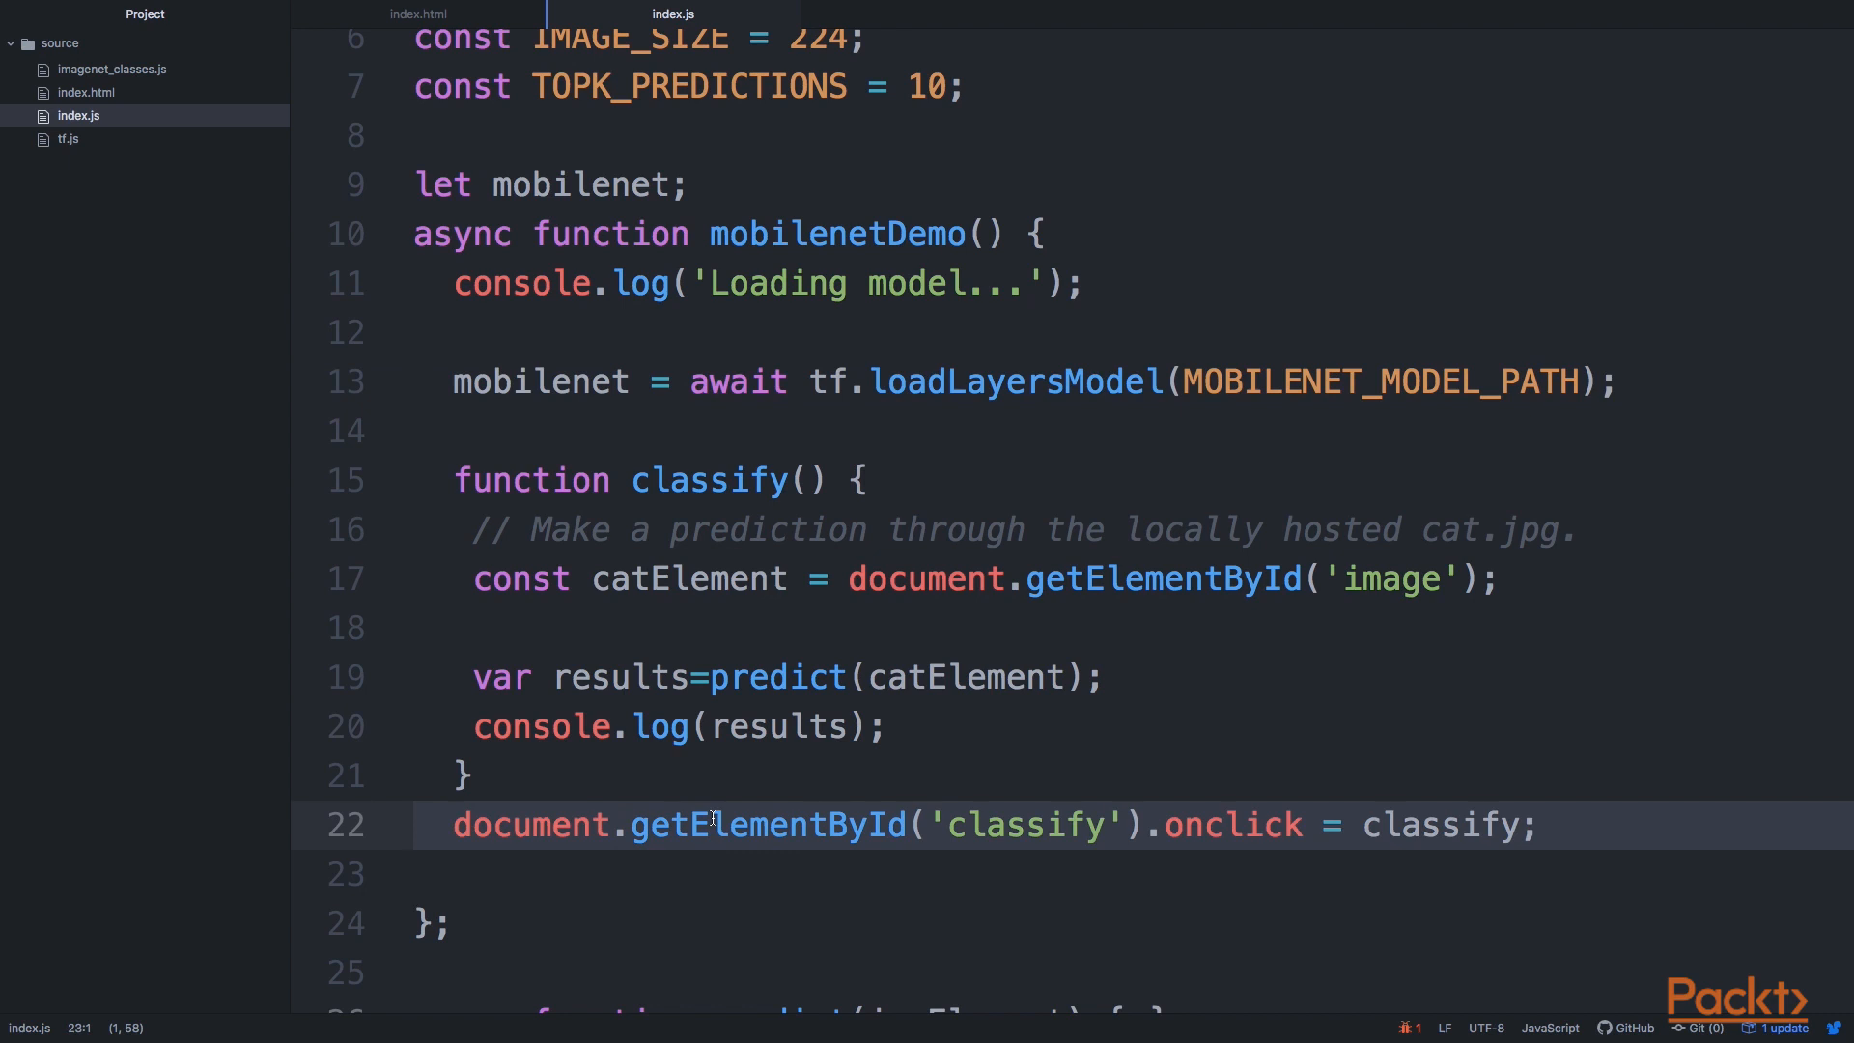
{"action": "left_click", "coordinate": [709, 825]}
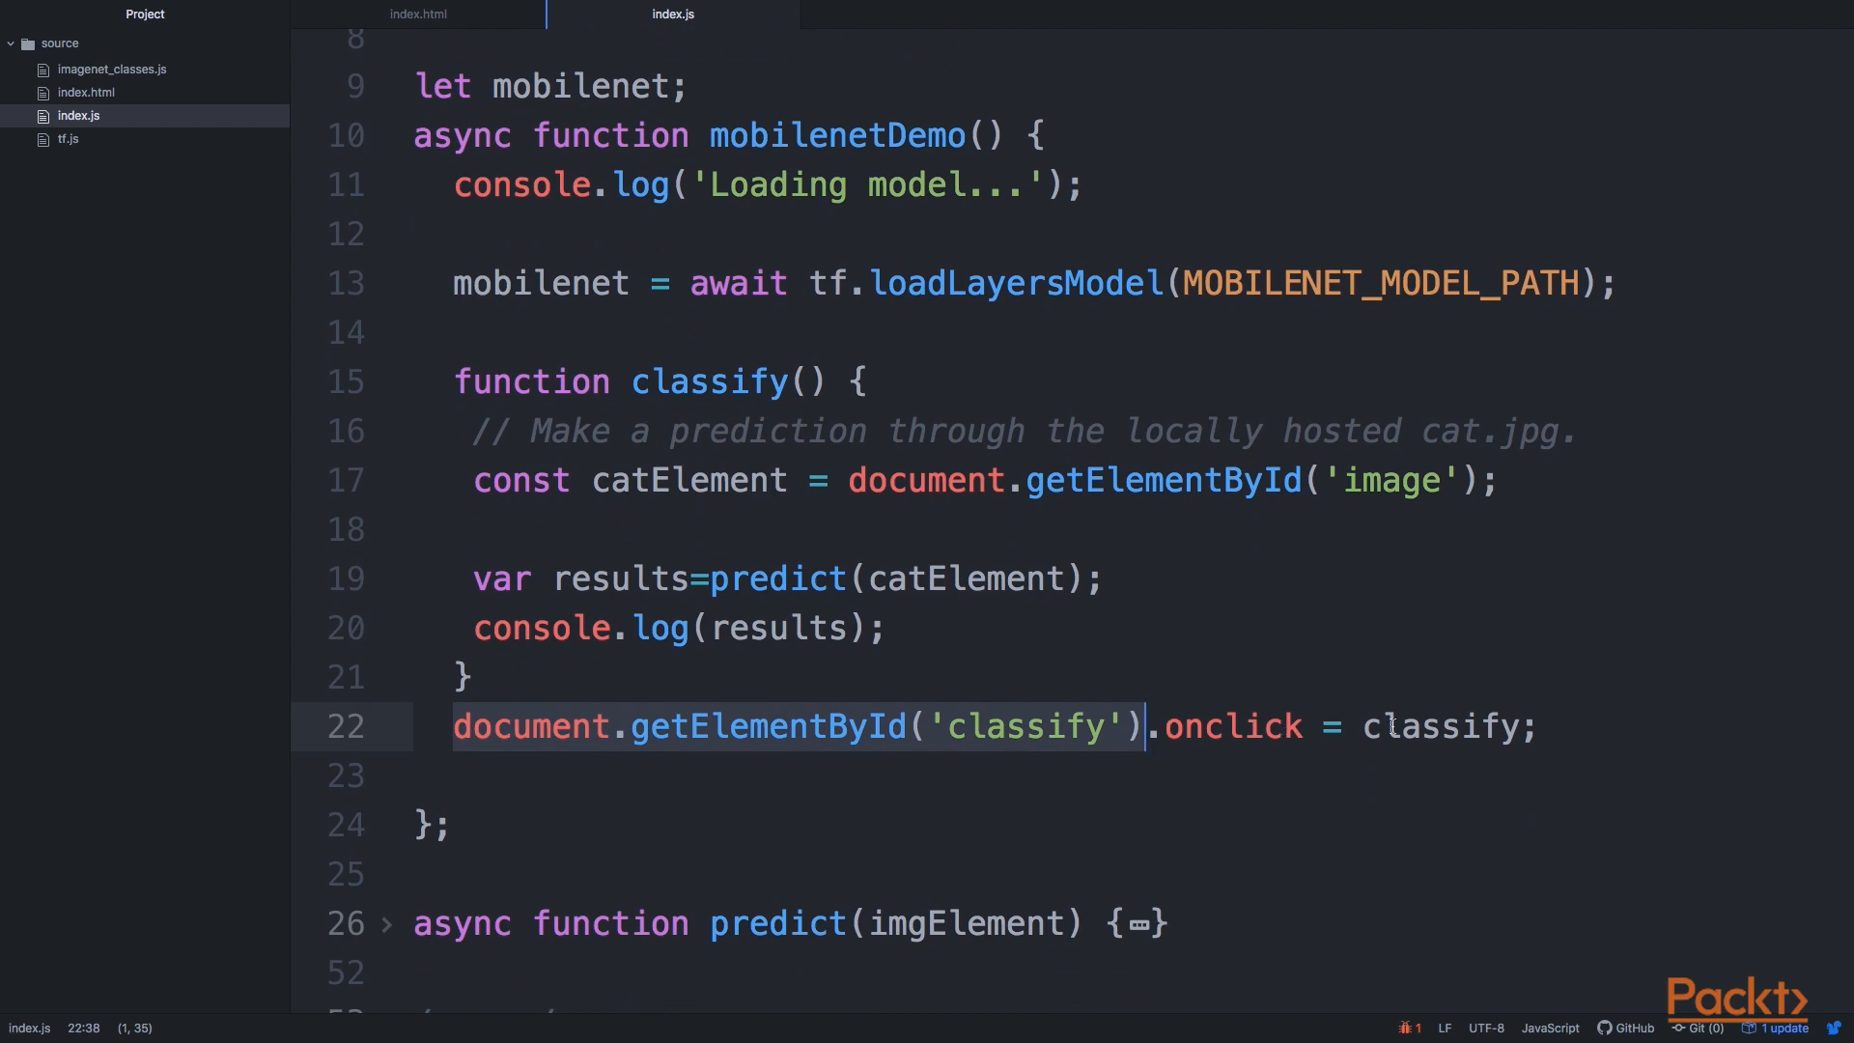
{"action": "left_click", "coordinate": [1403, 726]}
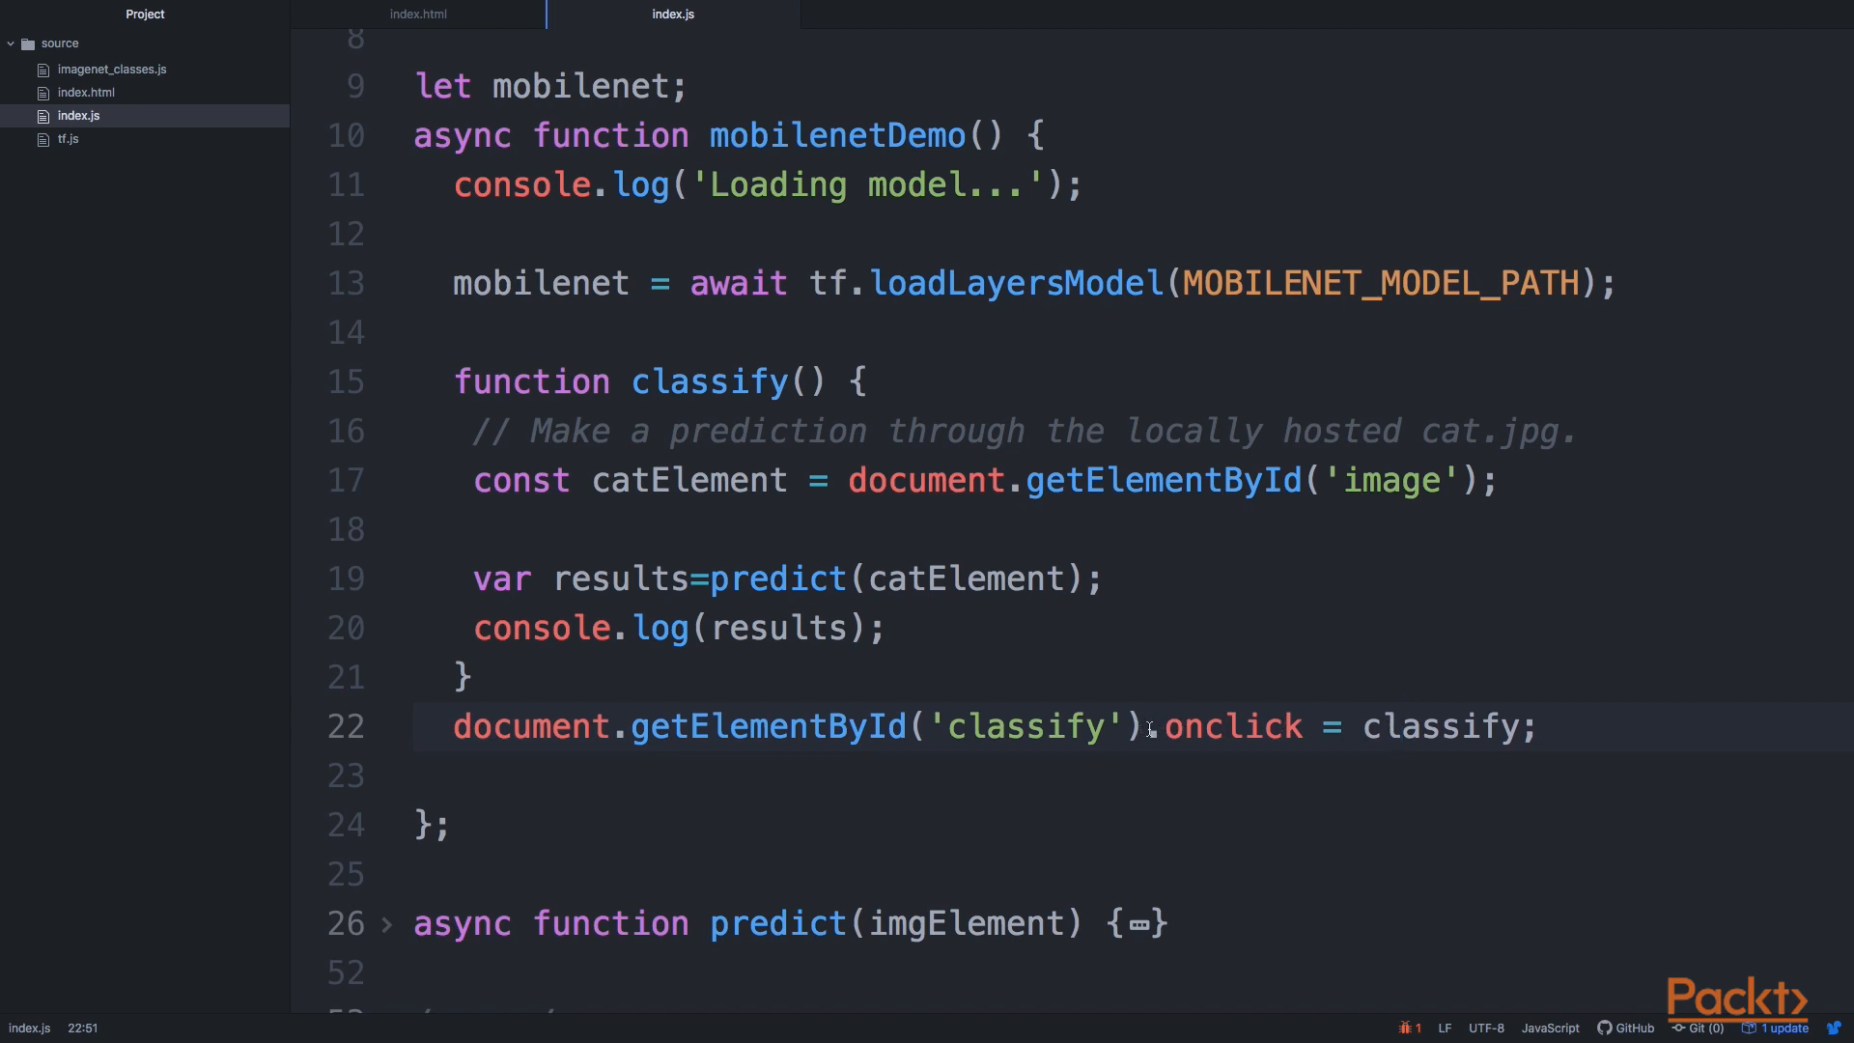
{"action": "double_click", "coordinate": [709, 380]}
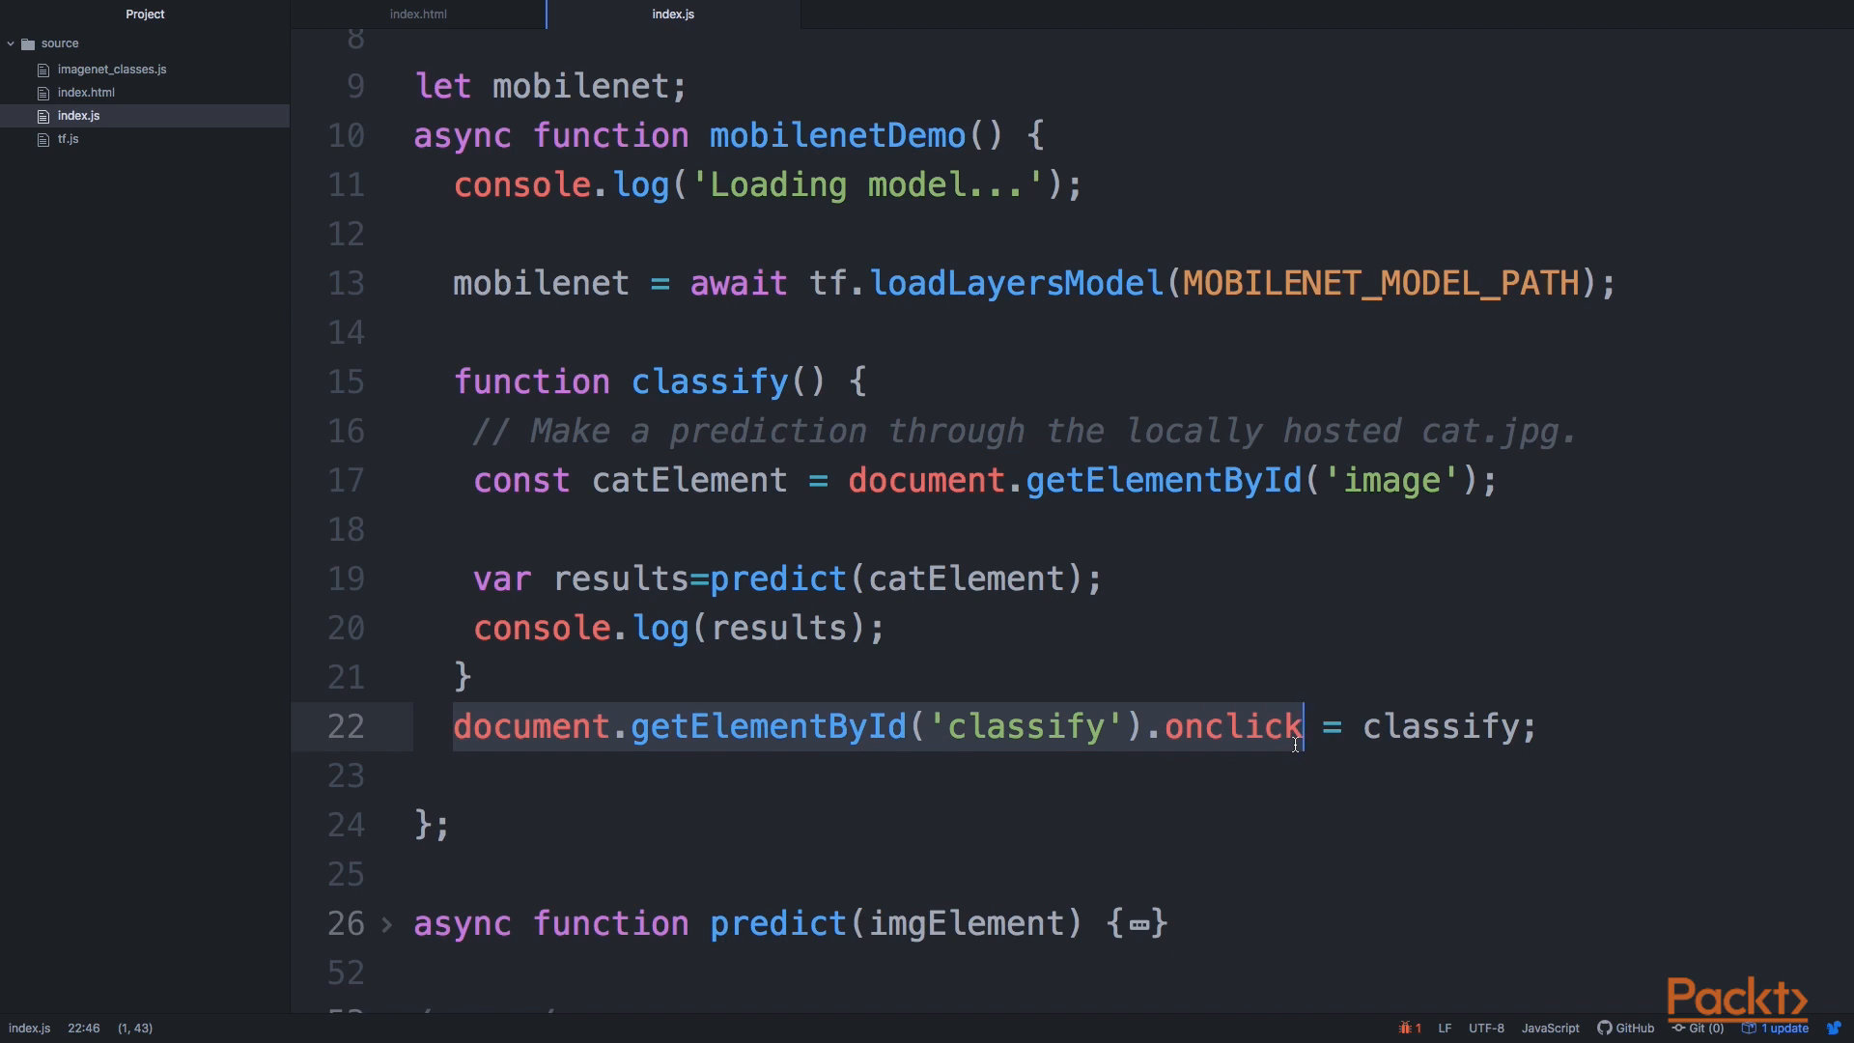
{"action": "double_click", "coordinate": [1441, 726]}
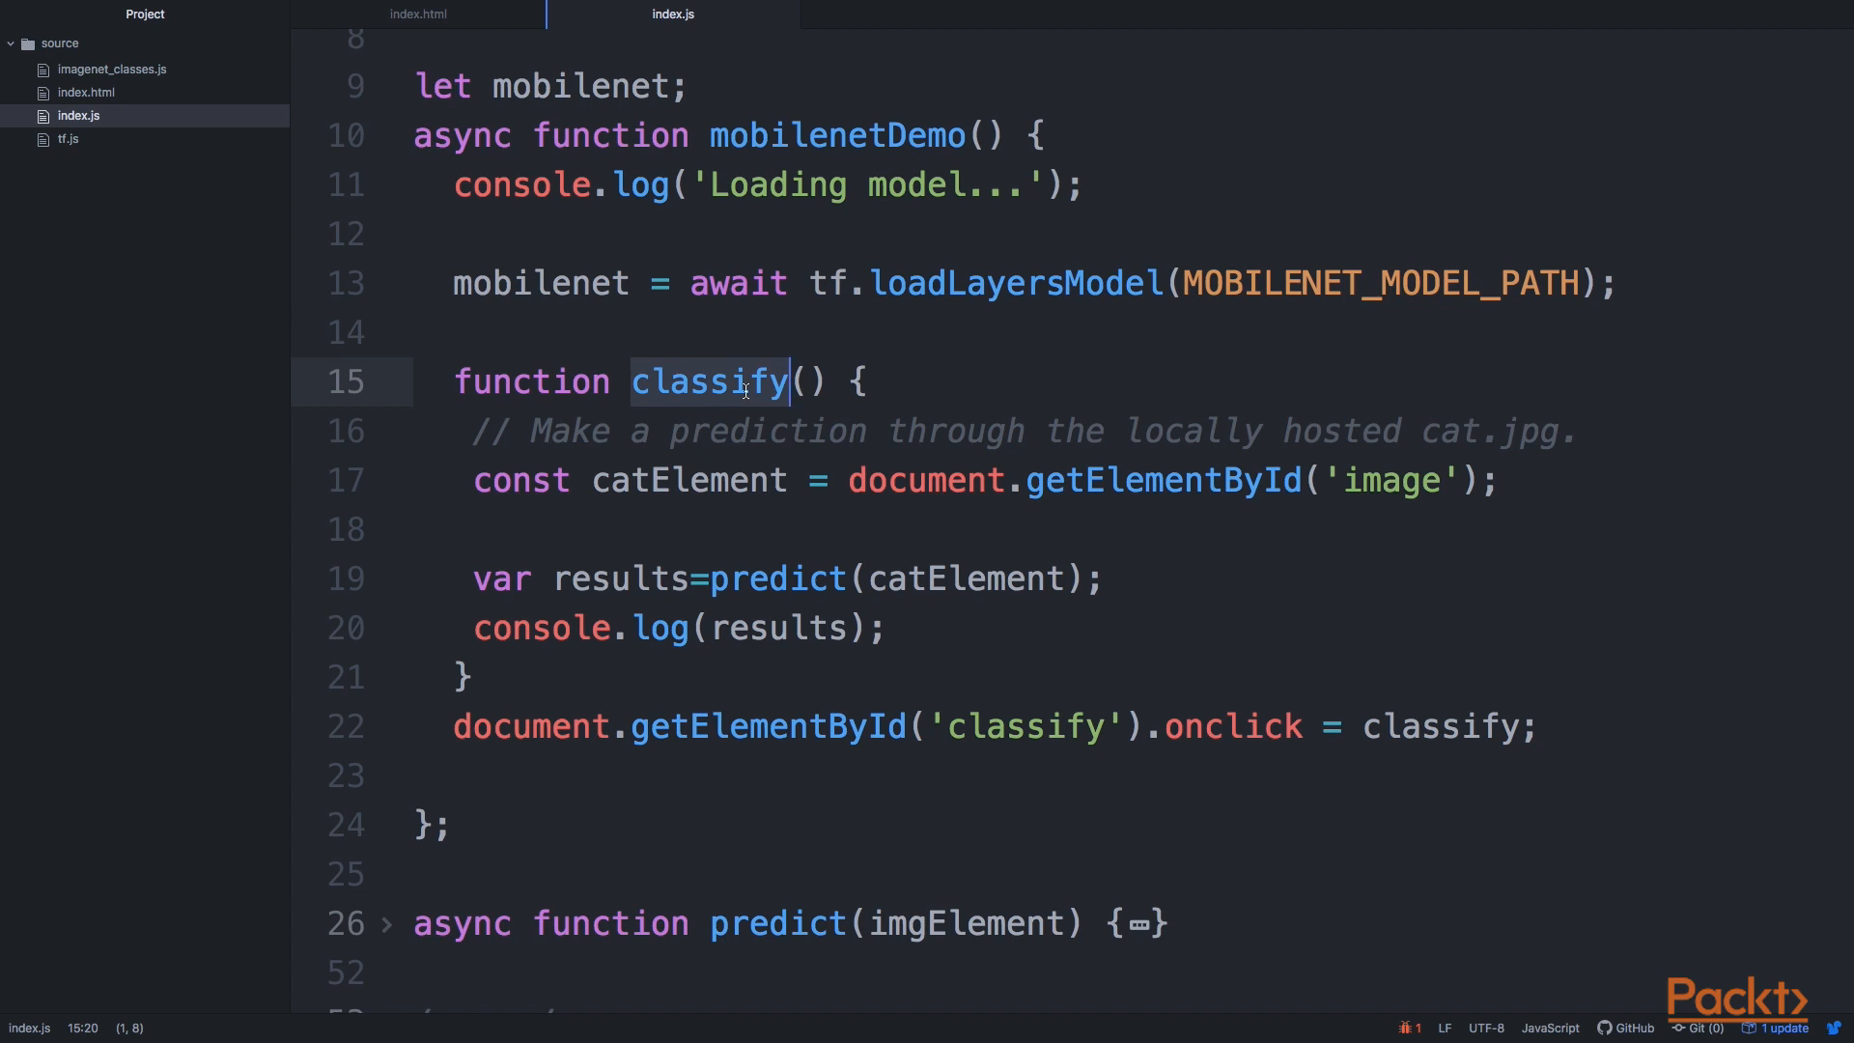
{"action": "mouse_move", "coordinate": [591, 481]}
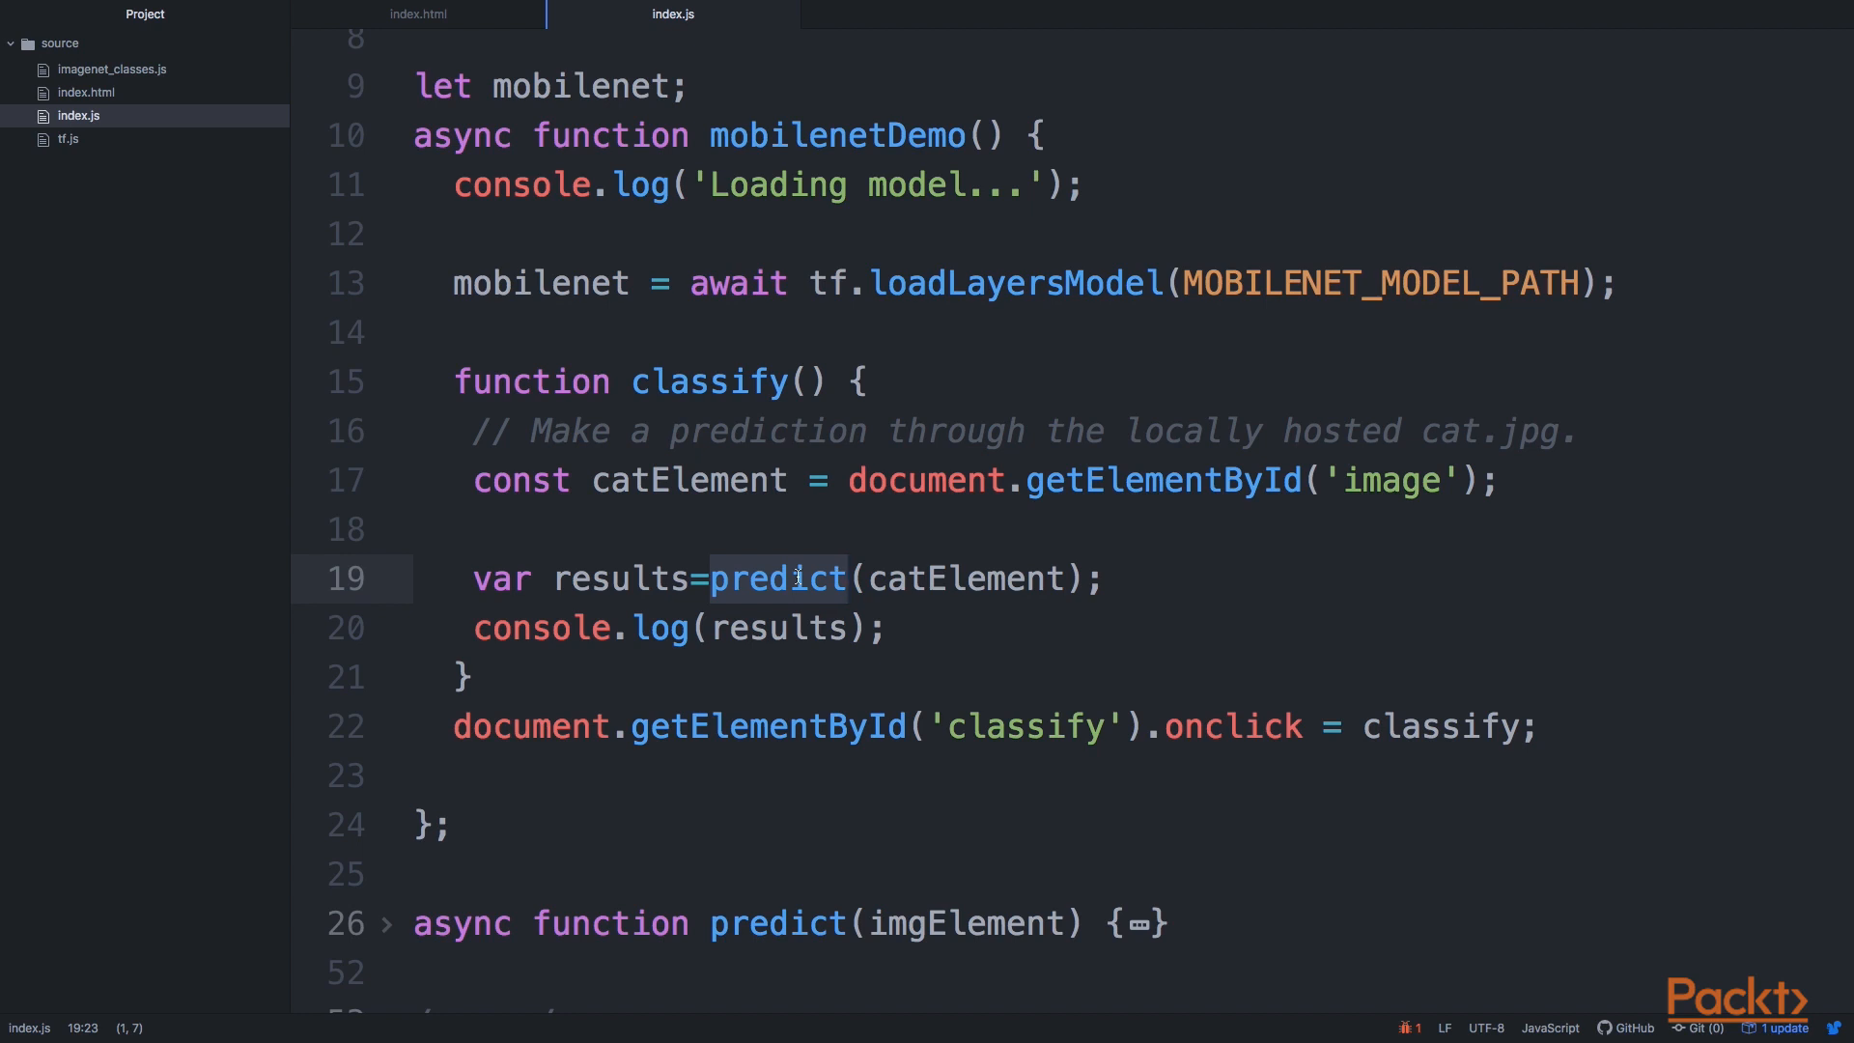
{"action": "scroll", "scroll_direction": "up", "scroll_amount": 3}
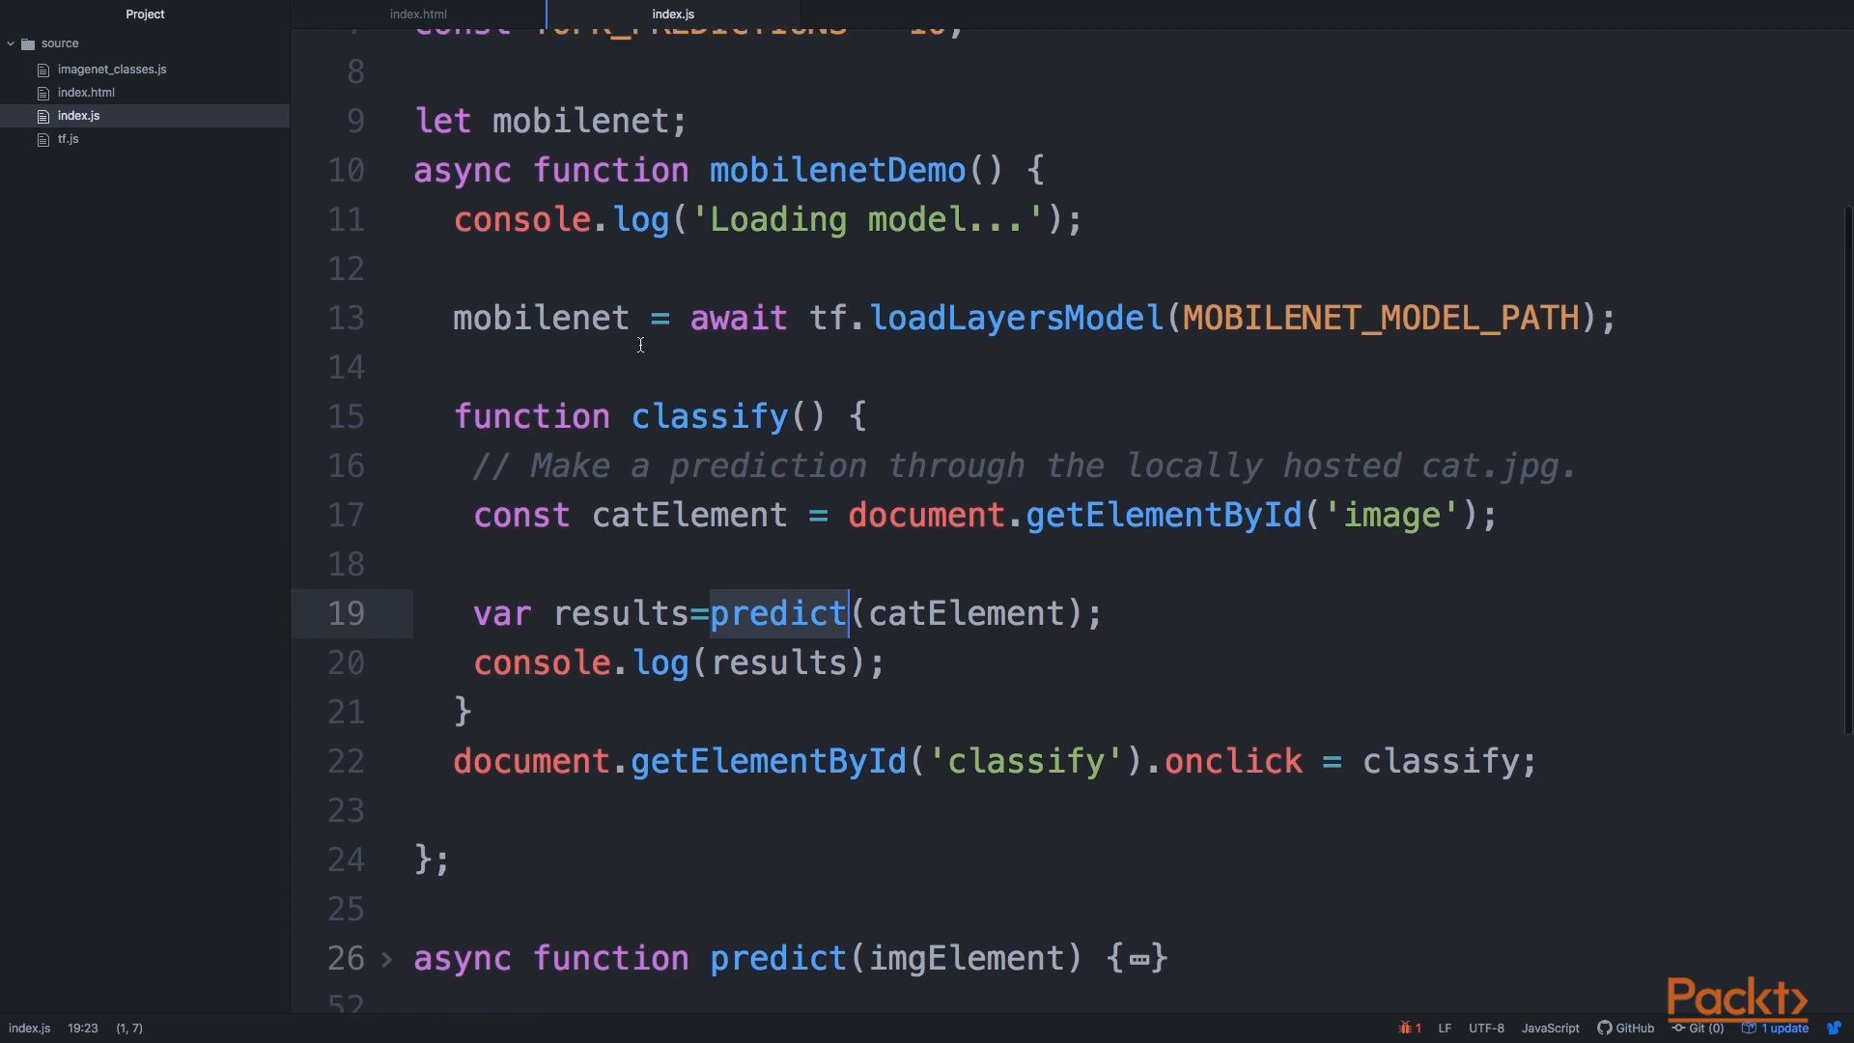
{"action": "scroll", "scroll_direction": "up", "scroll_amount": 3}
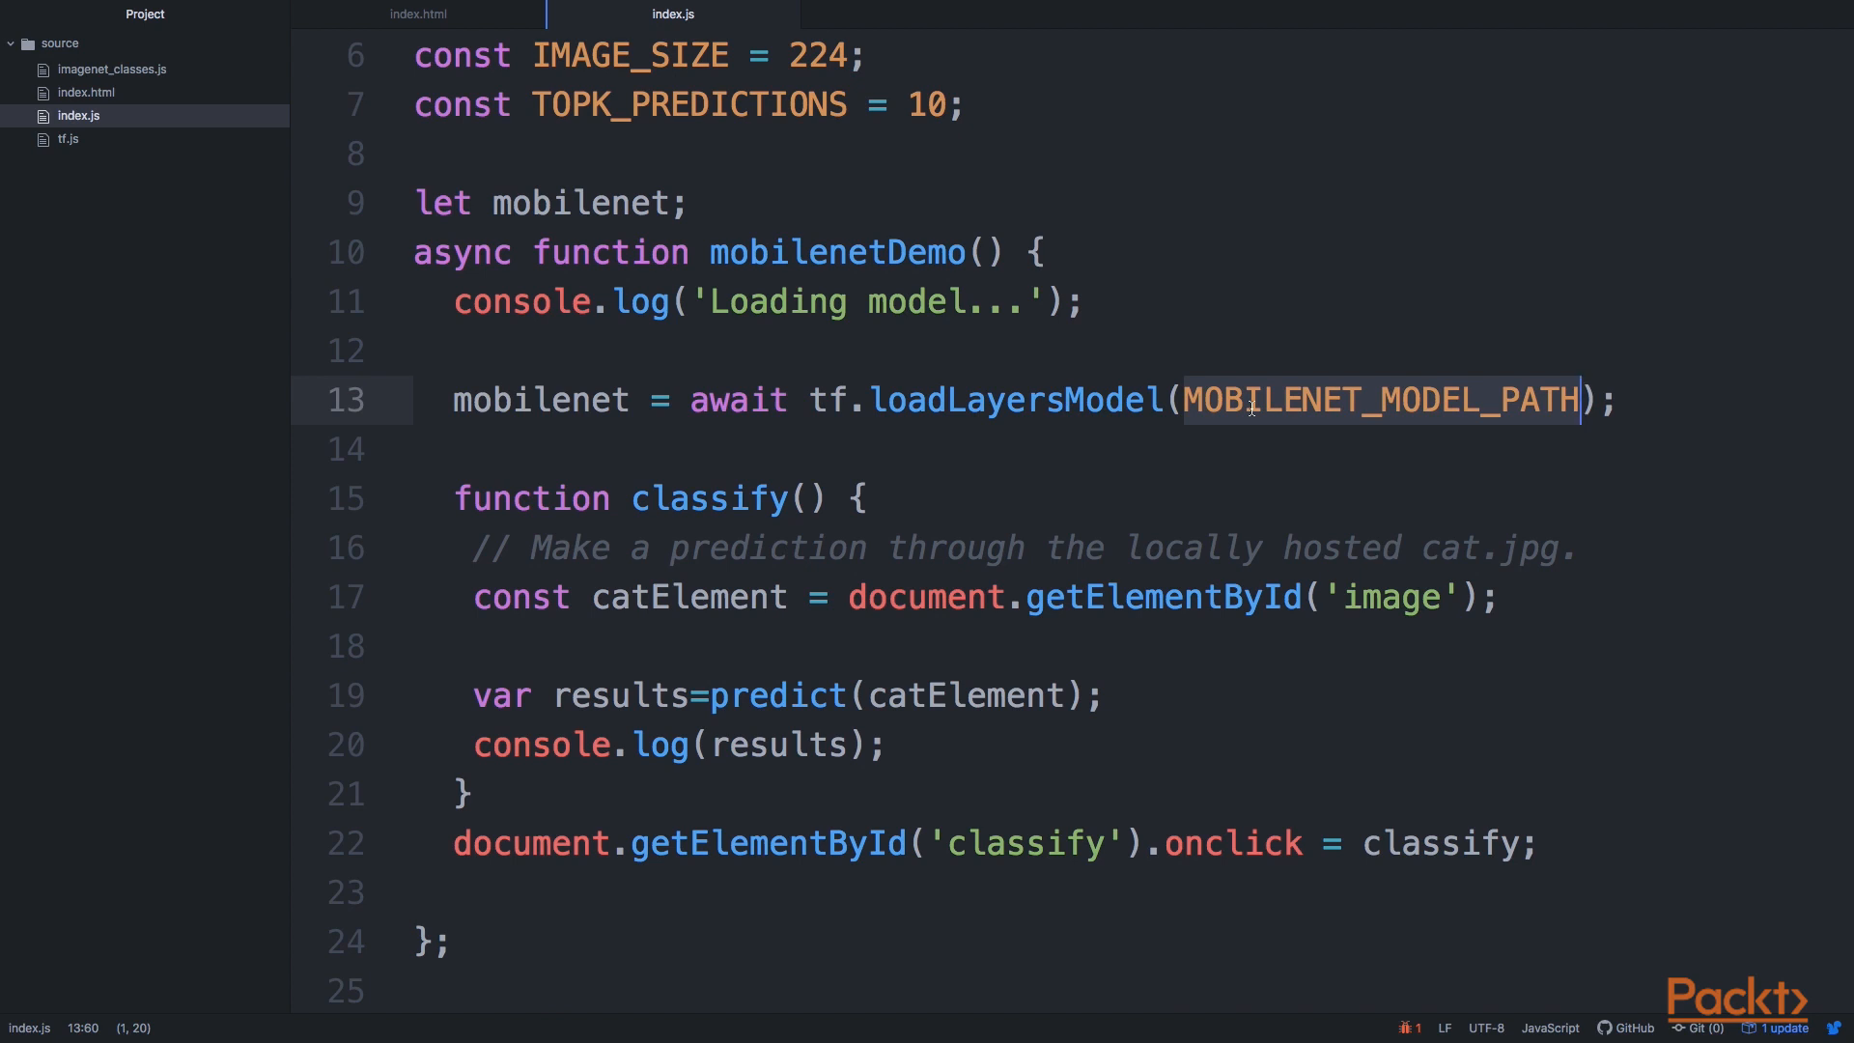
{"action": "left_click", "coordinate": [1135, 597]}
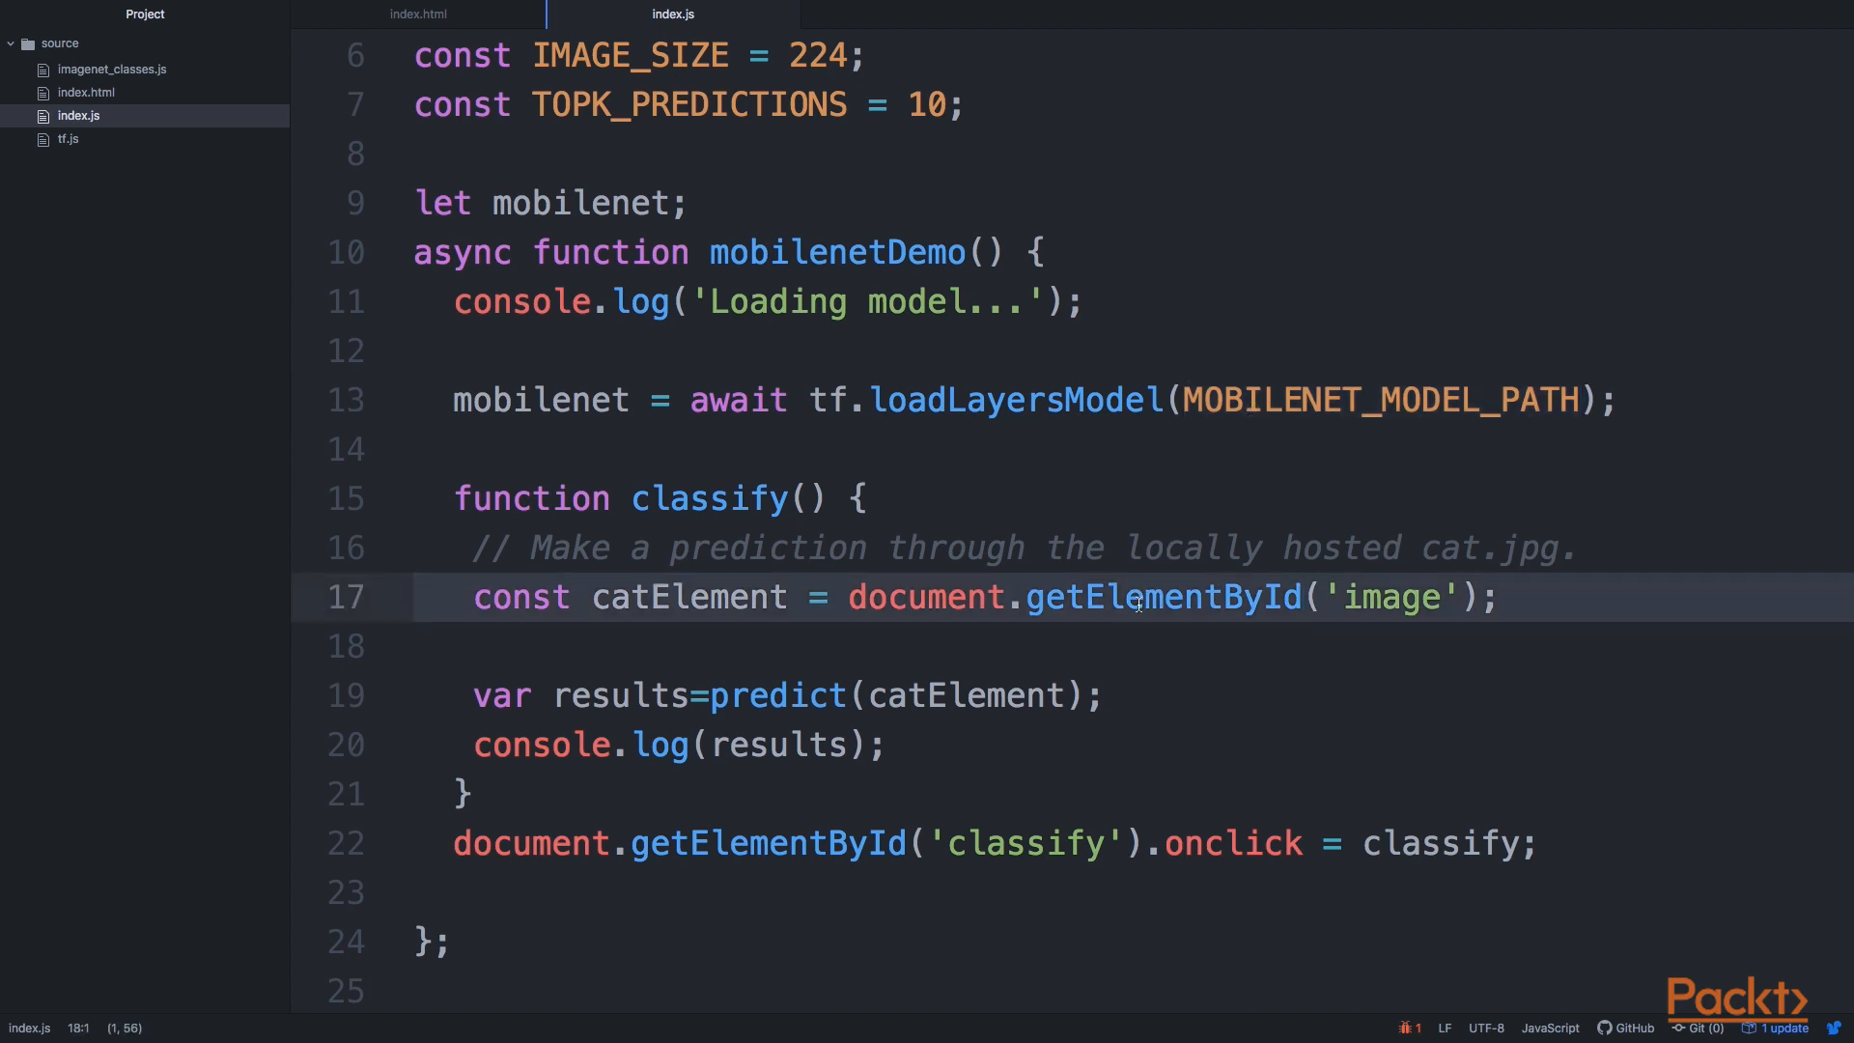
{"action": "left_click", "coordinate": [829, 695]}
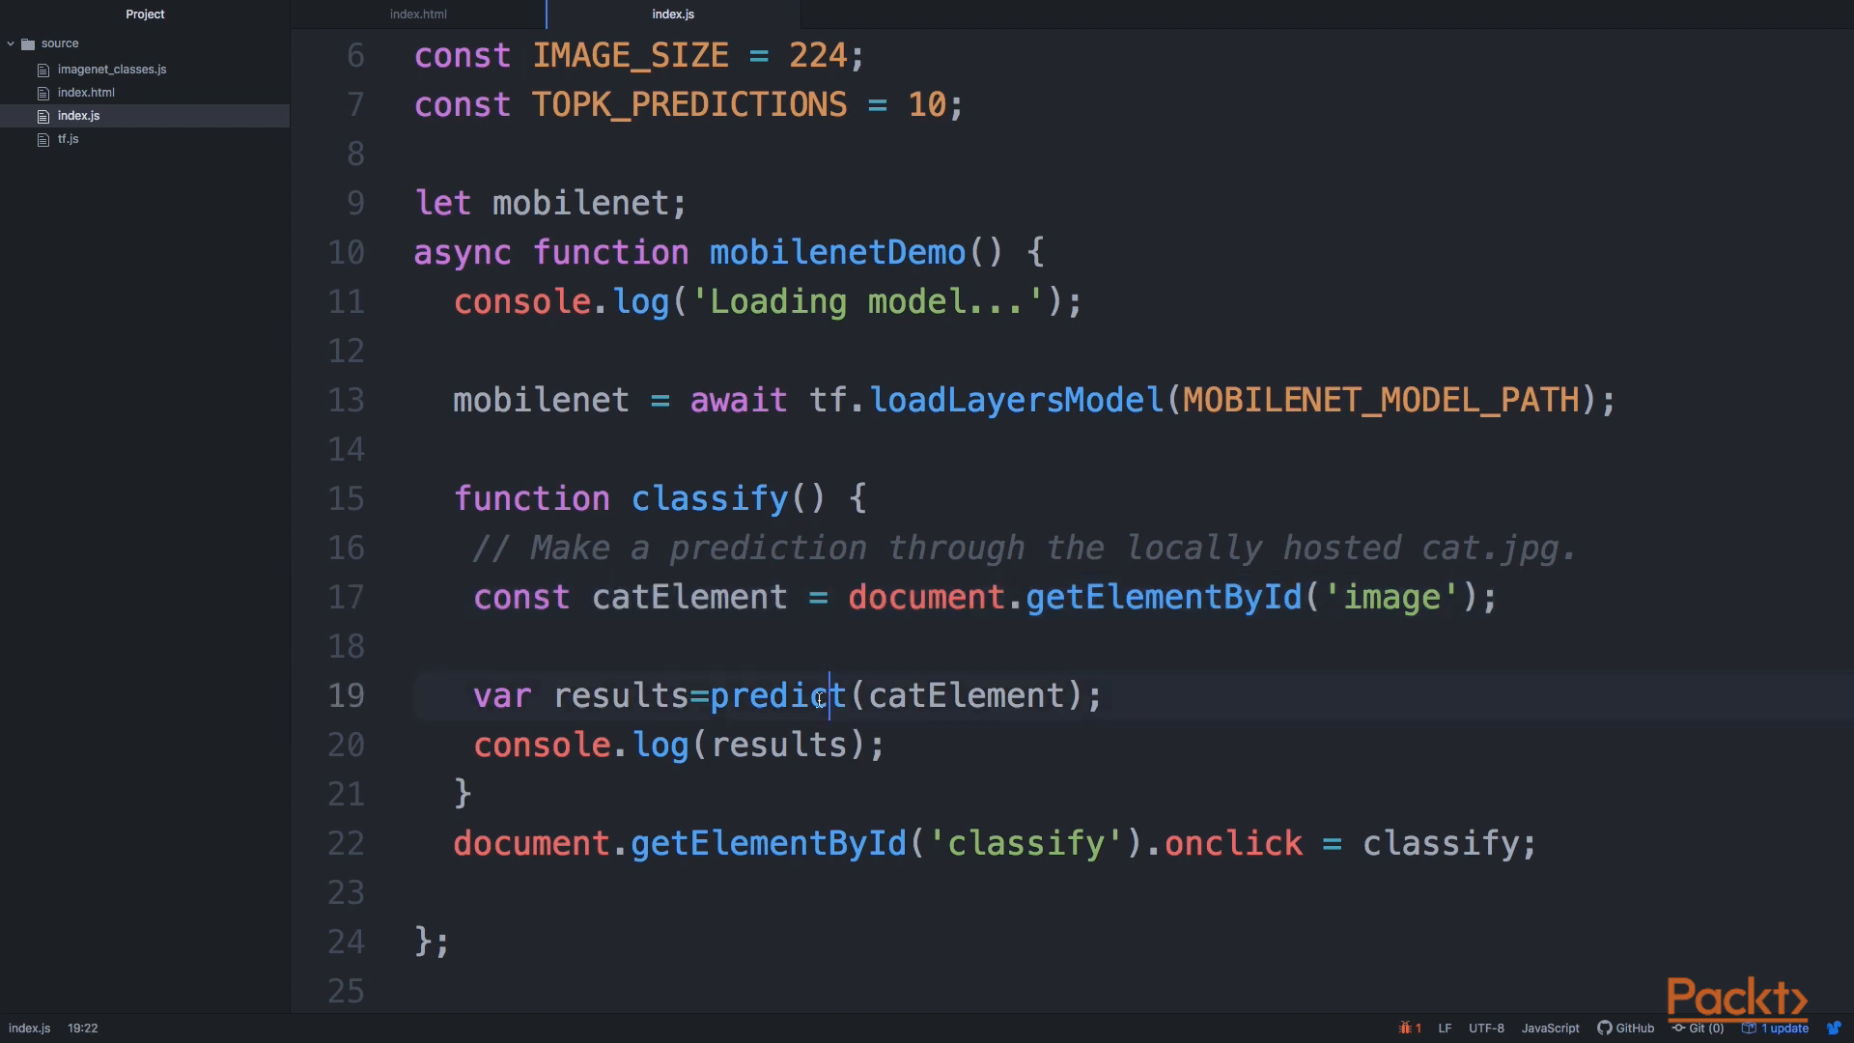
{"action": "double_click", "coordinate": [777, 696]}
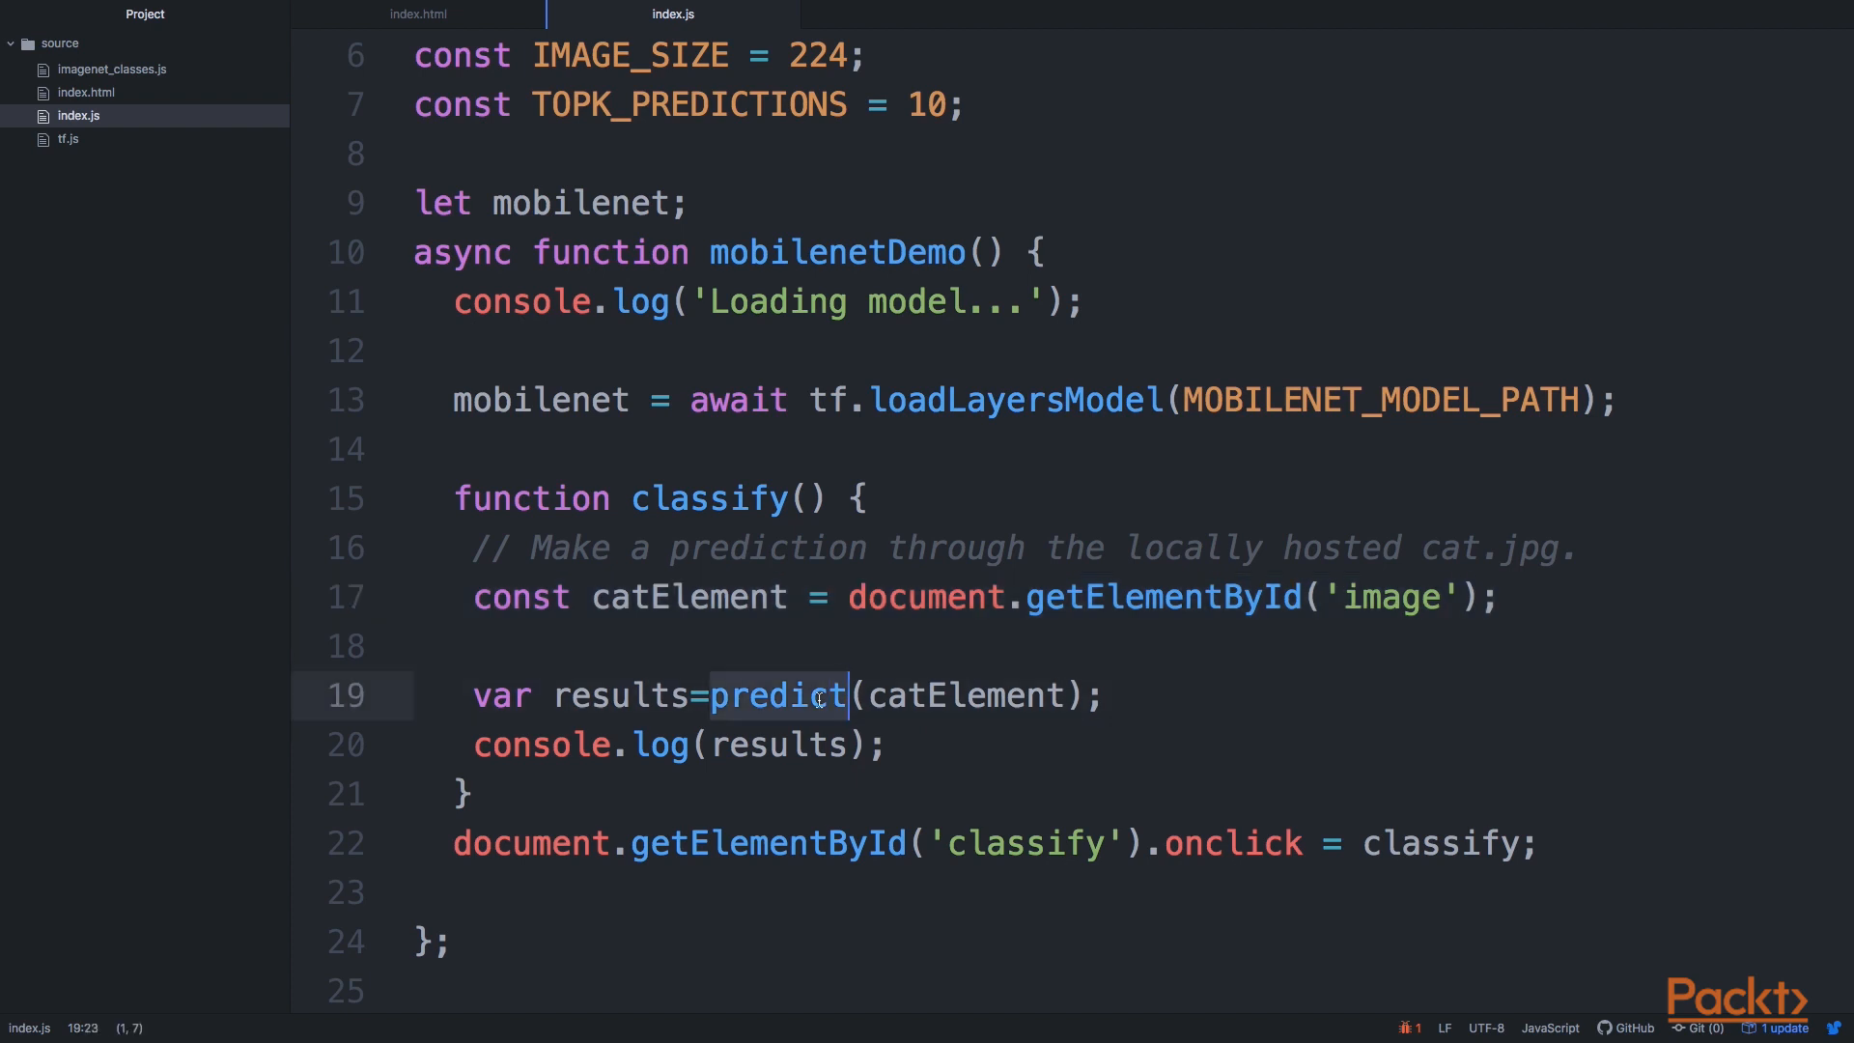